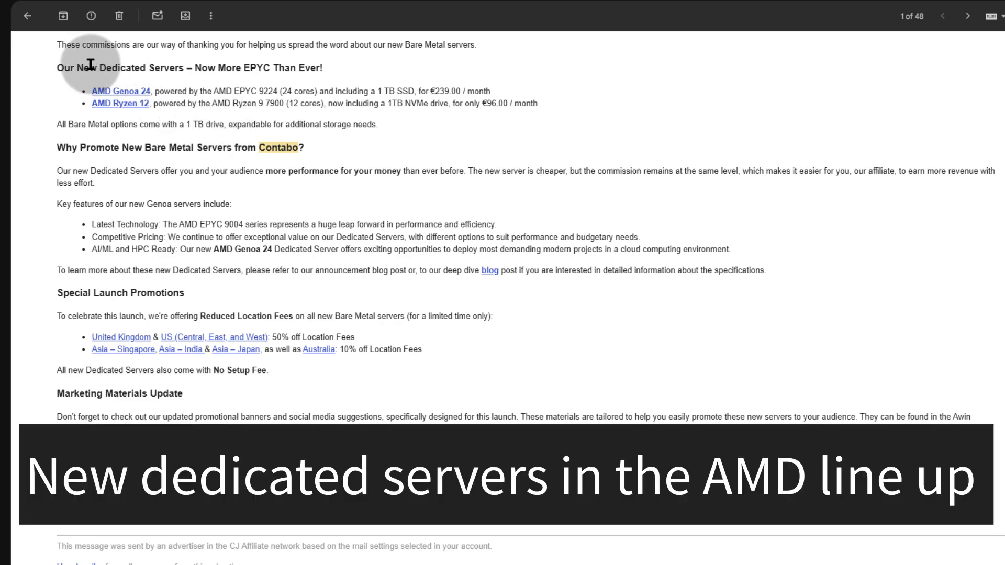
Switch to the Contabo tab and highlight the AMD EPYC 9224 processor name.
double_click(128, 68)
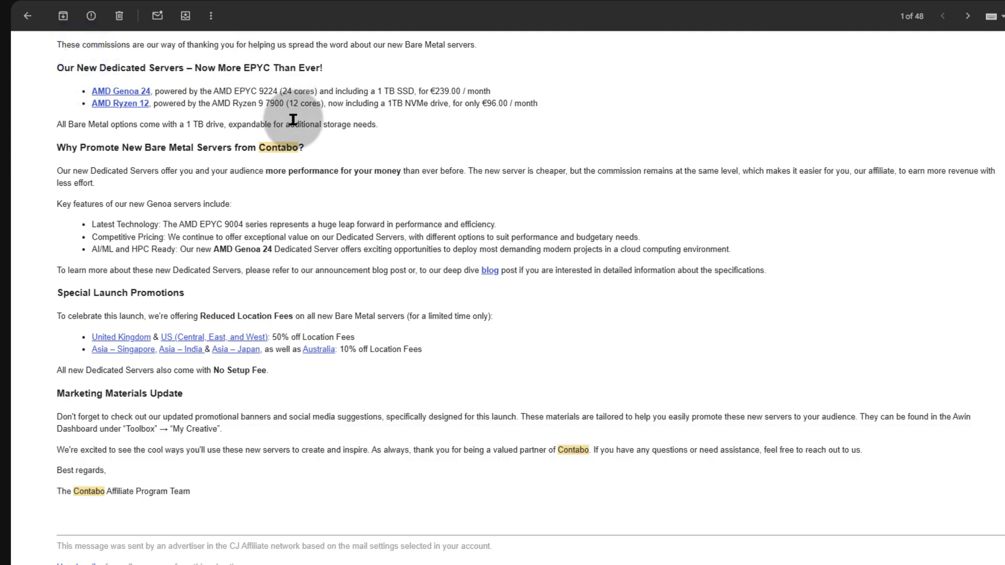
mouse_move(127, 97)
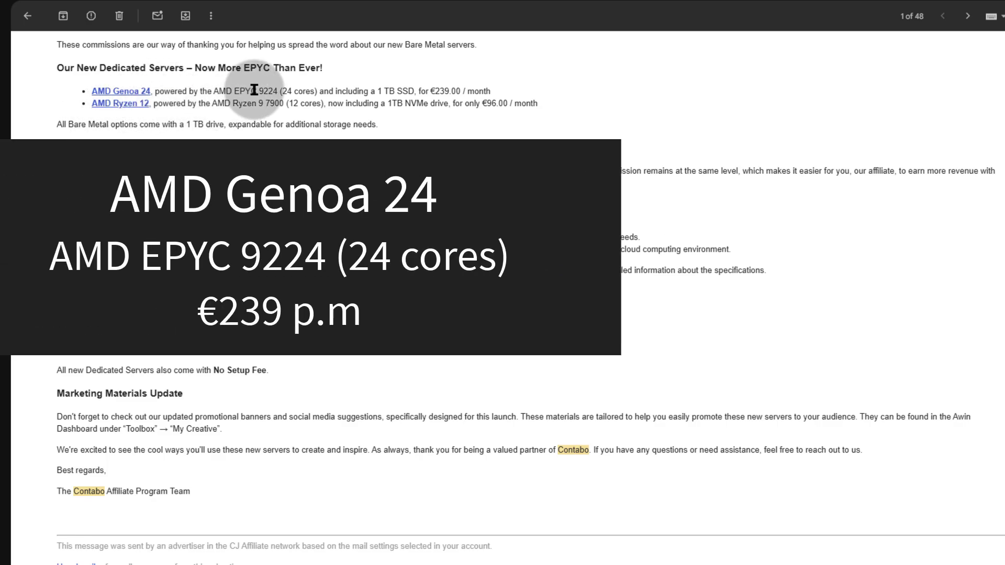
click(227, 90)
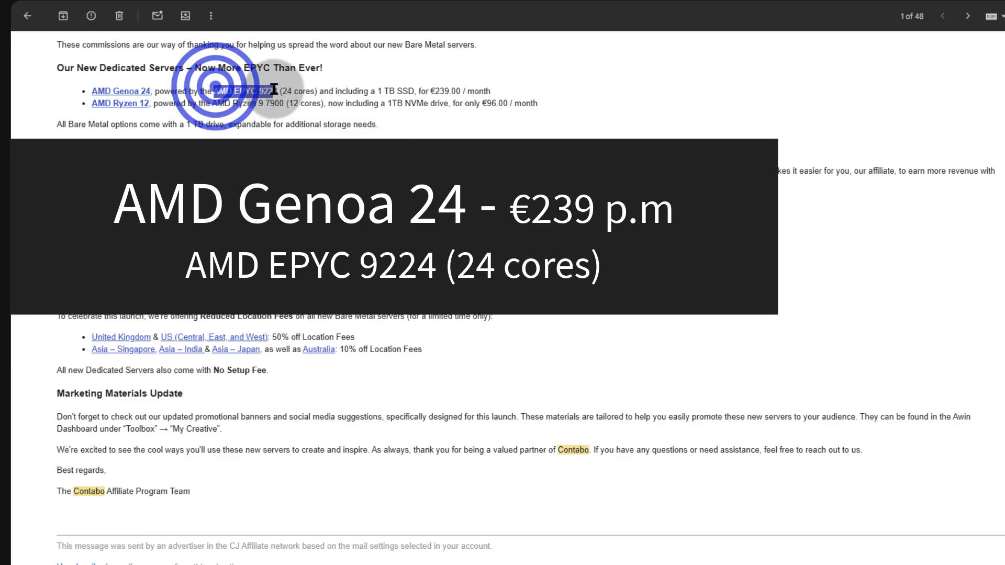
double_click(245, 91)
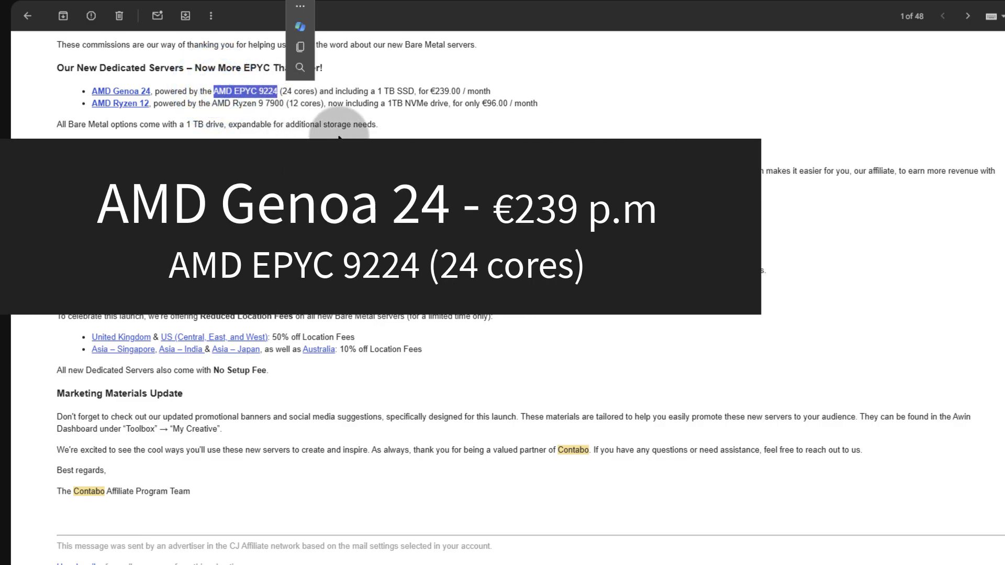
right_click(119, 91)
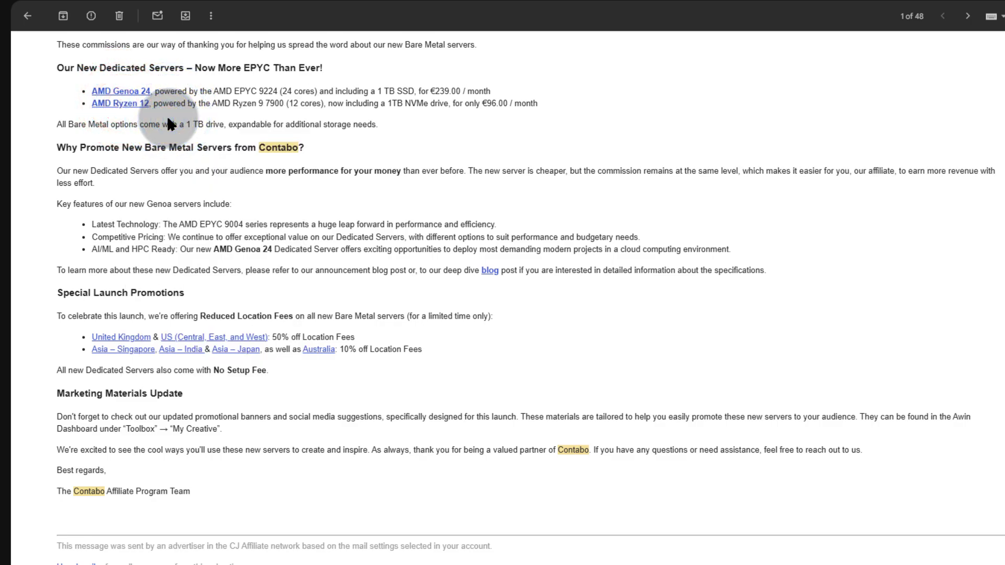
mouse_move(377, 88)
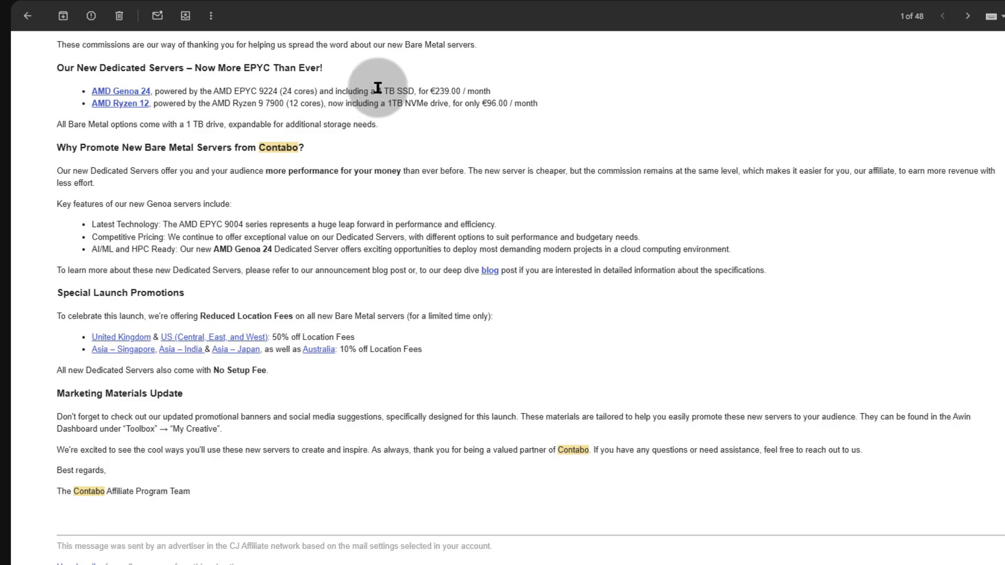
View the AMD Ryzen 12 configuration at $123.00, then return to the AMD Genoa 24 page at $289.00.
double_click(397, 91)
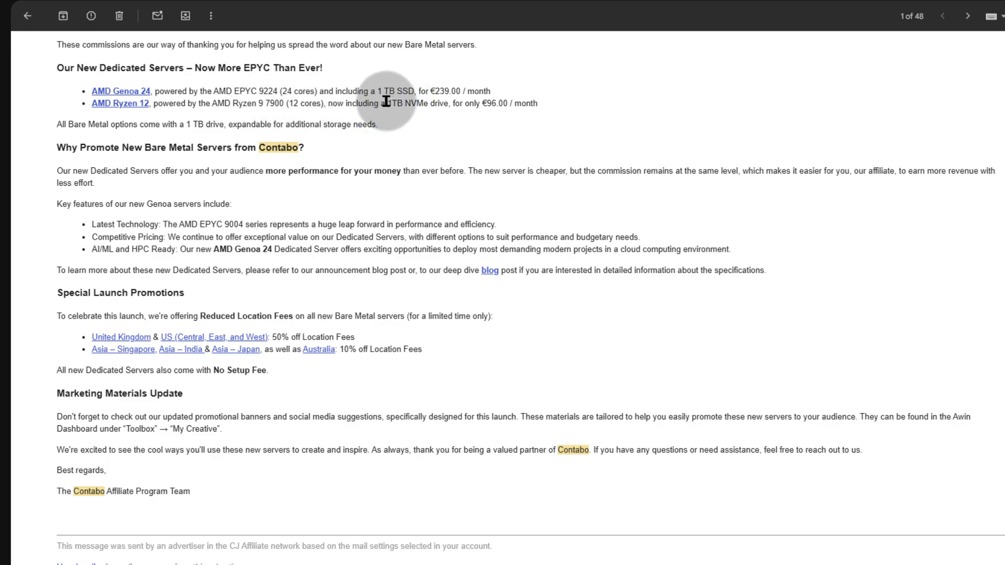
click(516, 120)
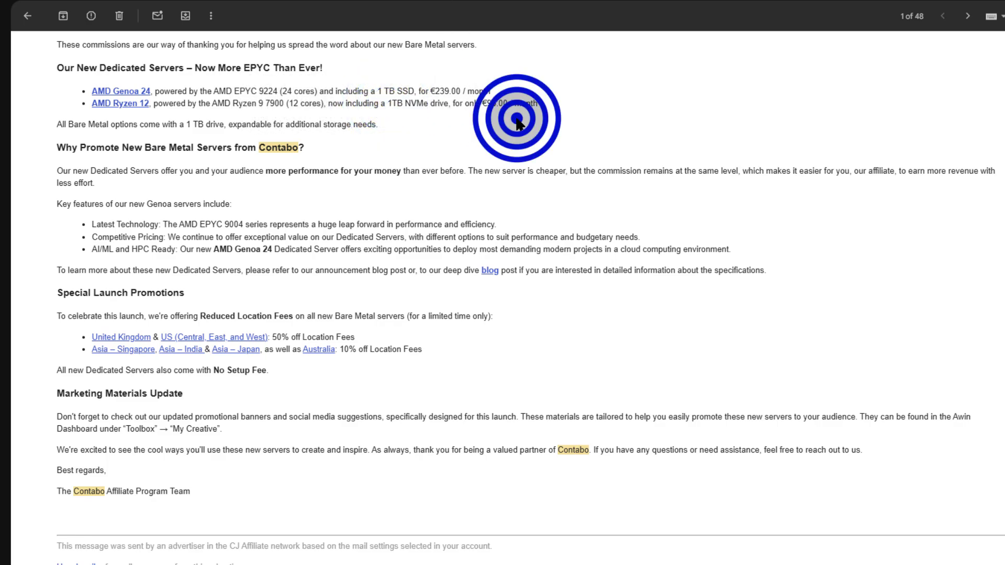
mouse_move(484, 85)
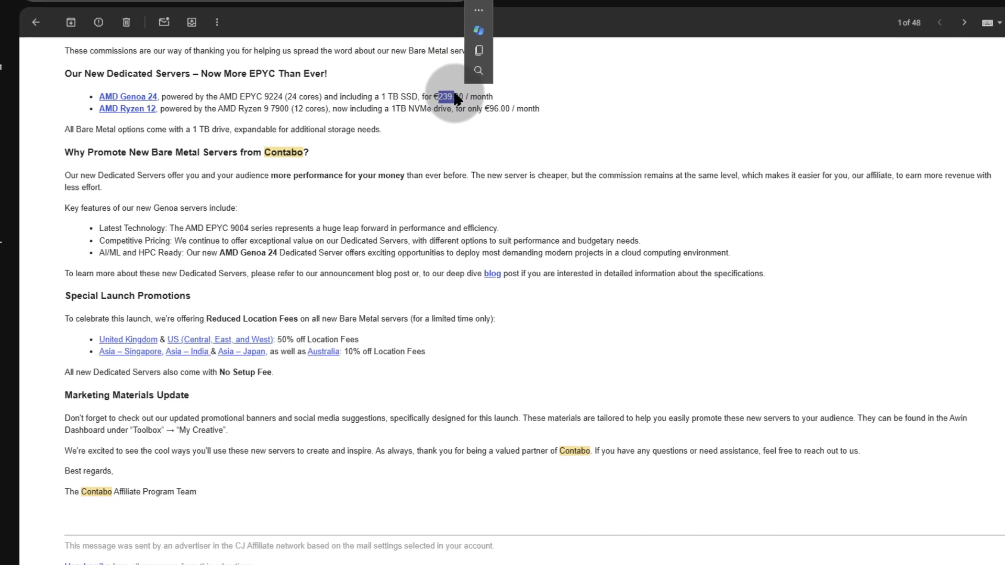
click(127, 96)
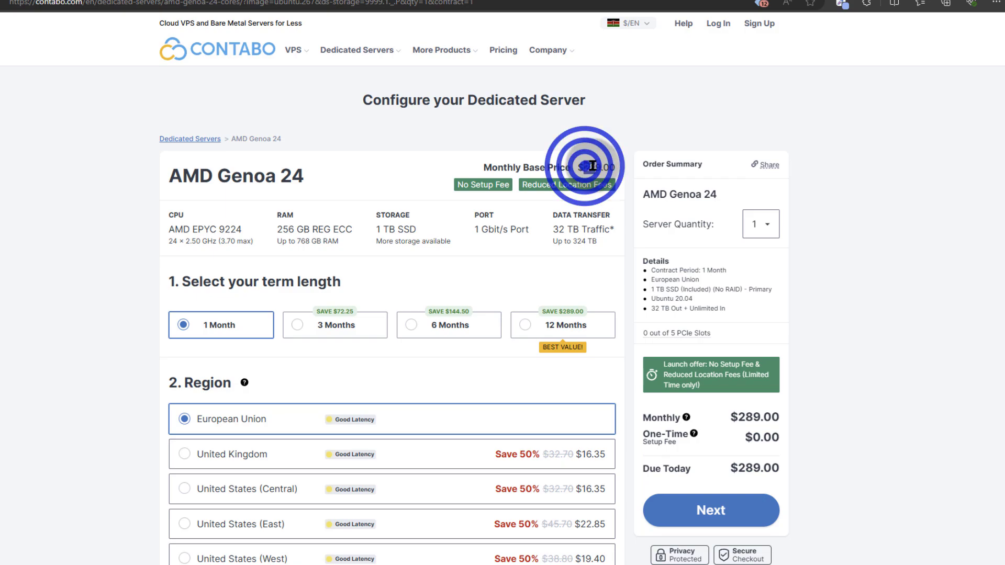
double_click(592, 167)
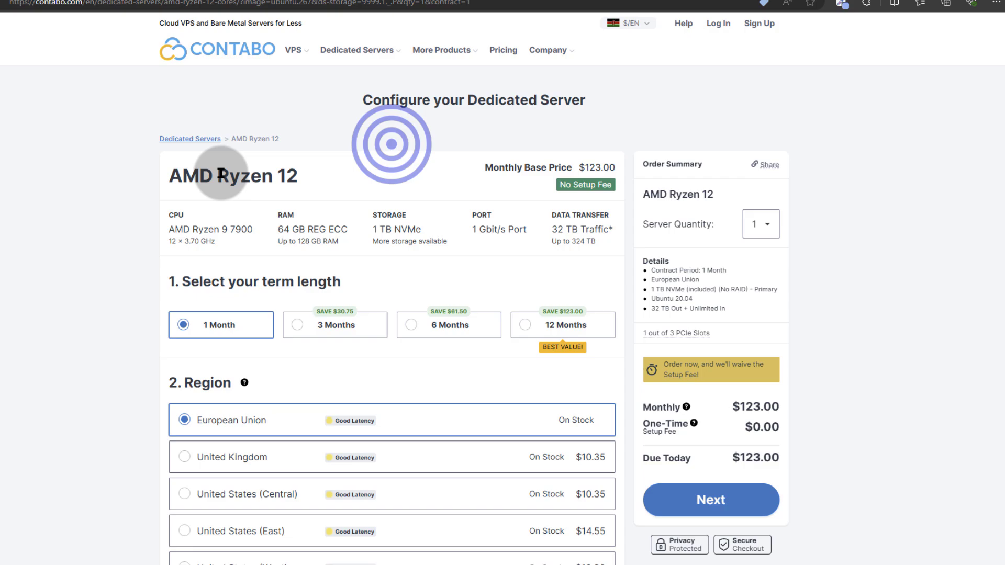
mouse_move(585, 162)
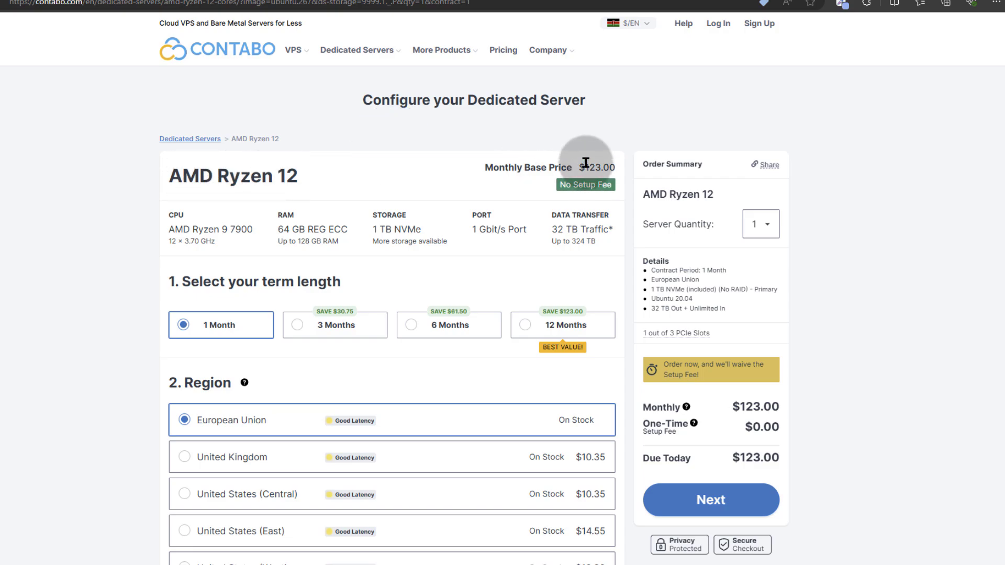
right_click(594, 168)
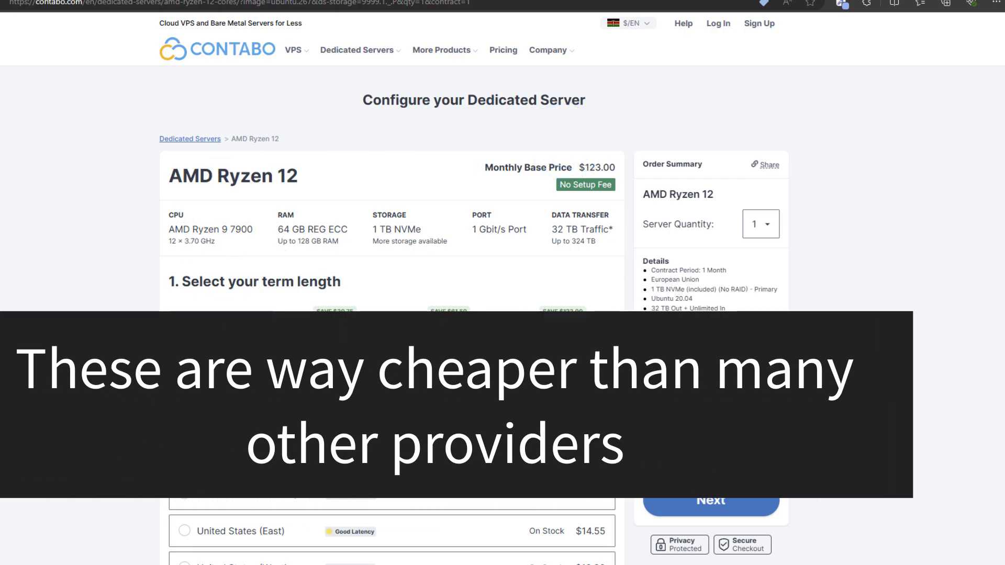
mouse_move(199, 226)
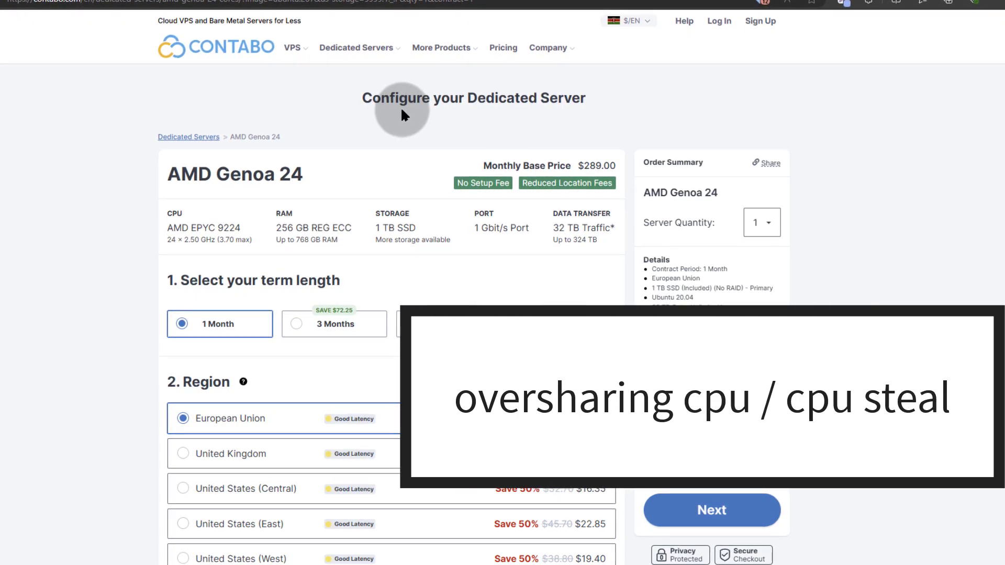
scroll(up, 3)
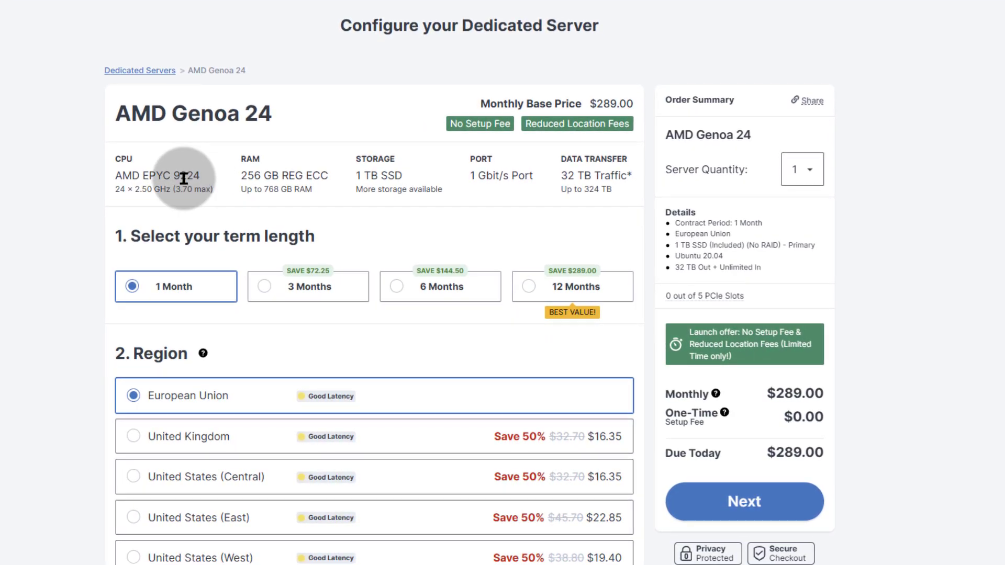
scroll(up, 3)
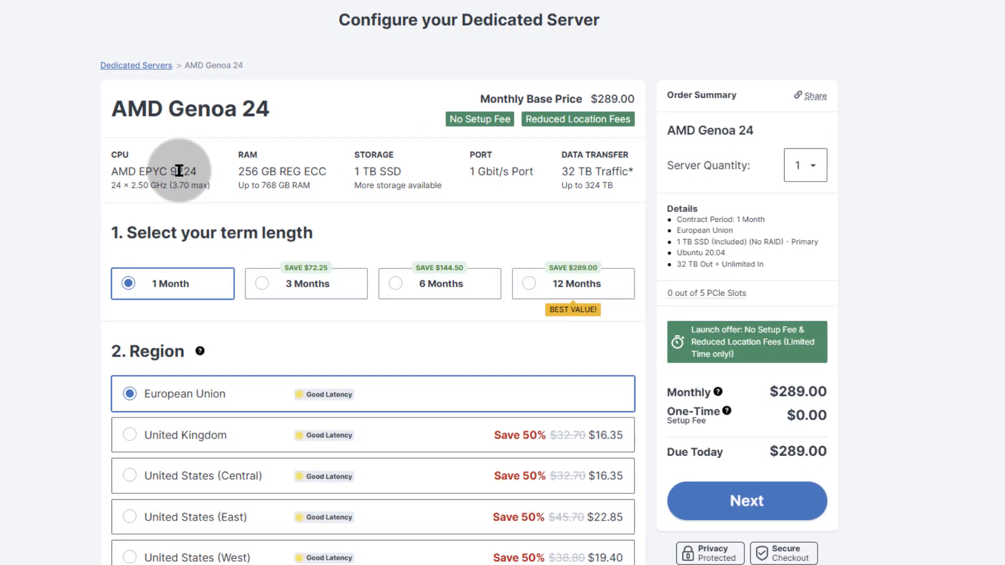
double_click(153, 172)
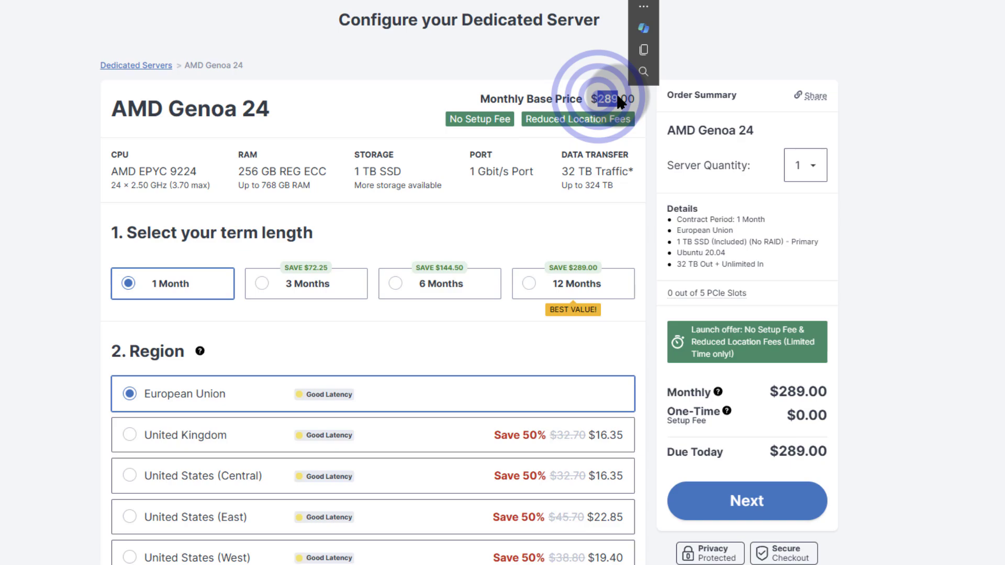
scroll(down, 3)
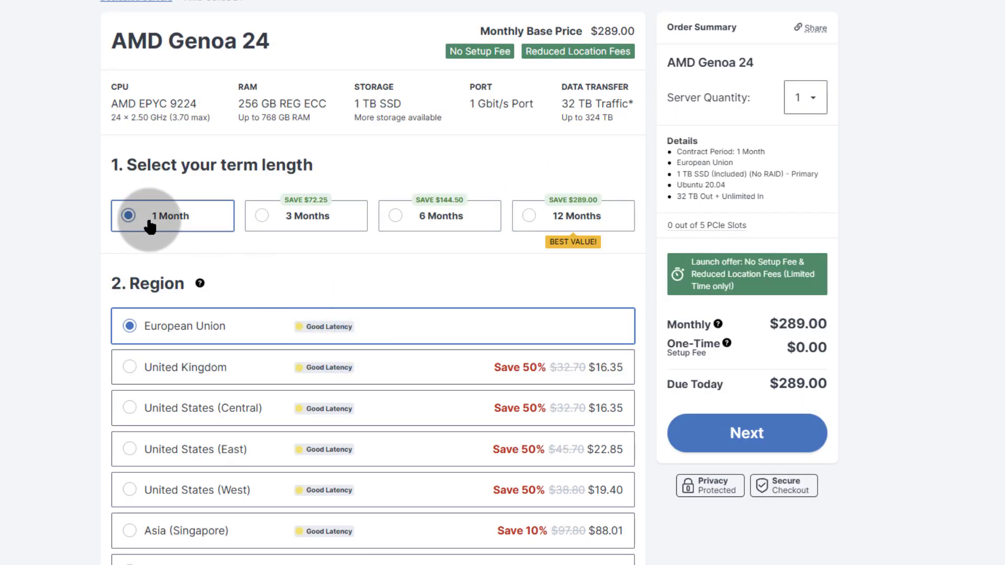
mouse_move(610, 30)
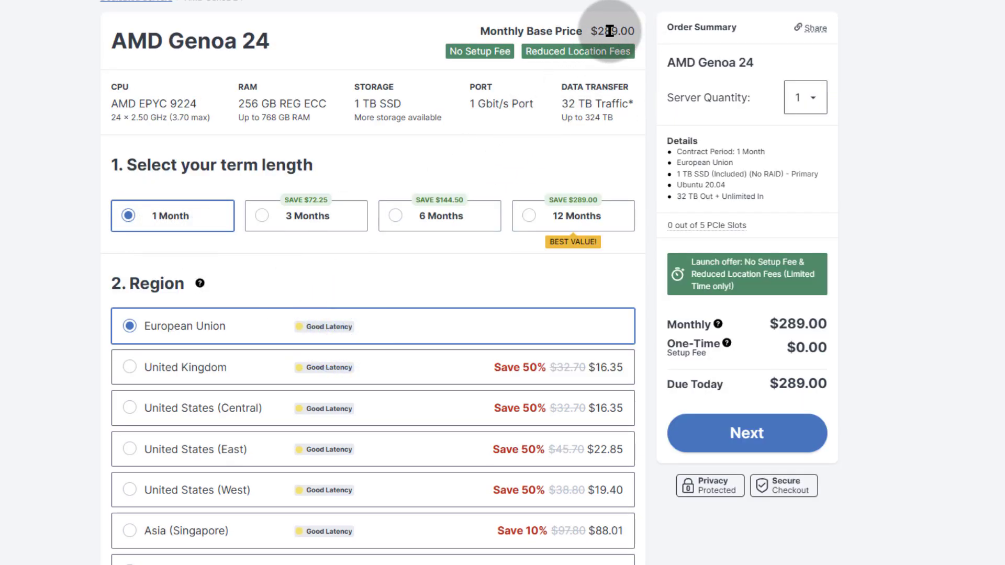
mouse_move(311, 238)
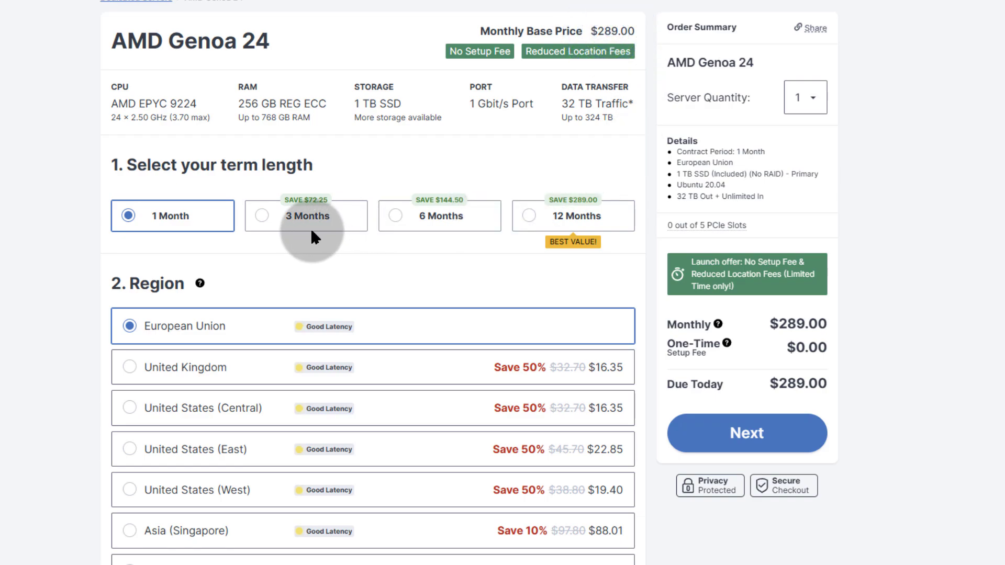
mouse_move(339, 226)
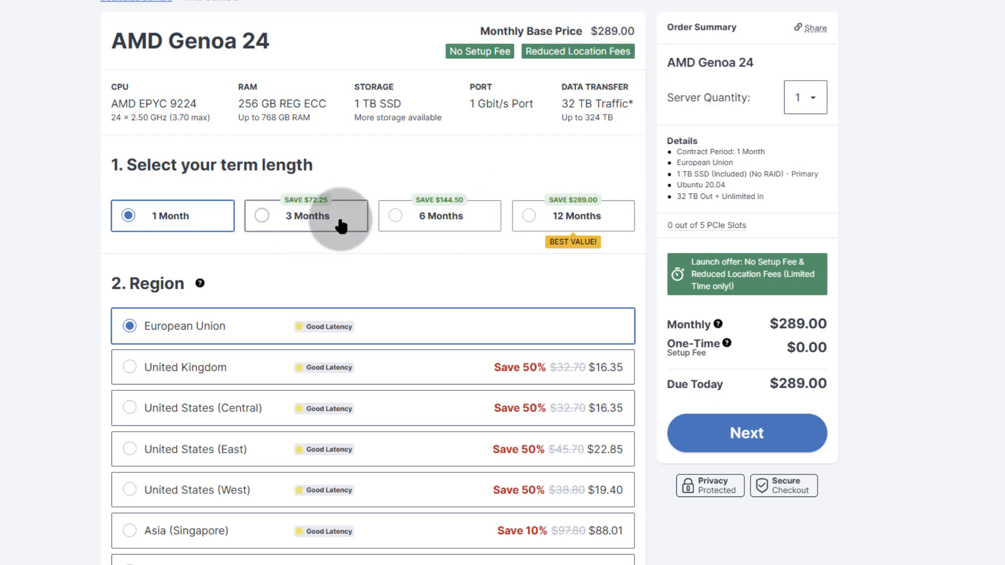
mouse_move(449, 234)
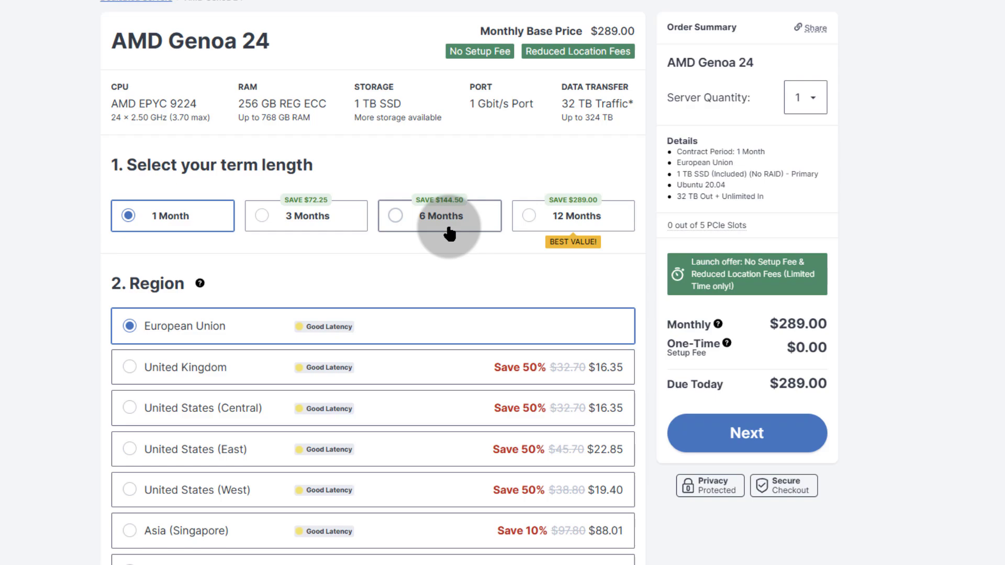
mouse_move(577, 215)
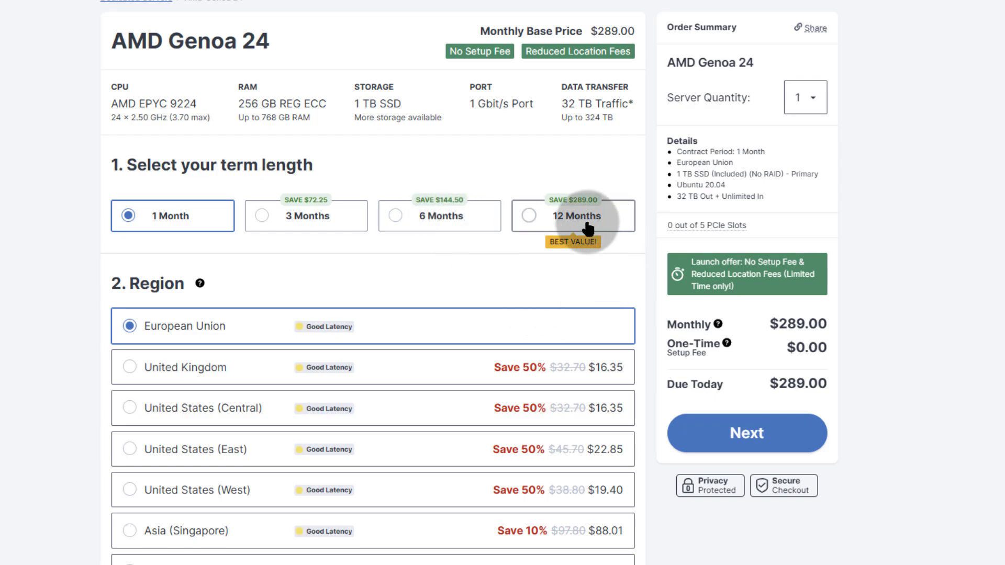
mouse_move(625, 215)
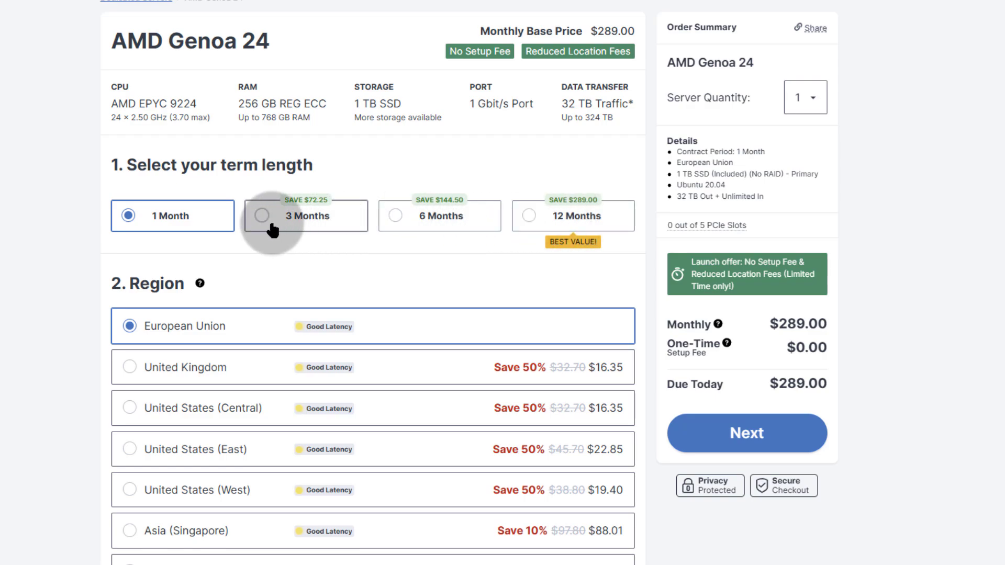
mouse_move(398, 262)
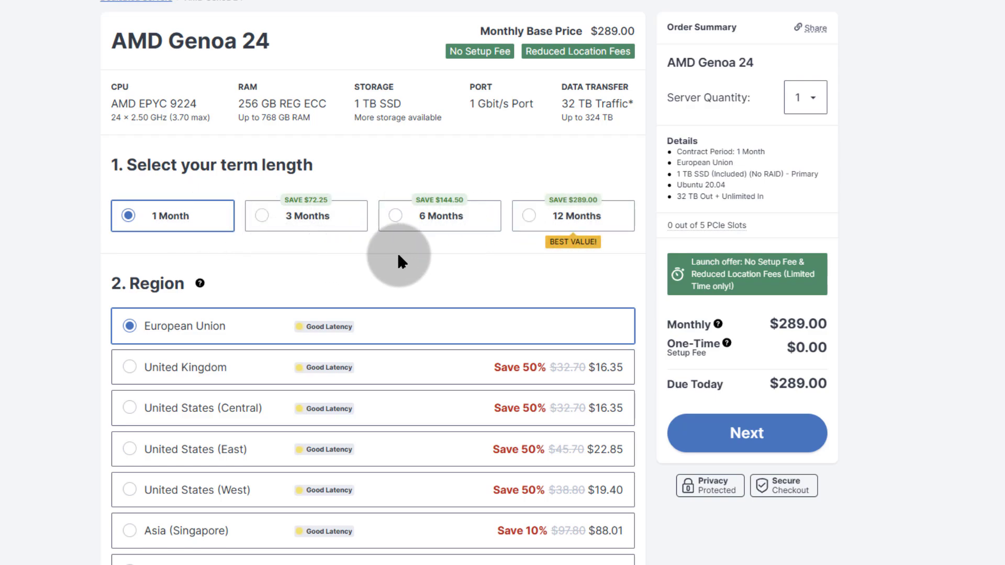
scroll(down, 3)
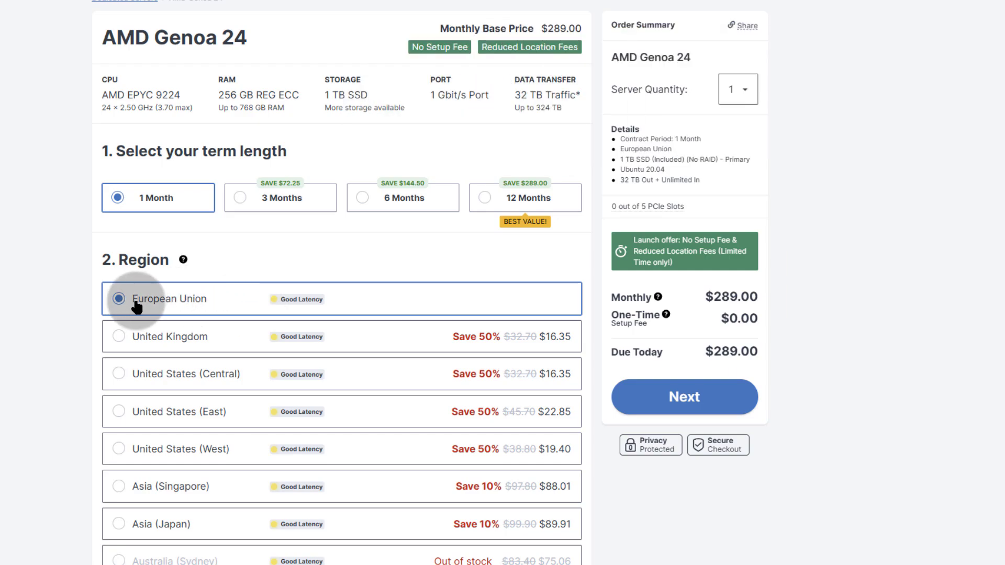
mouse_move(459, 249)
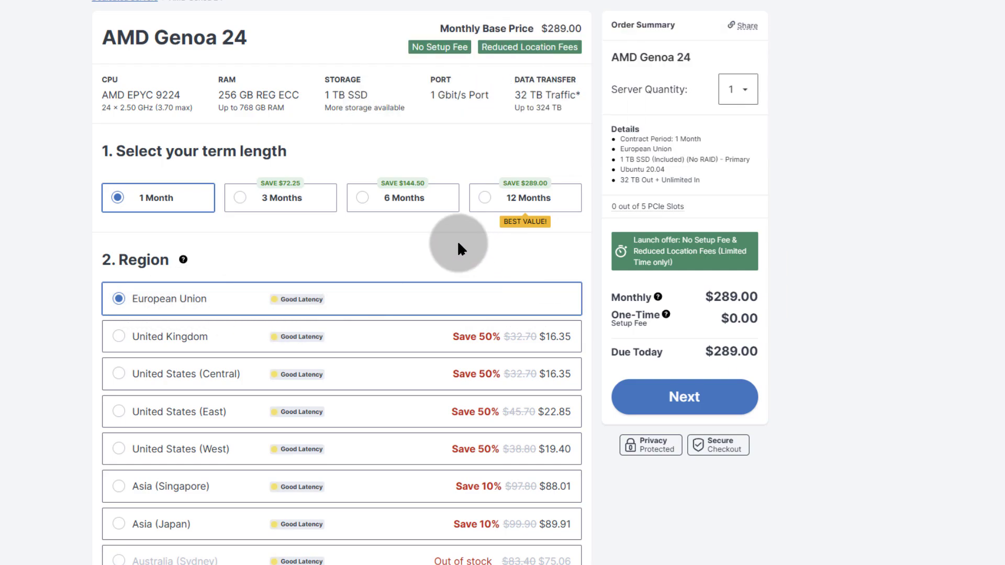
scroll(down, 3)
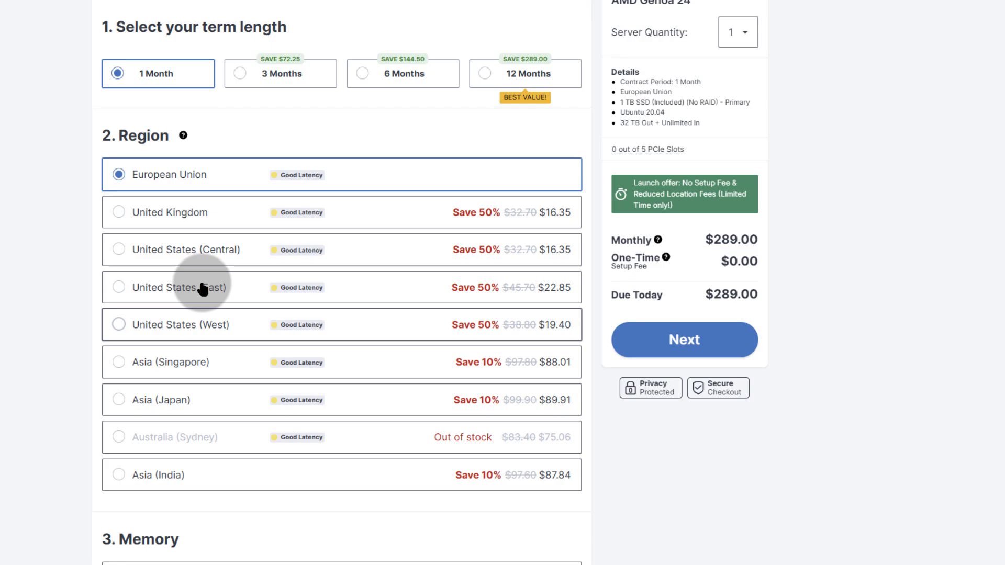
mouse_move(259, 257)
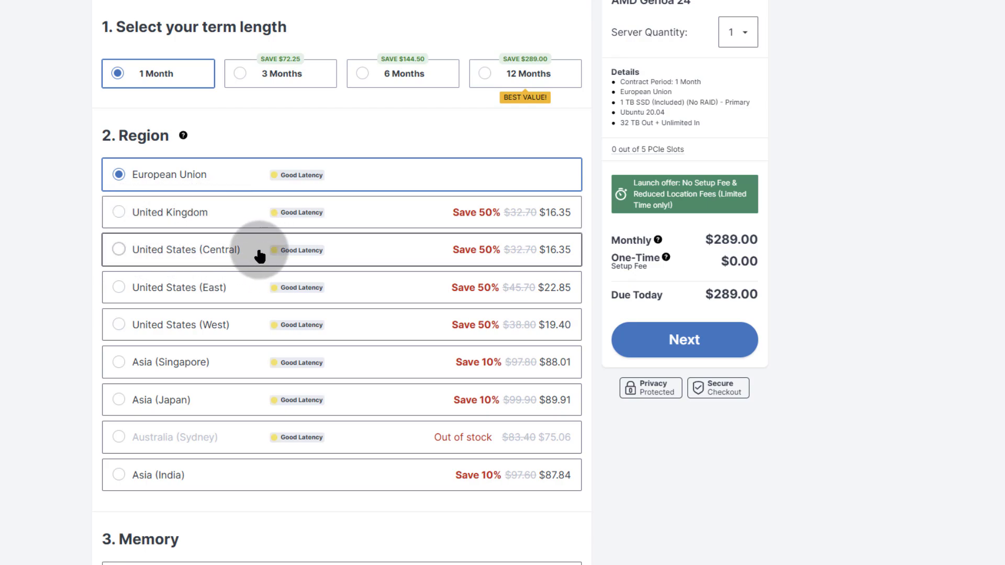
mouse_move(254, 361)
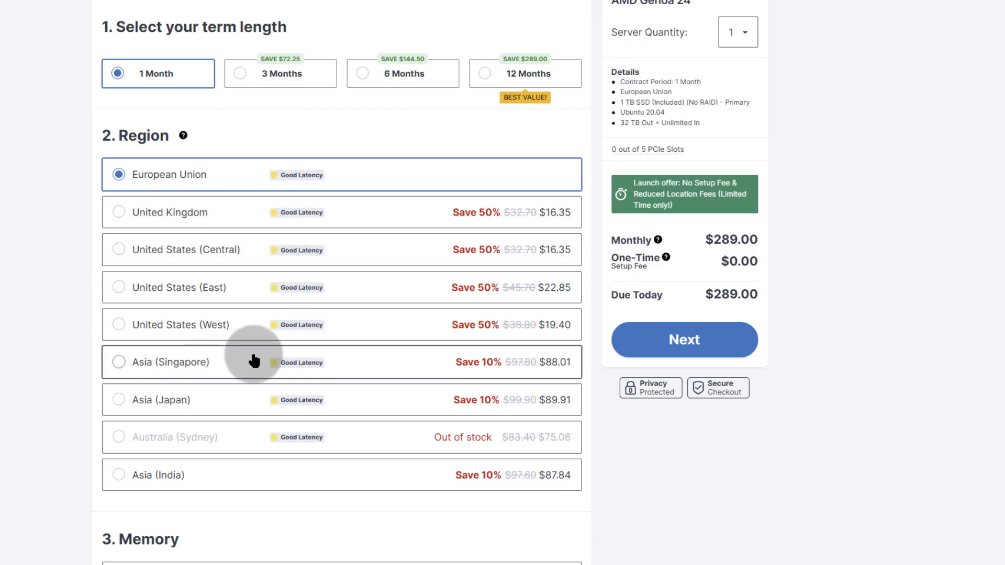
mouse_move(201, 406)
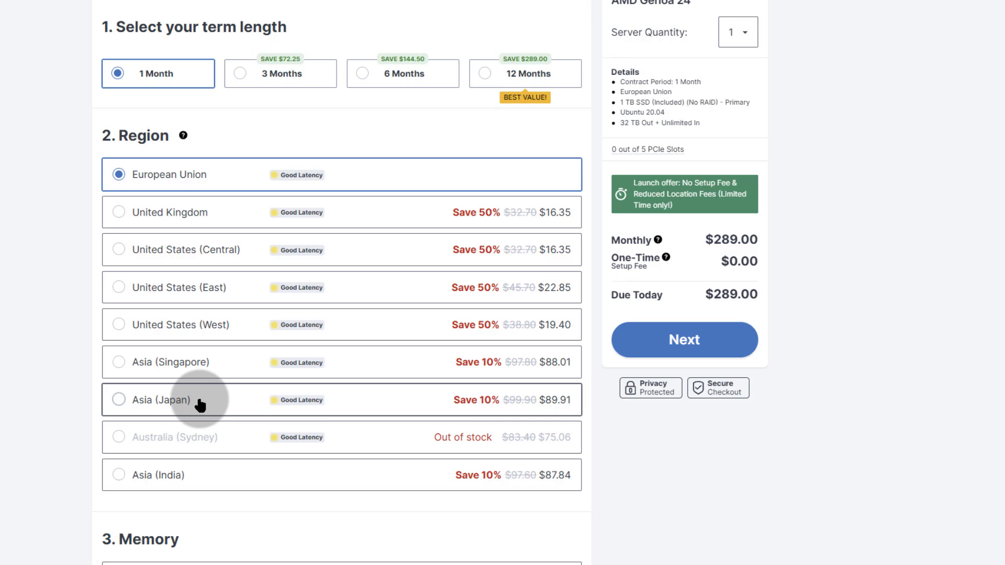
mouse_move(221, 499)
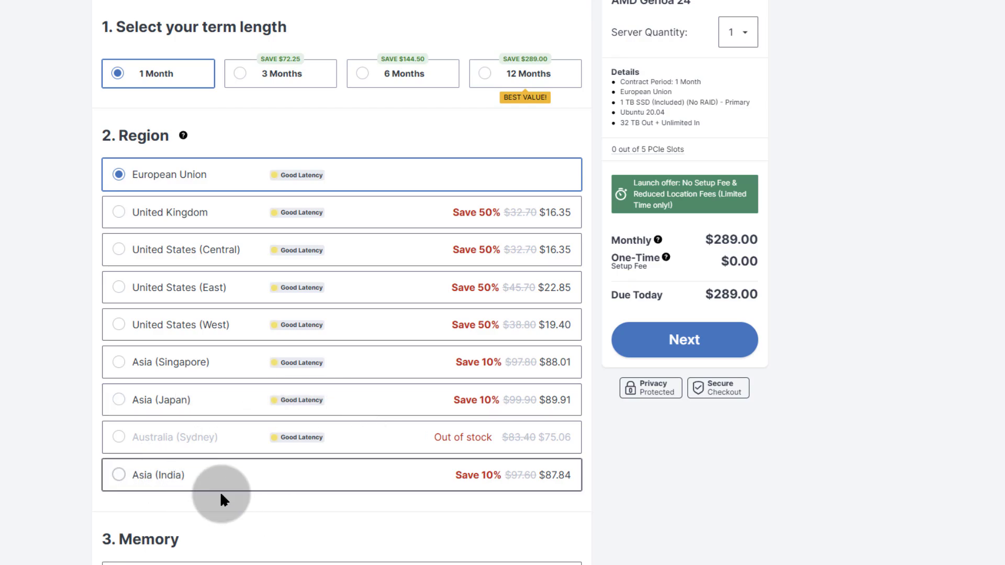
mouse_move(555, 488)
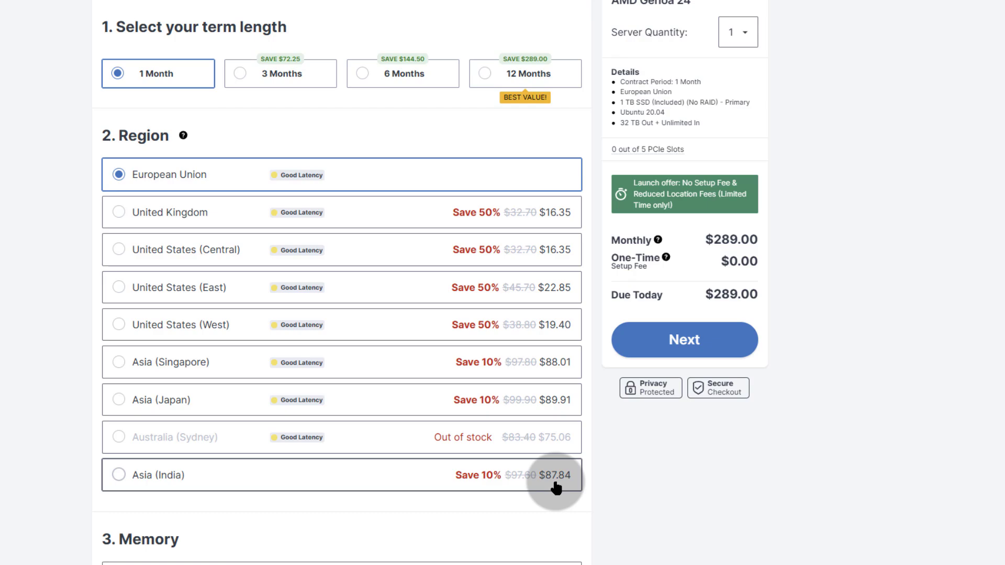
mouse_move(559, 250)
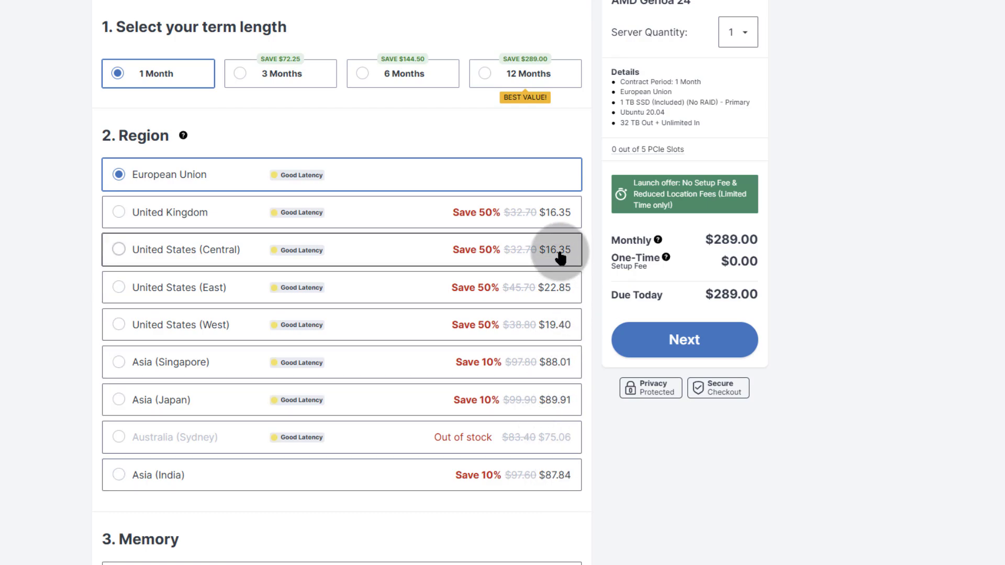
mouse_move(127, 492)
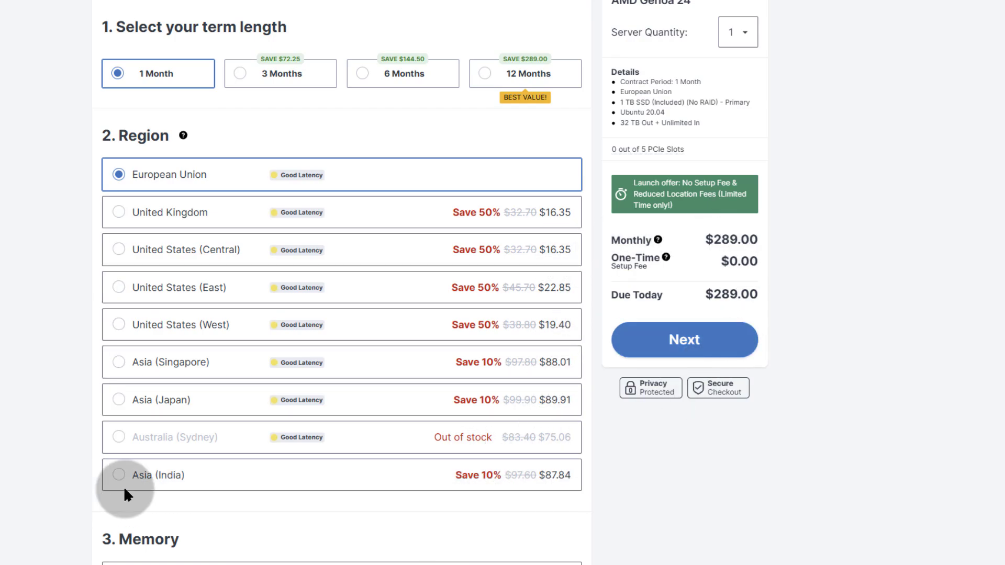
click(118, 475)
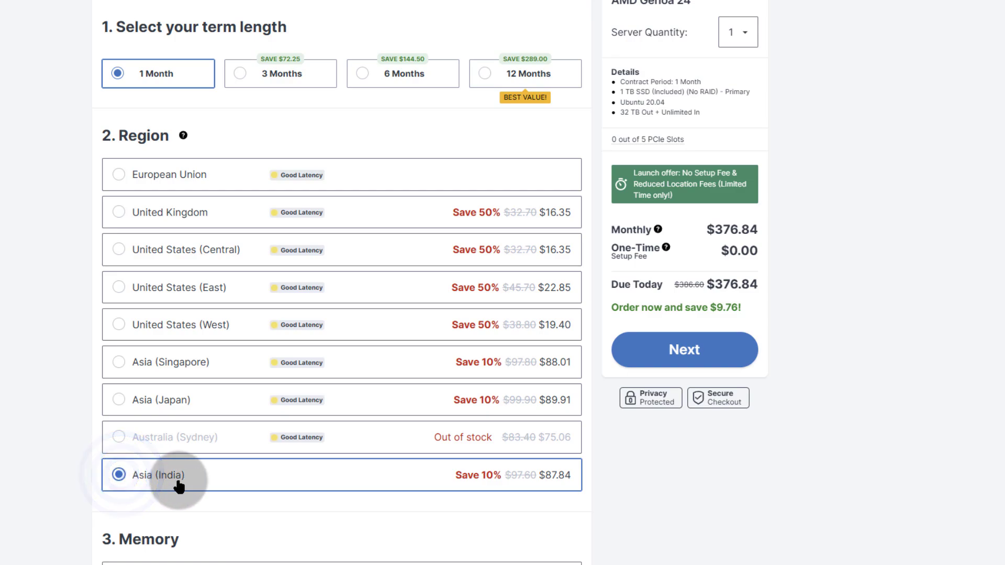
mouse_move(704, 255)
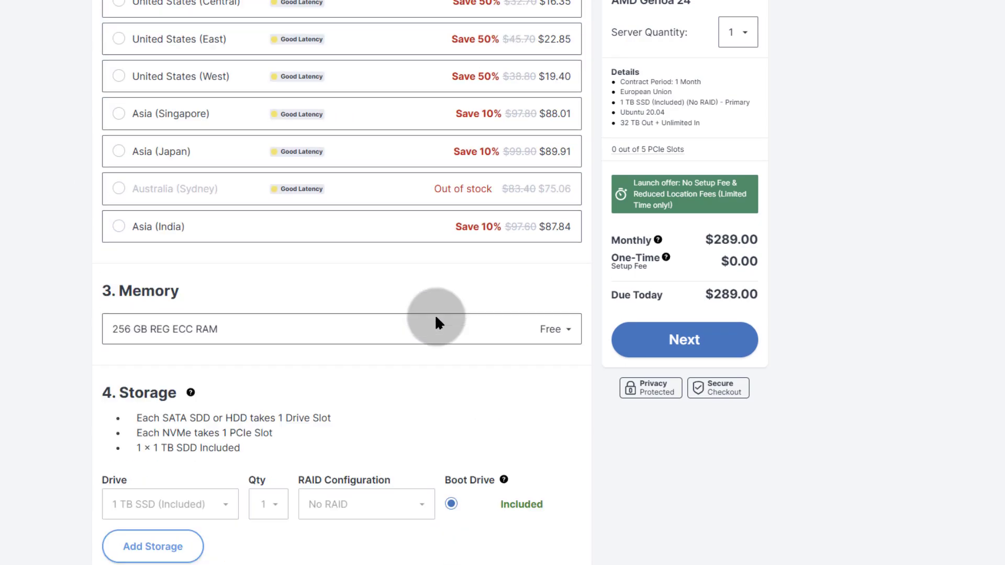
scroll(down, 3)
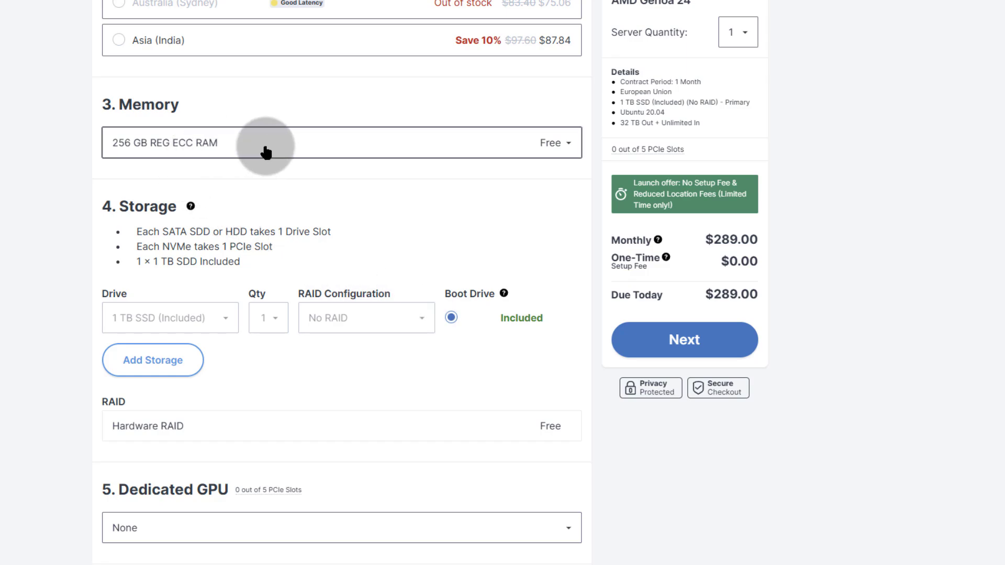
mouse_move(132, 150)
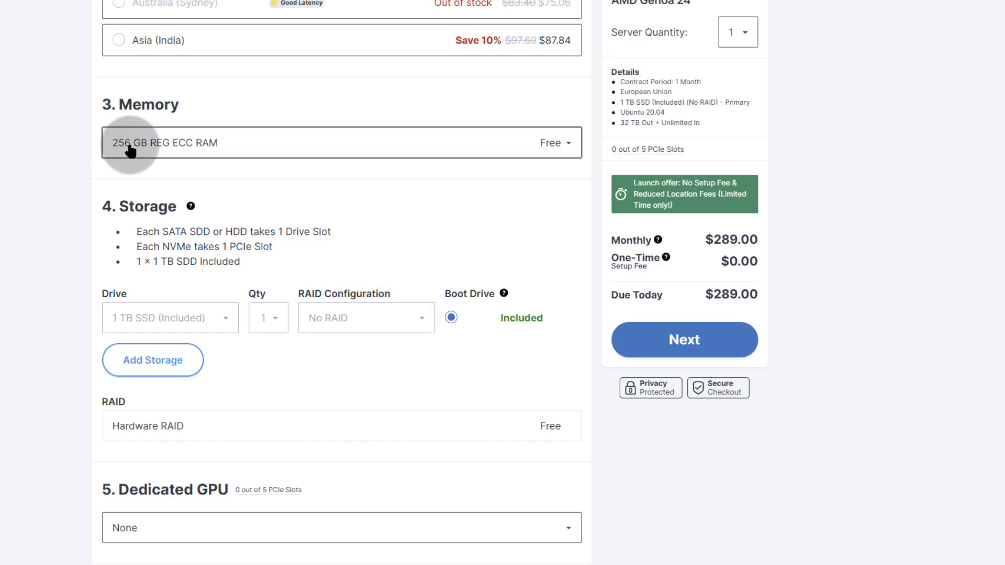
mouse_move(384, 141)
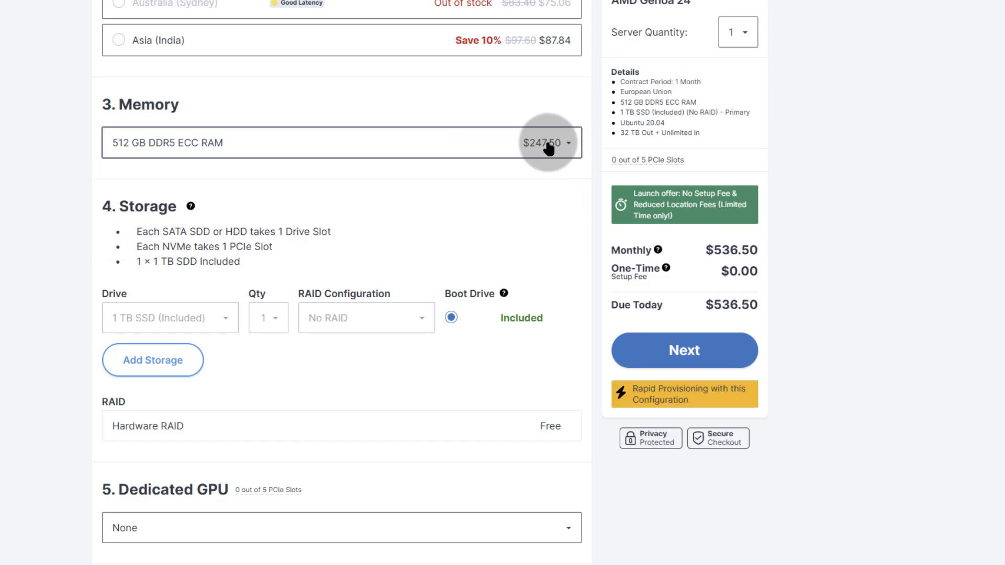
mouse_move(738, 249)
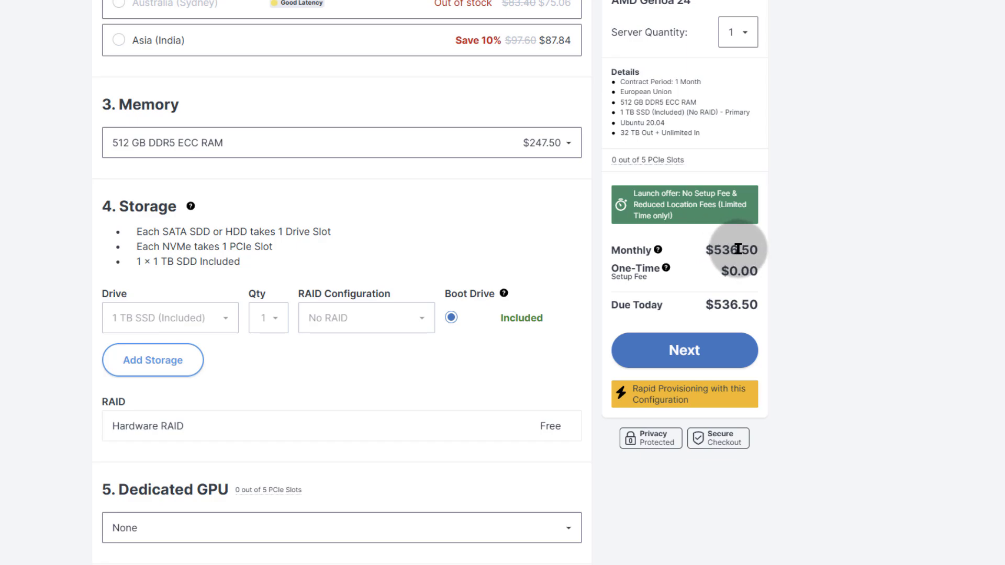
mouse_move(425, 194)
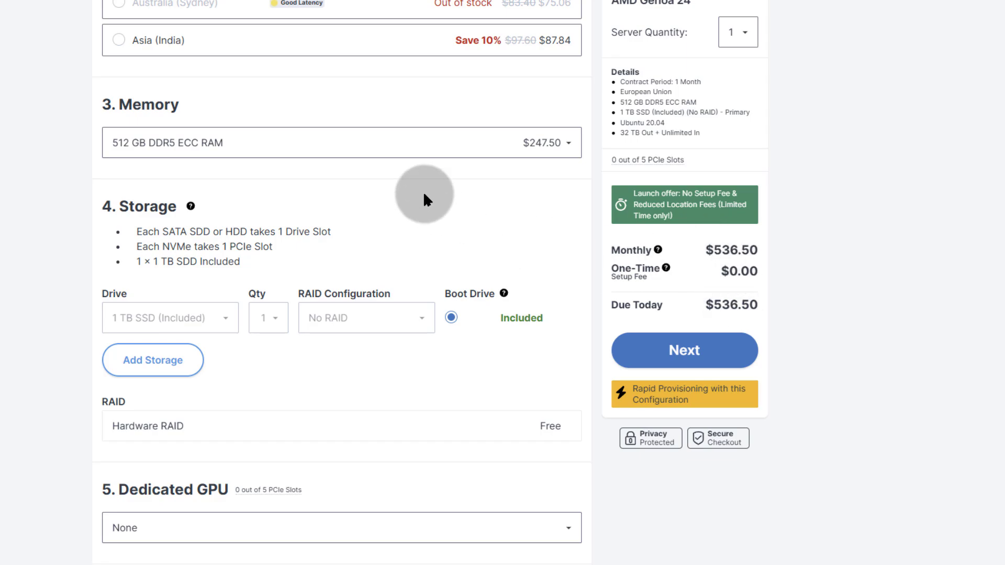
click(342, 142)
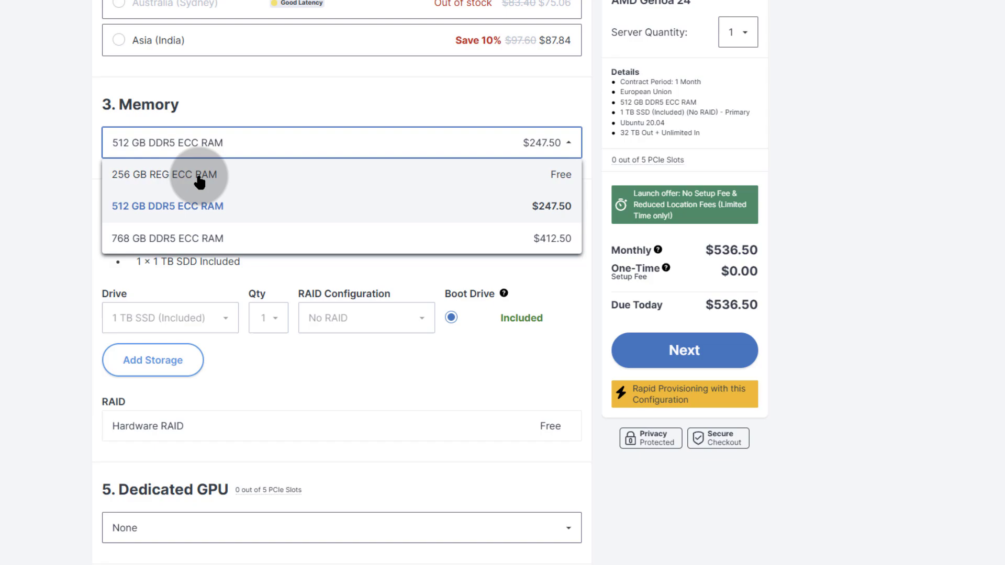
click(186, 175)
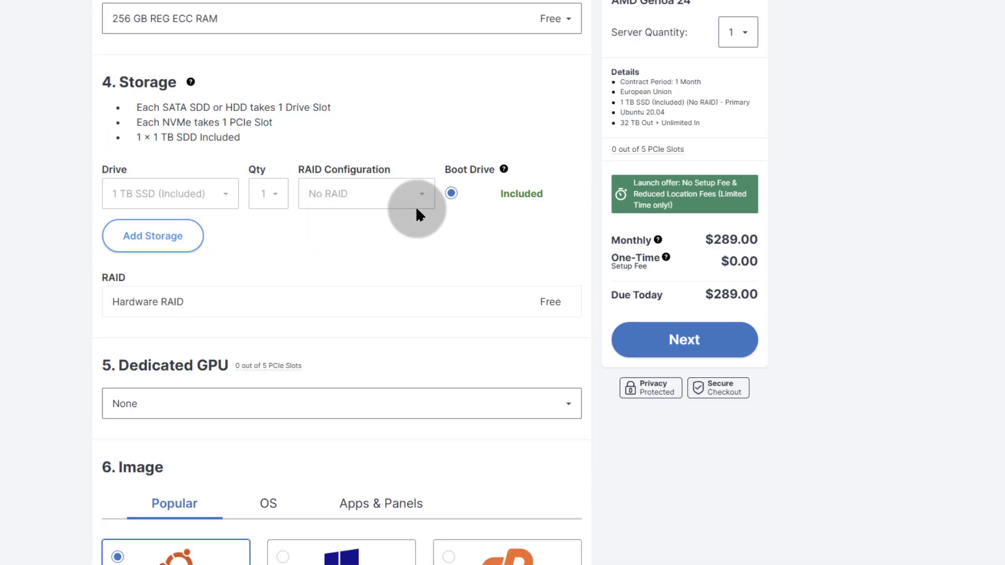
mouse_move(118, 84)
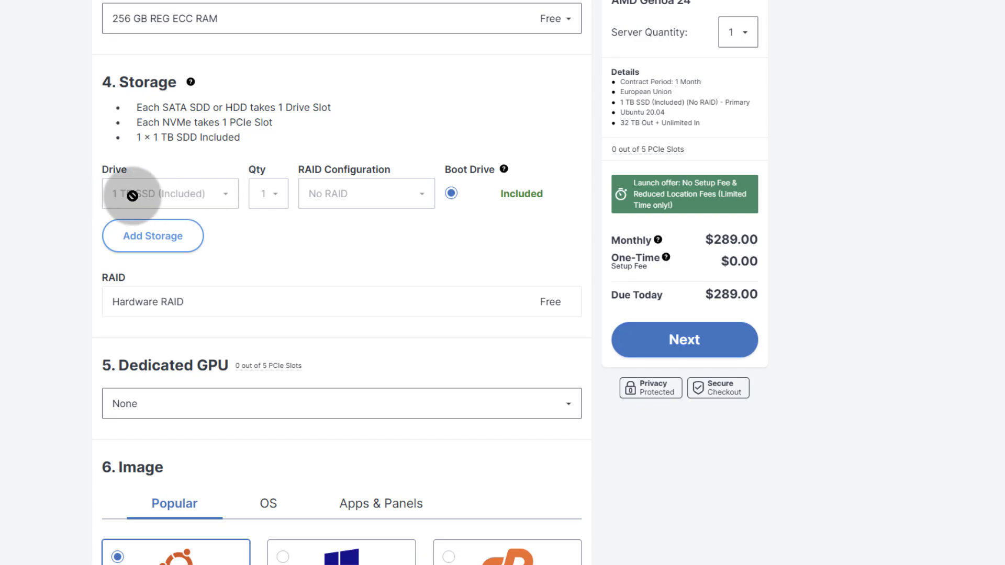
mouse_move(199, 276)
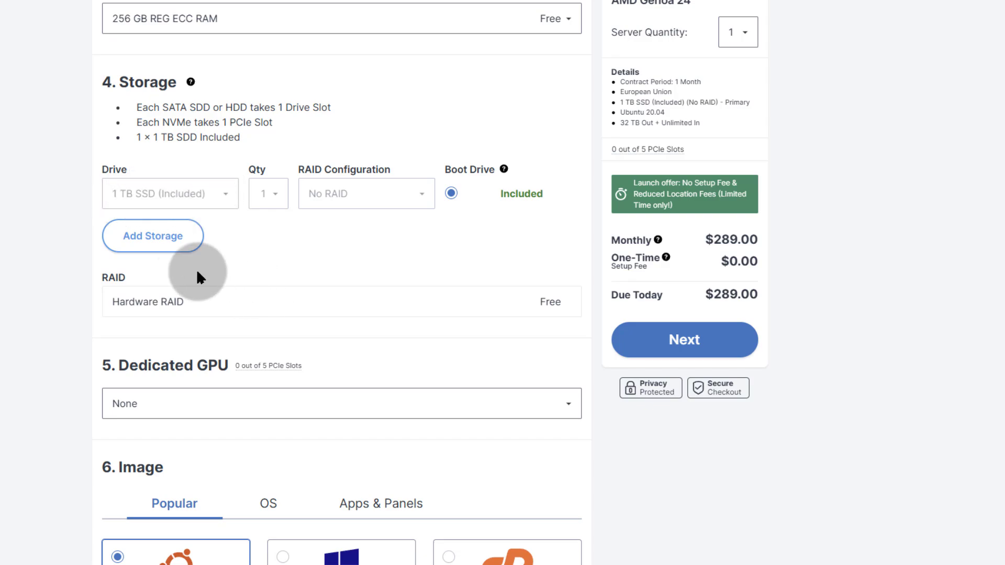
Add a storage drive row and list its NVMe, SSD and HDD drive options.
click(152, 235)
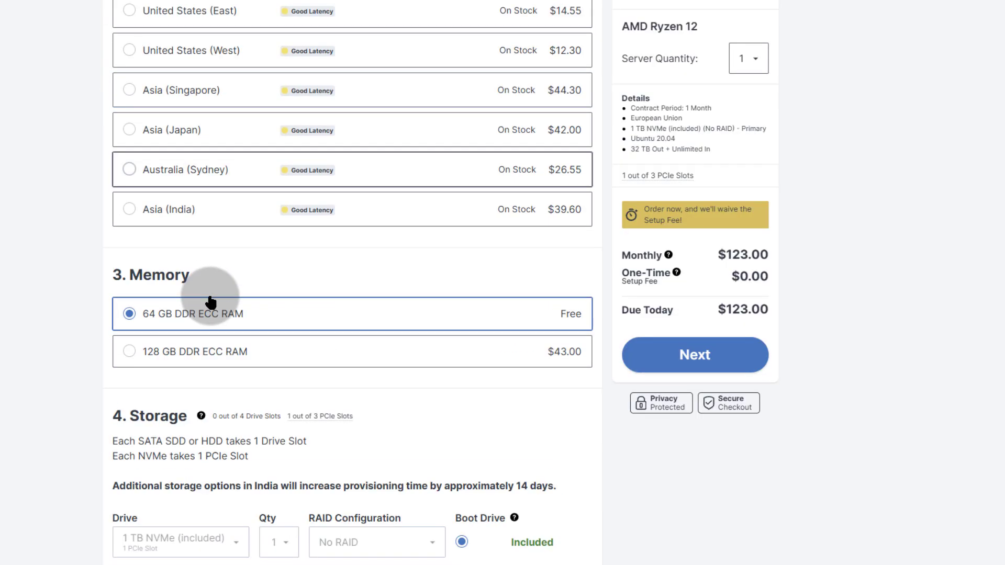
scroll(up, 3)
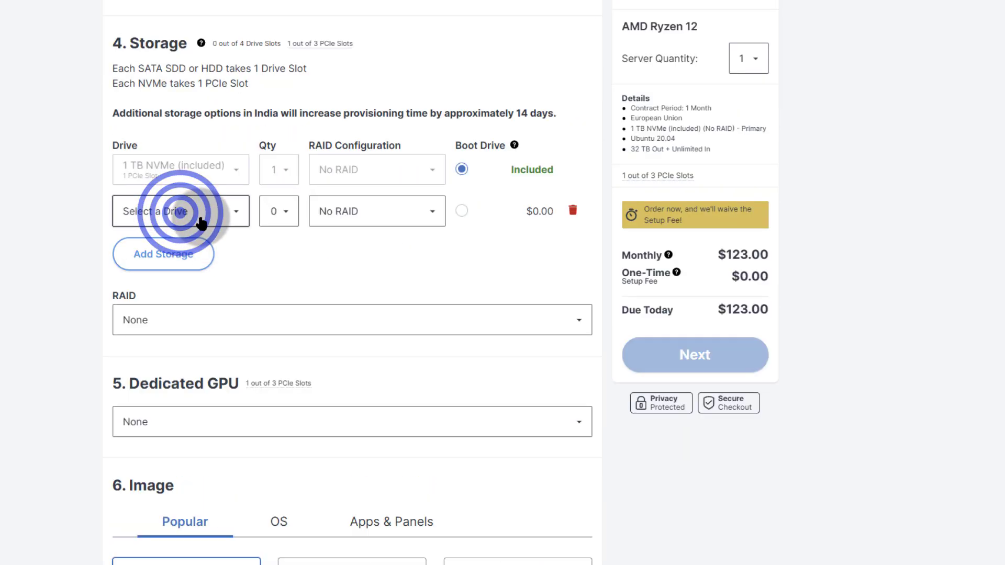
click(181, 210)
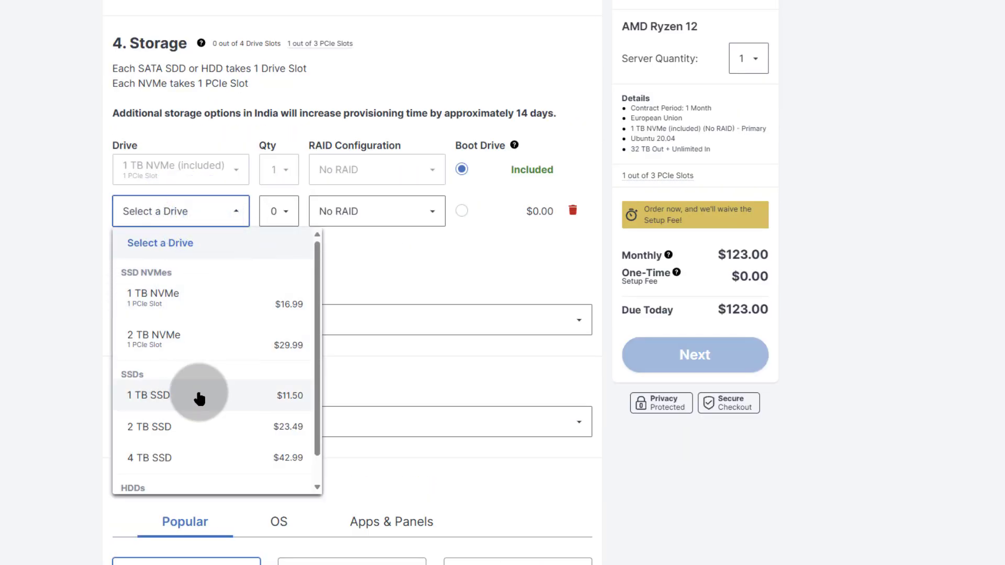
scroll(down, 3)
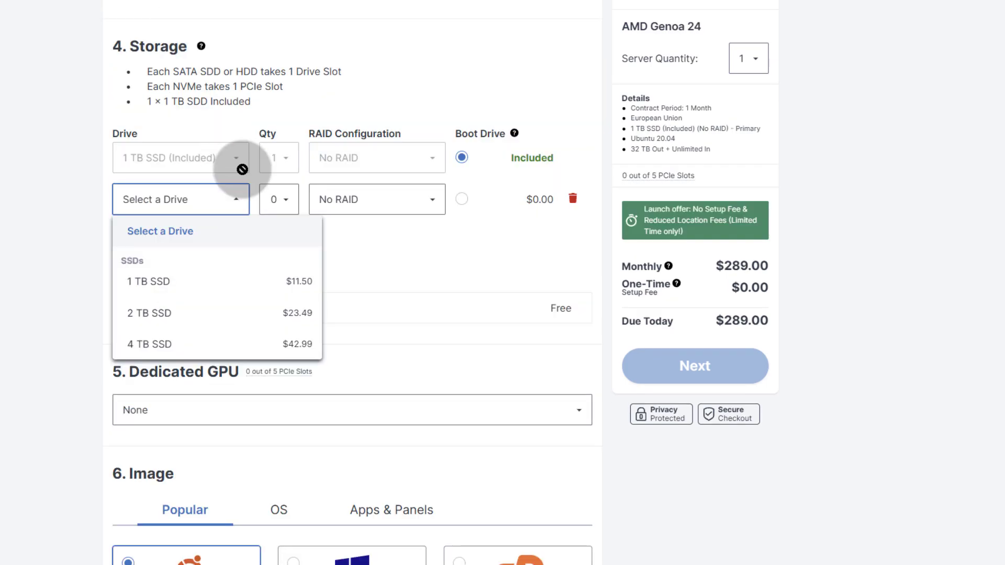
mouse_move(76, 170)
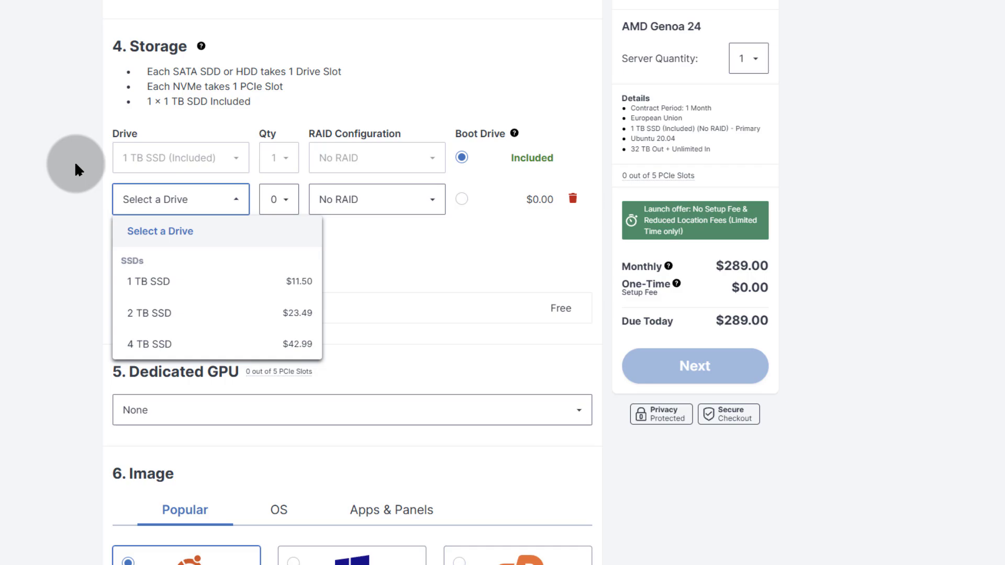
Choose a 1 TB SSD for the extra drive, bringing the monthly total to $300.50.
scroll(down, 3)
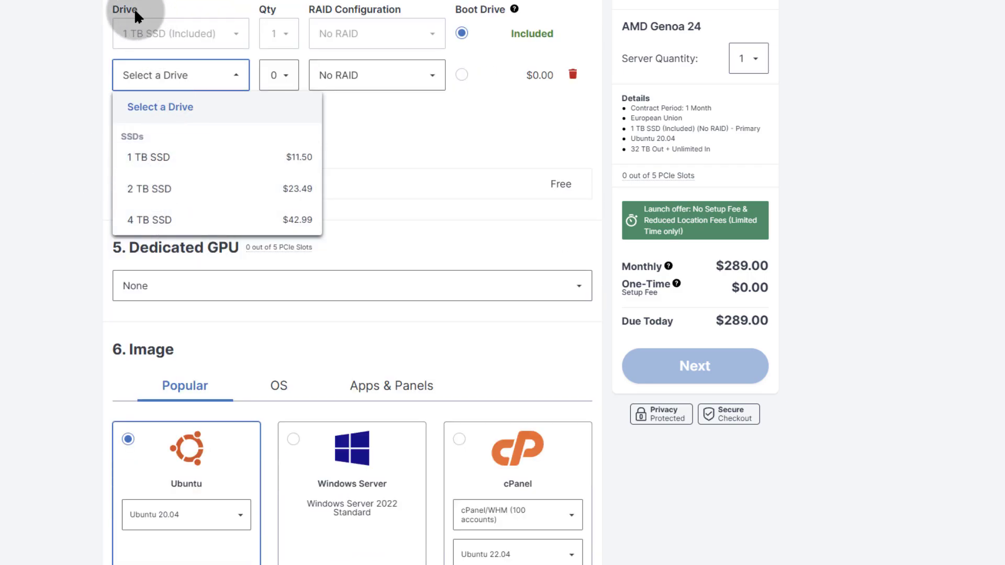
click(148, 157)
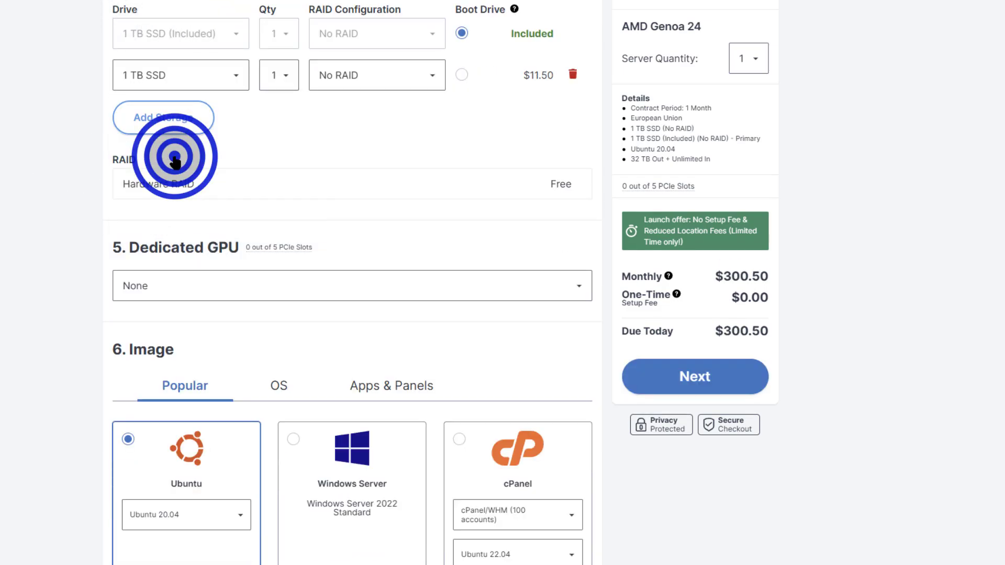
scroll(up, 3)
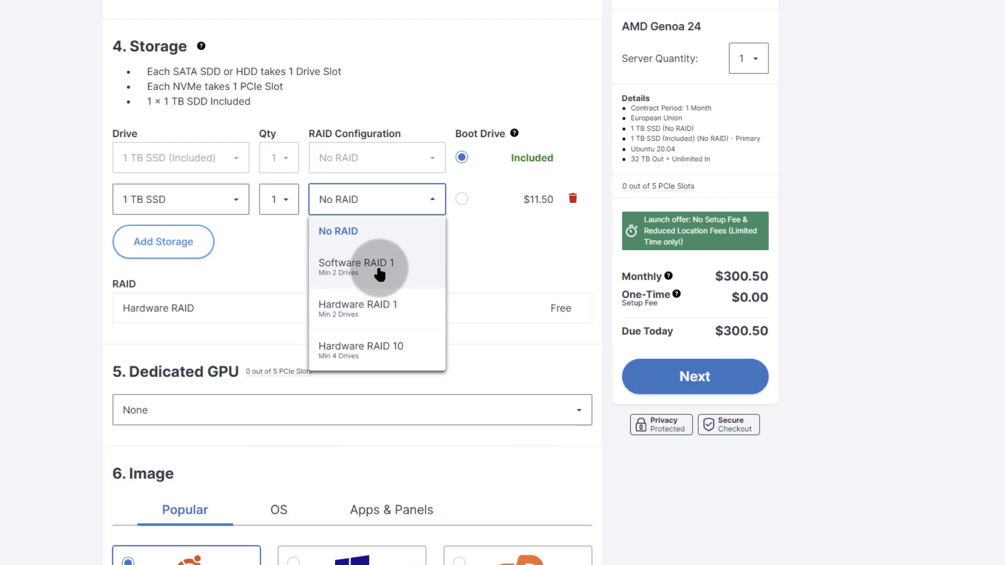
Set the extra drive to two 1 TB SSDs in Hardware RAID 1 as boot drive, at $312.00 monthly.
click(356, 268)
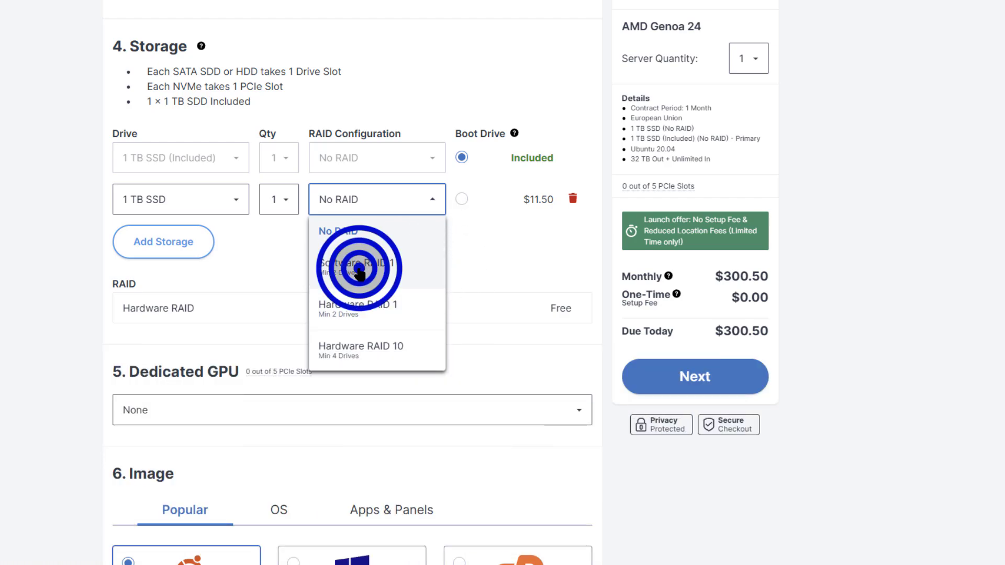
click(356, 267)
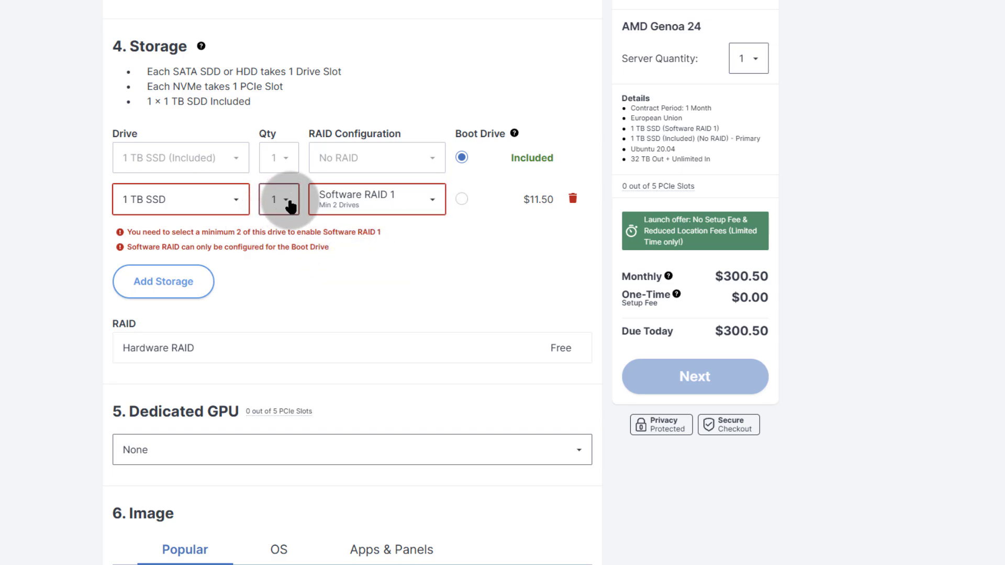
click(285, 199)
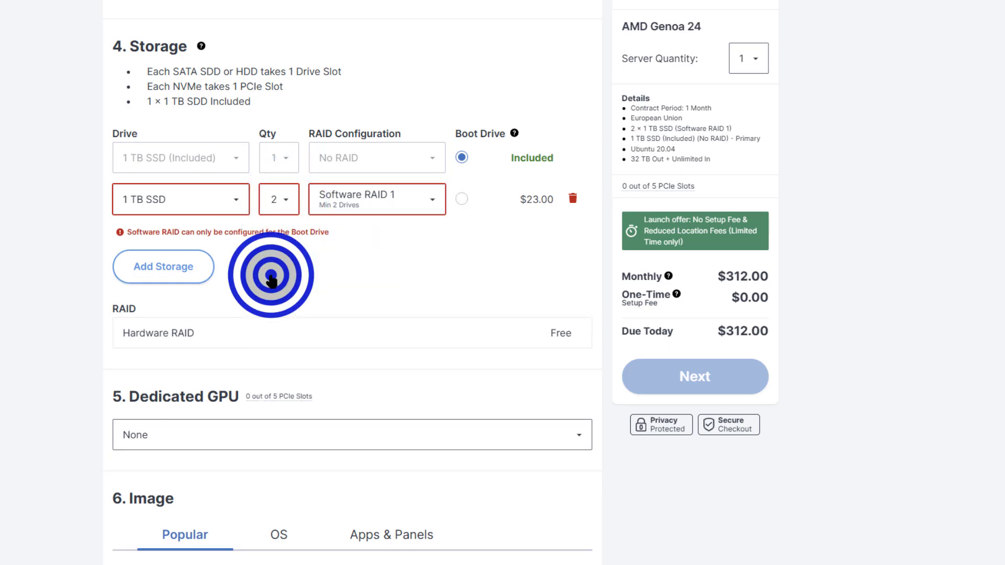
mouse_move(463, 206)
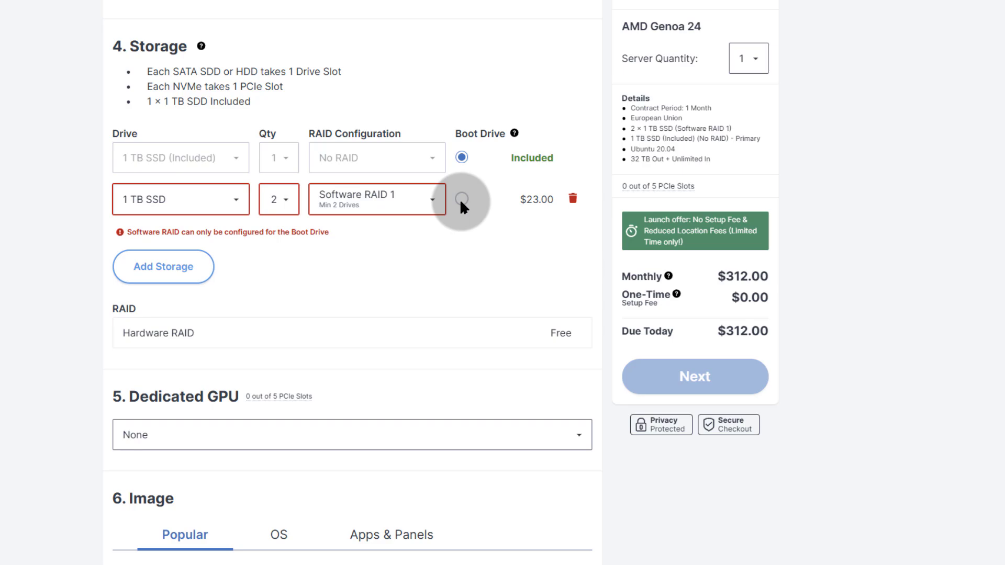
click(460, 199)
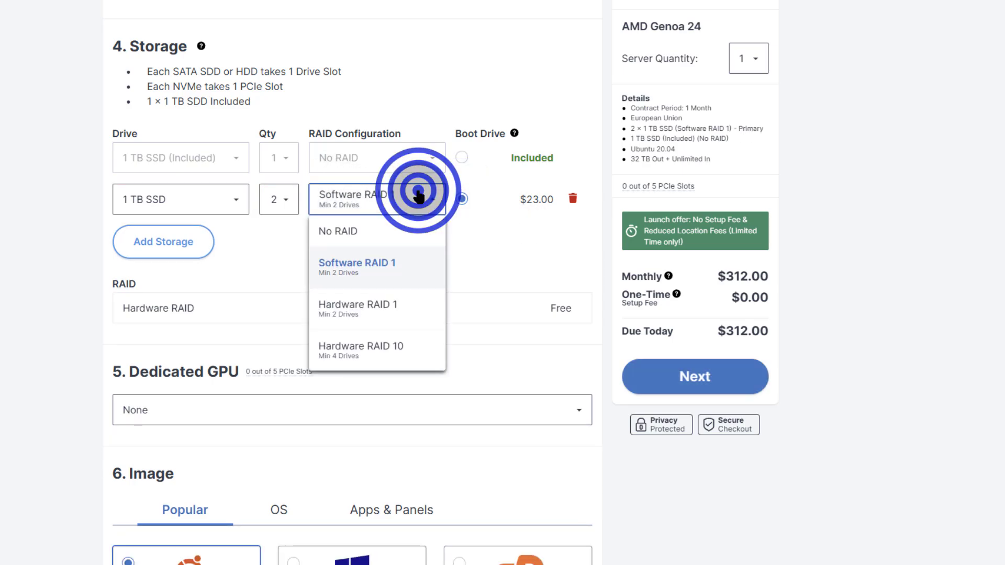
click(357, 308)
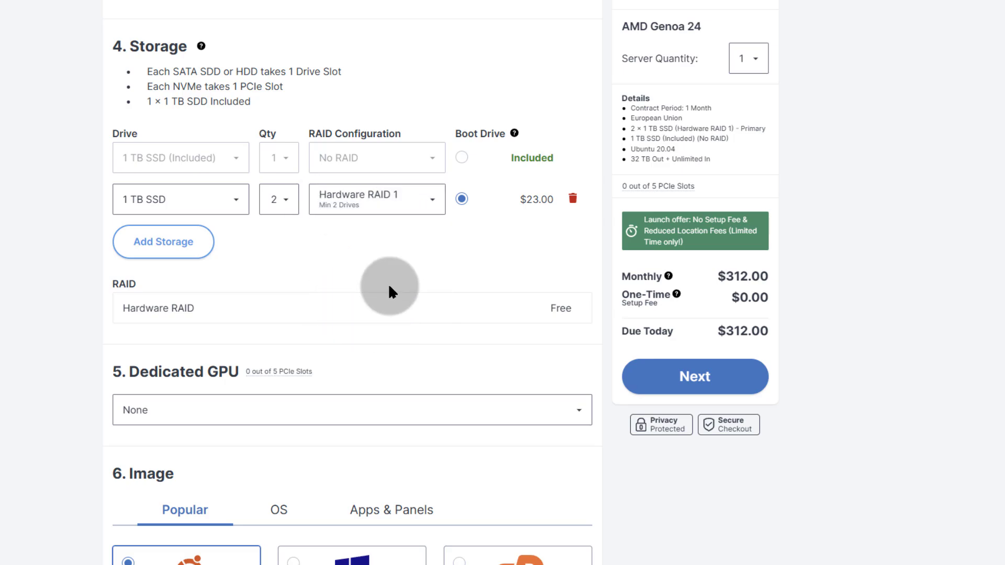
mouse_move(375, 211)
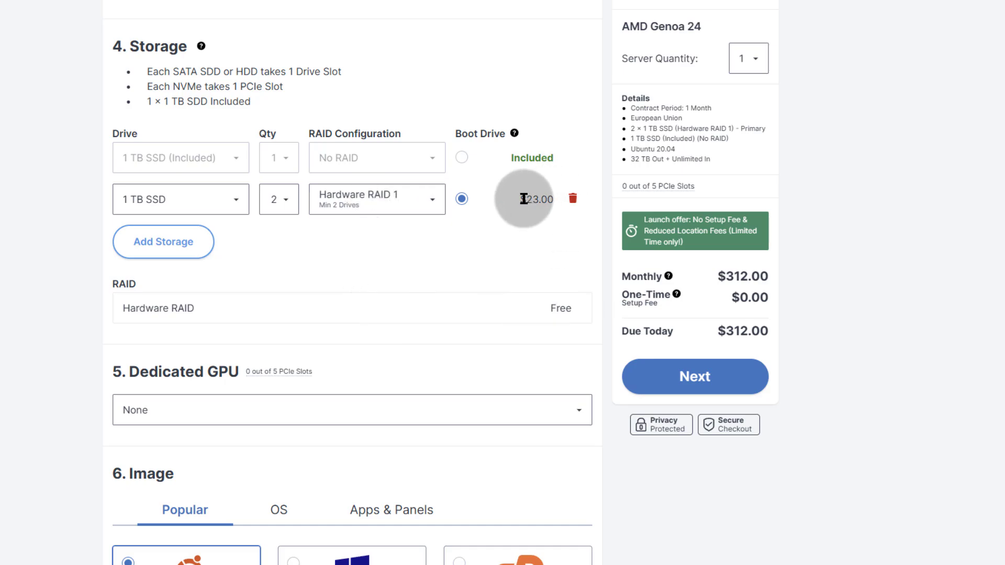
mouse_move(429, 205)
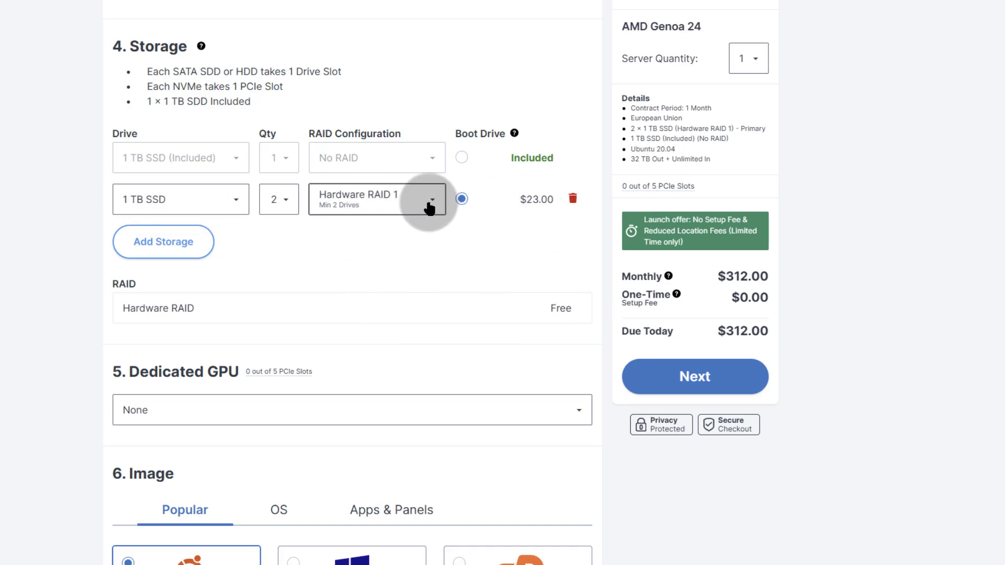
mouse_move(772, 276)
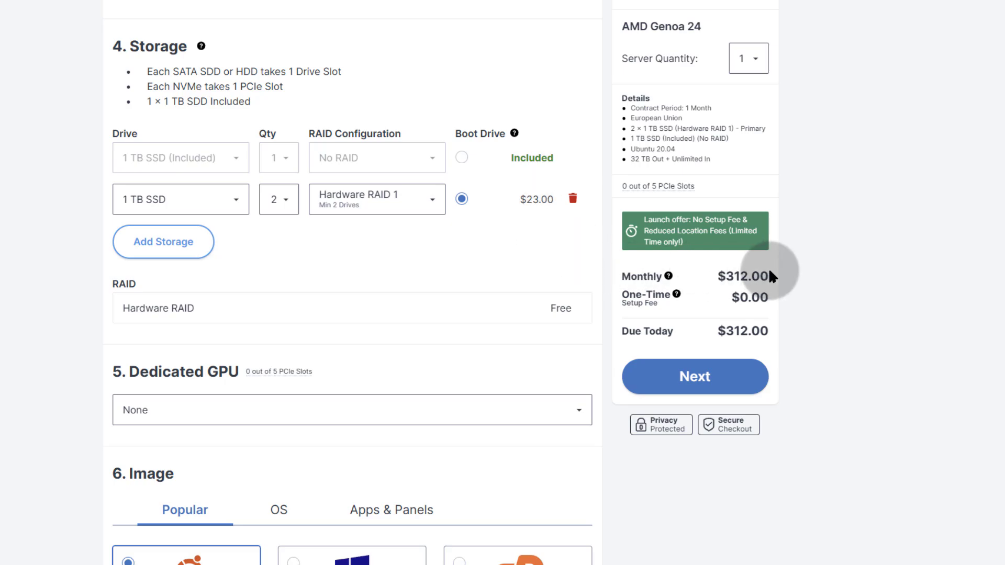
Keep Hardware RAID 1 selected for the two added 1 TB SSDs.
click(376, 199)
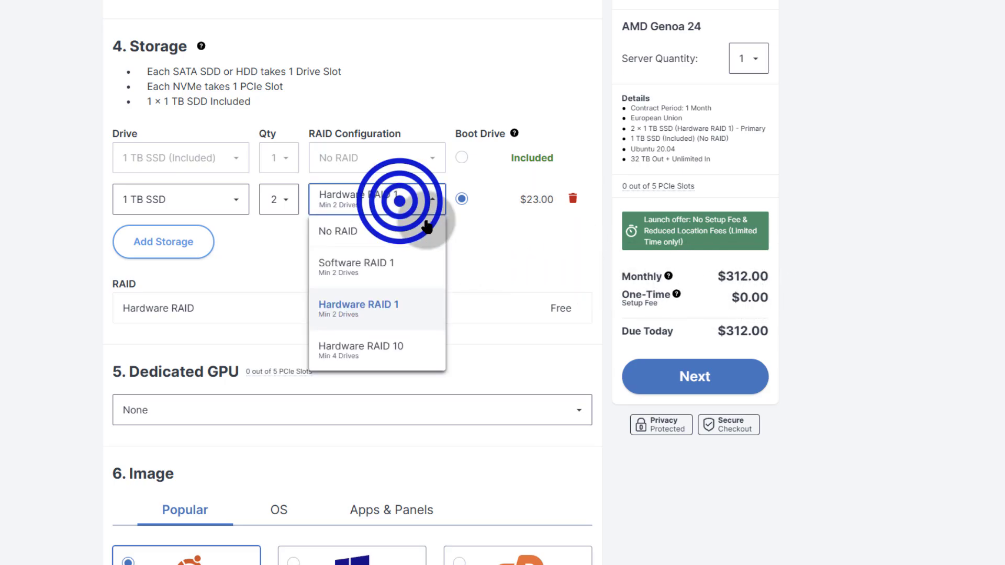
mouse_move(361, 352)
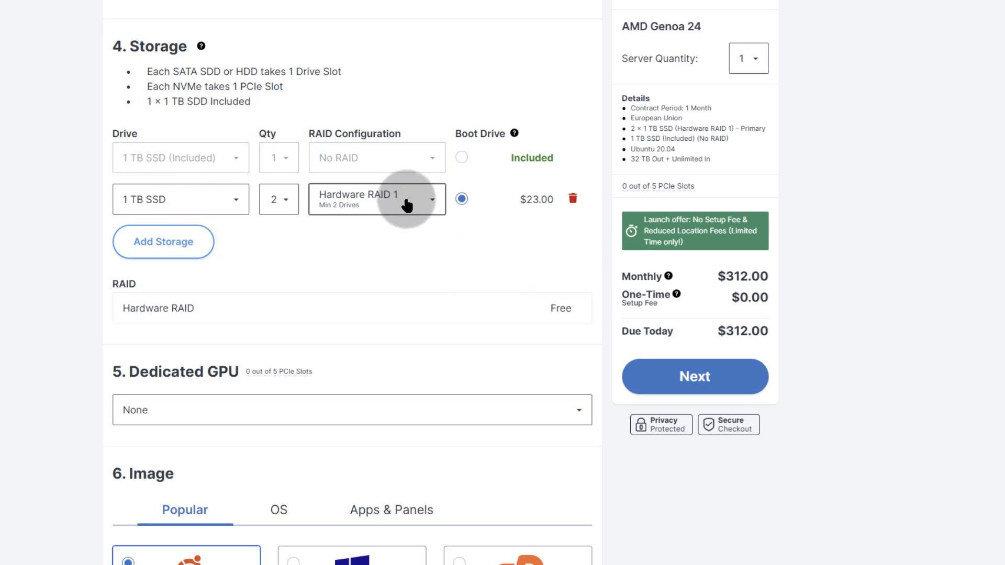
mouse_move(296, 273)
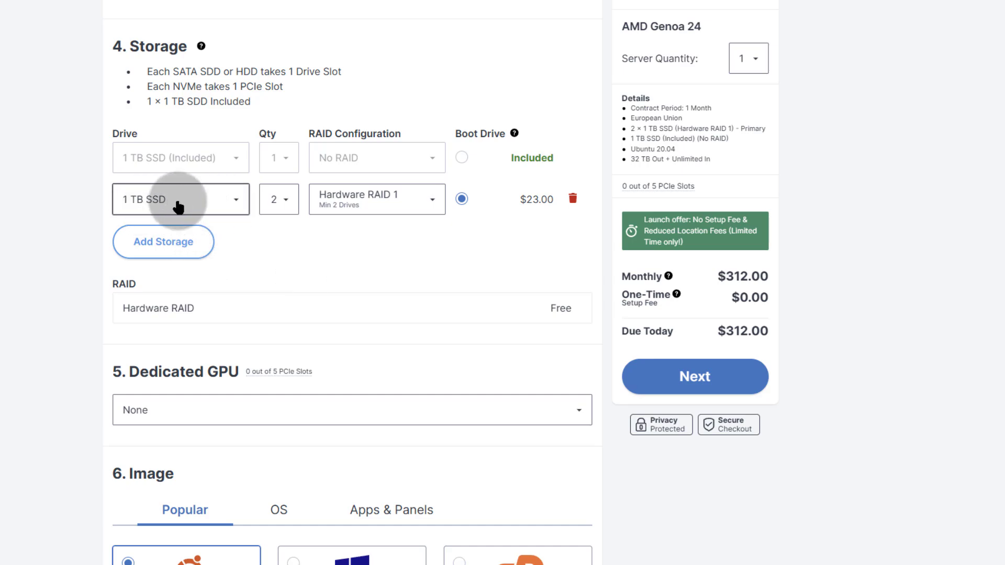
mouse_move(424, 258)
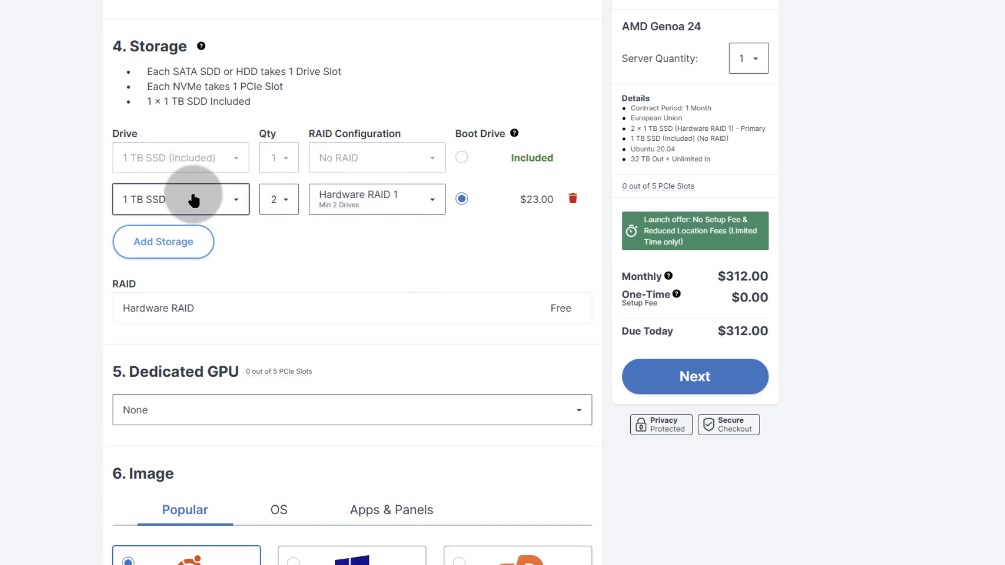
mouse_move(423, 172)
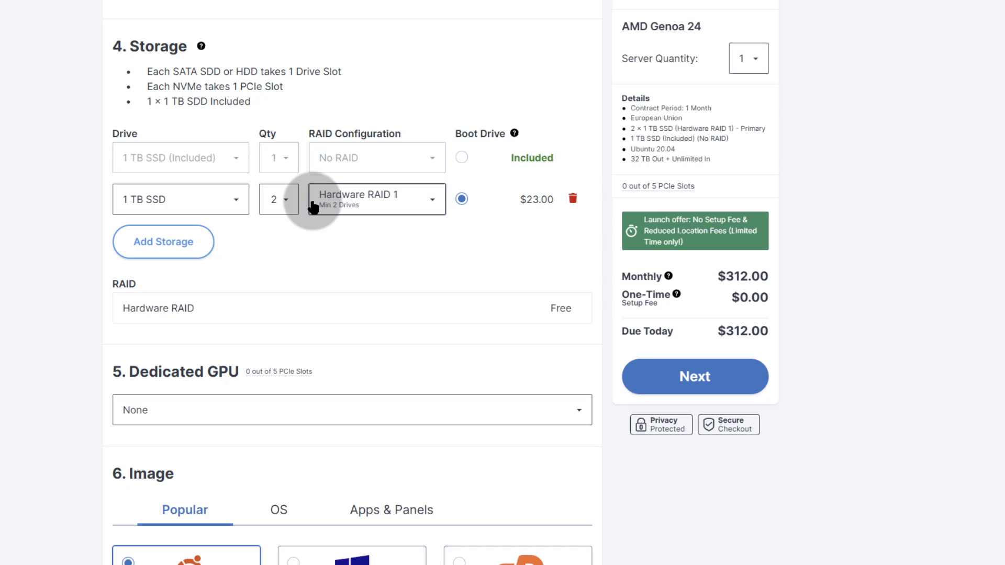
mouse_move(439, 206)
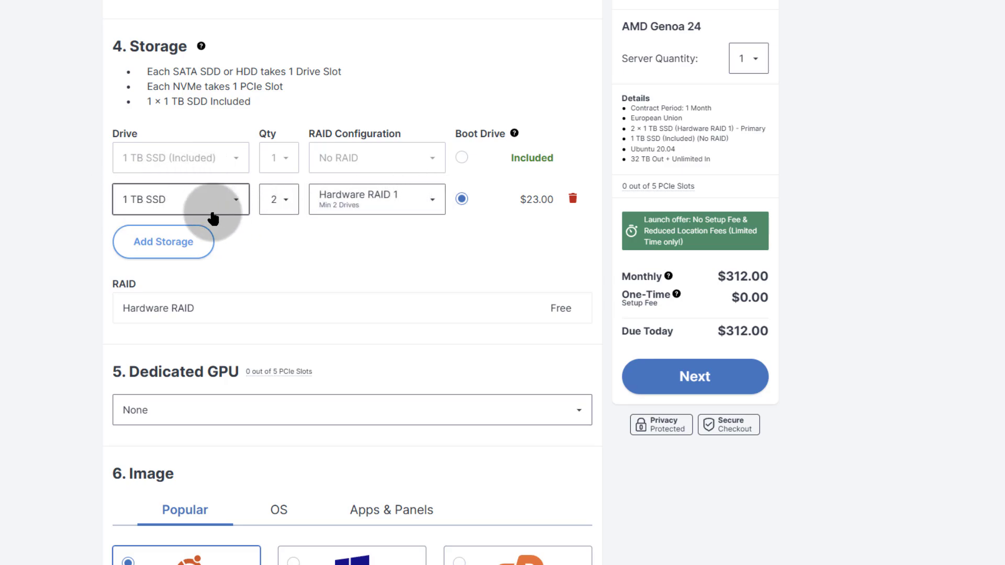
mouse_move(419, 195)
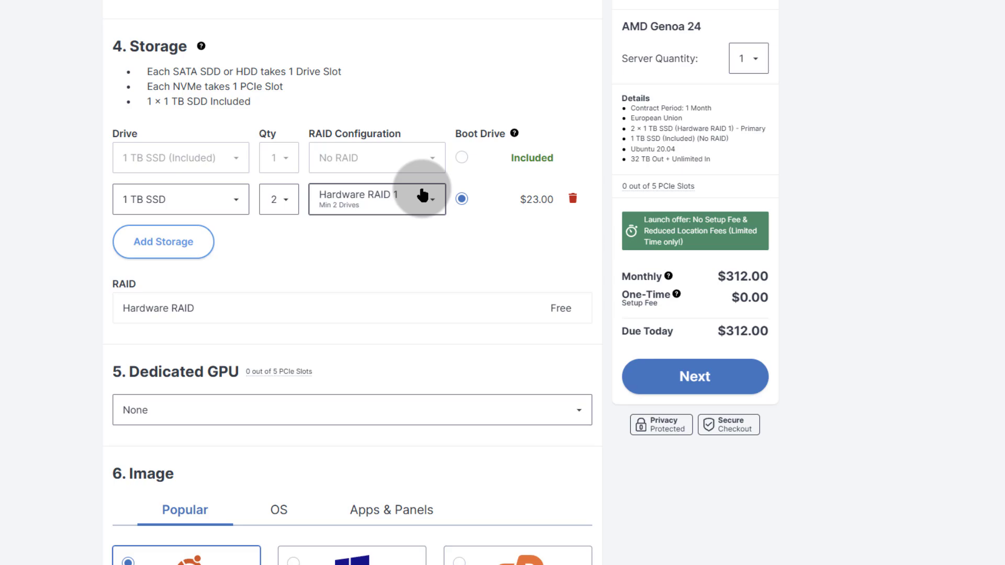
mouse_move(338, 242)
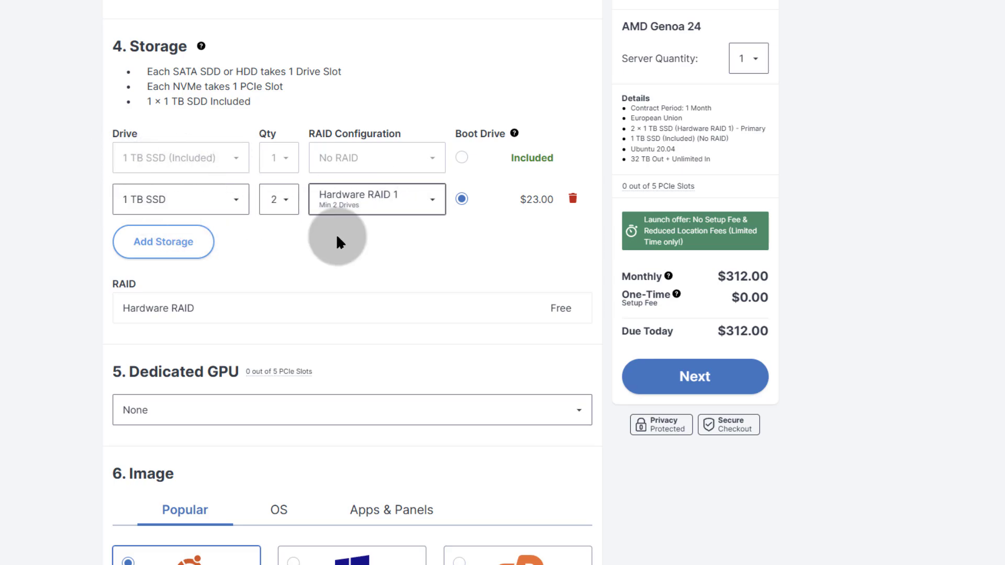
Show the dedicated GPU choices, GeForce GT 1030 2GB and Nvidia Tesla A2 16 GB, with None kept.
scroll(down, 3)
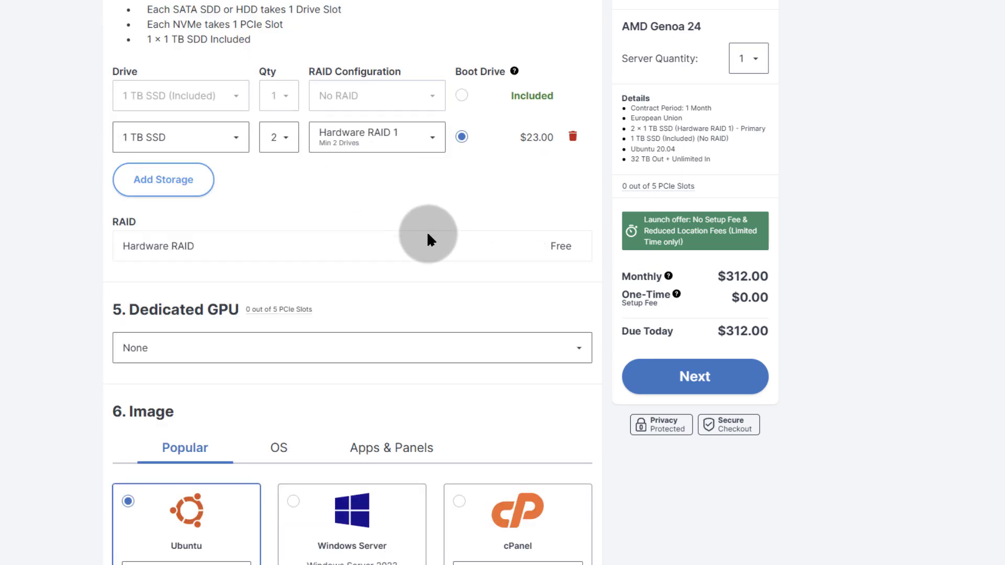
scroll(down, 3)
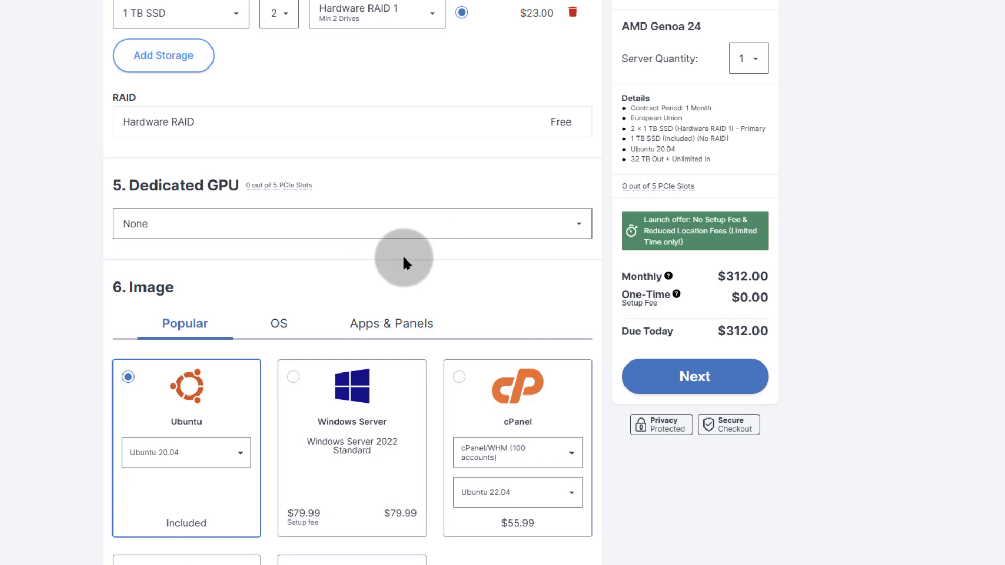
click(351, 224)
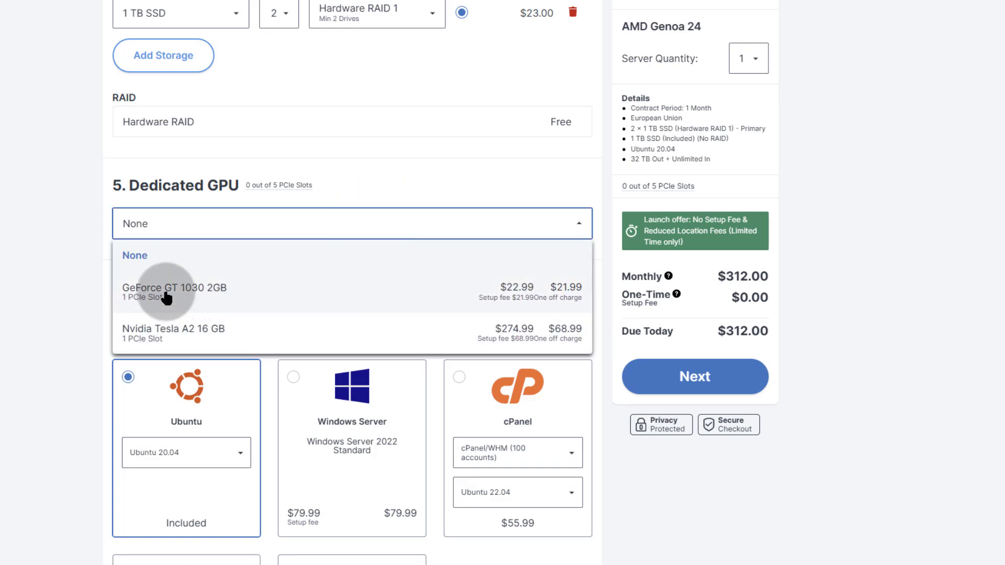
mouse_move(231, 302)
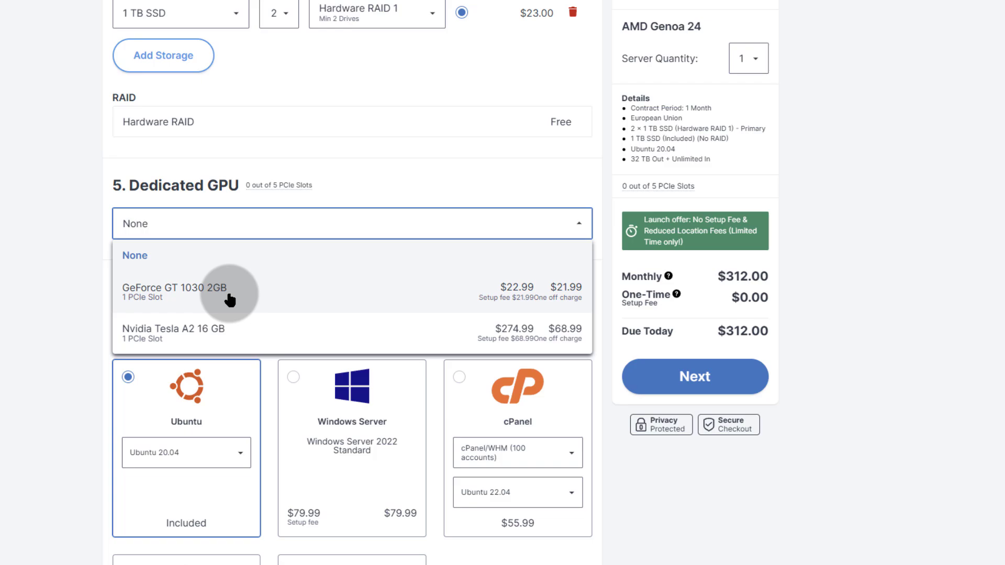
mouse_move(523, 312)
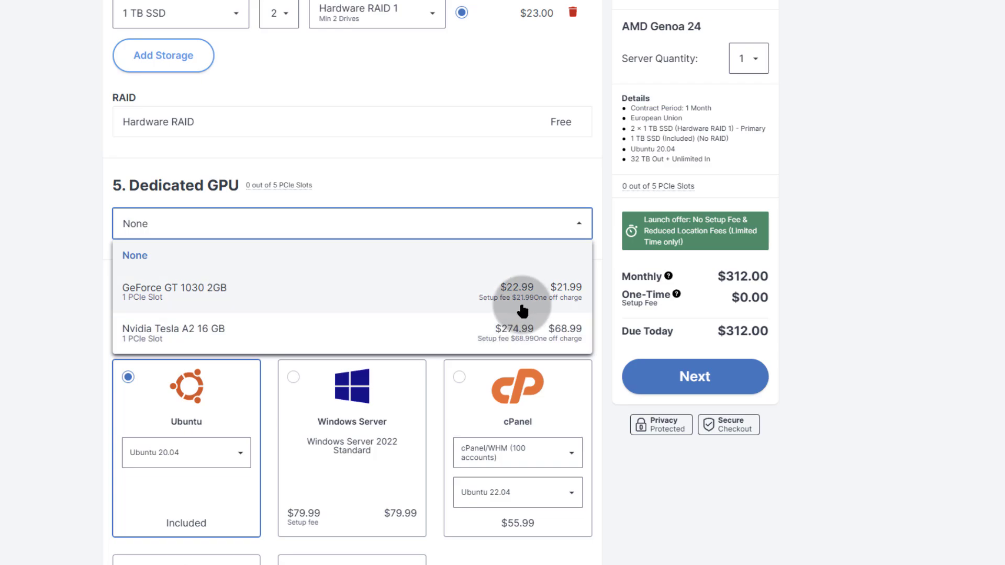
mouse_move(504, 312)
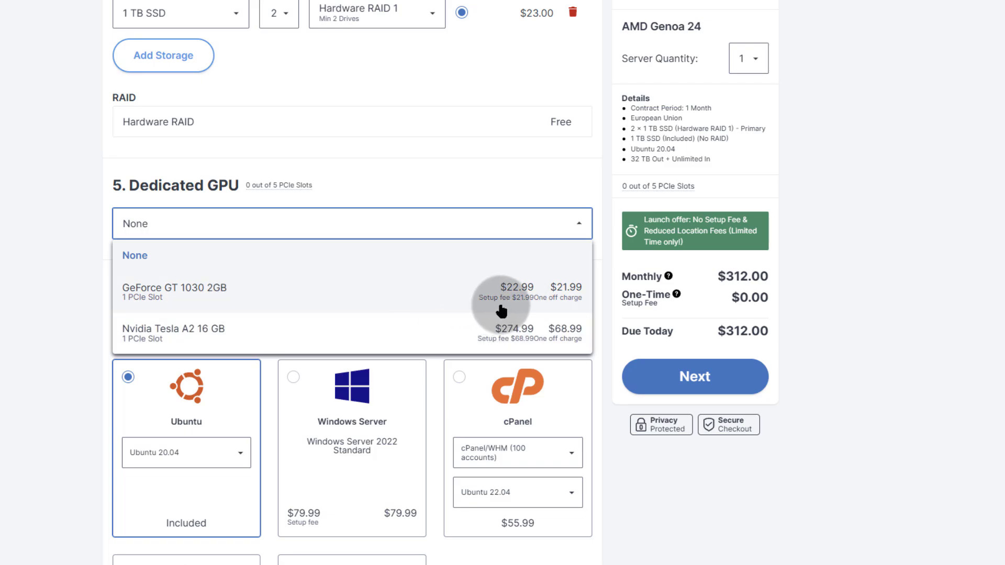
mouse_move(530, 309)
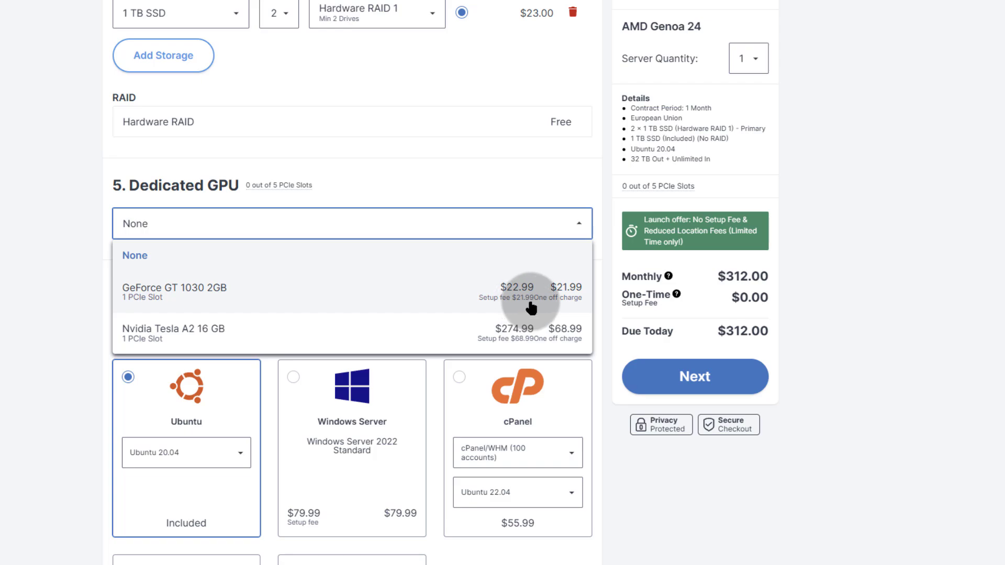
mouse_move(515, 312)
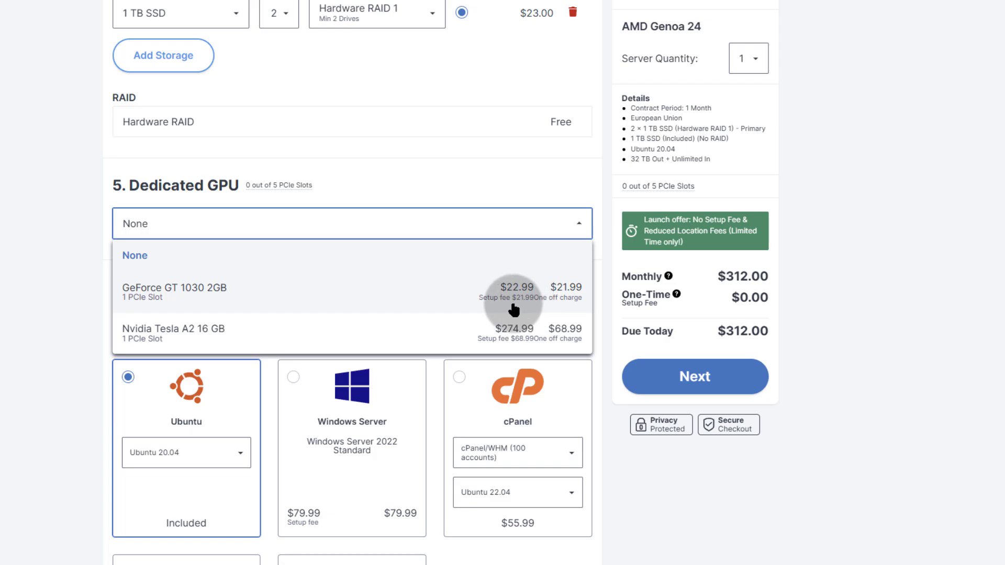
mouse_move(170, 341)
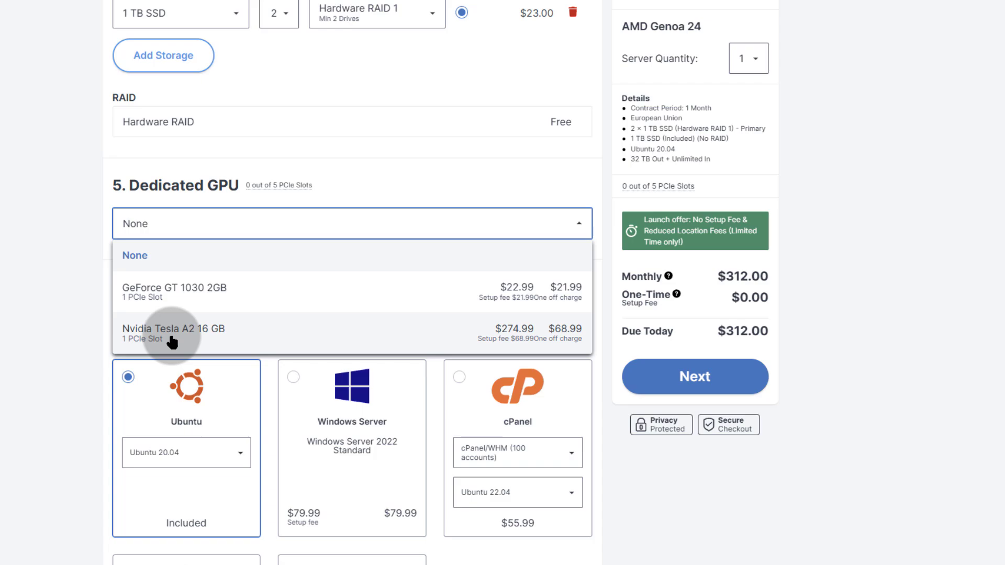
mouse_move(186, 336)
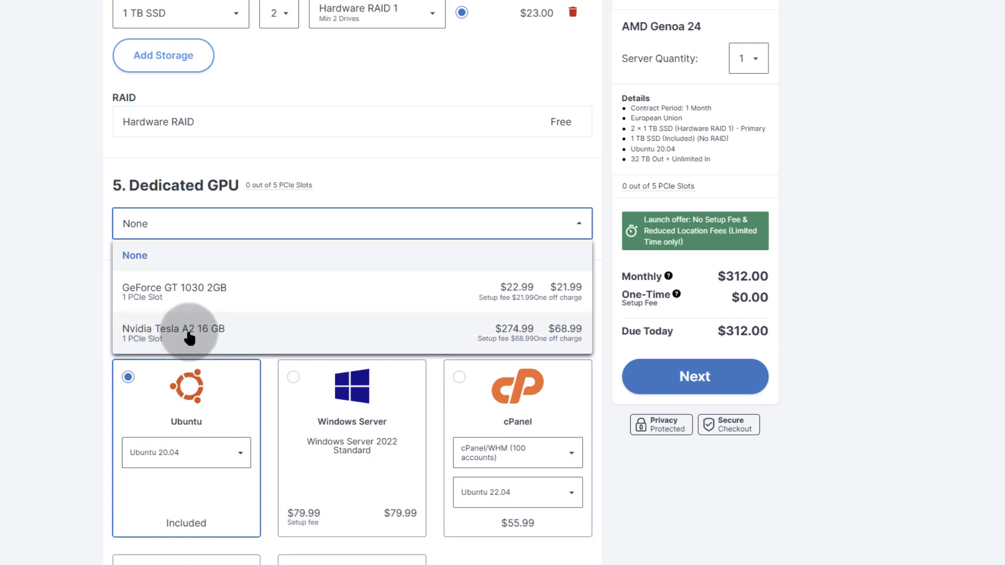
mouse_move(226, 338)
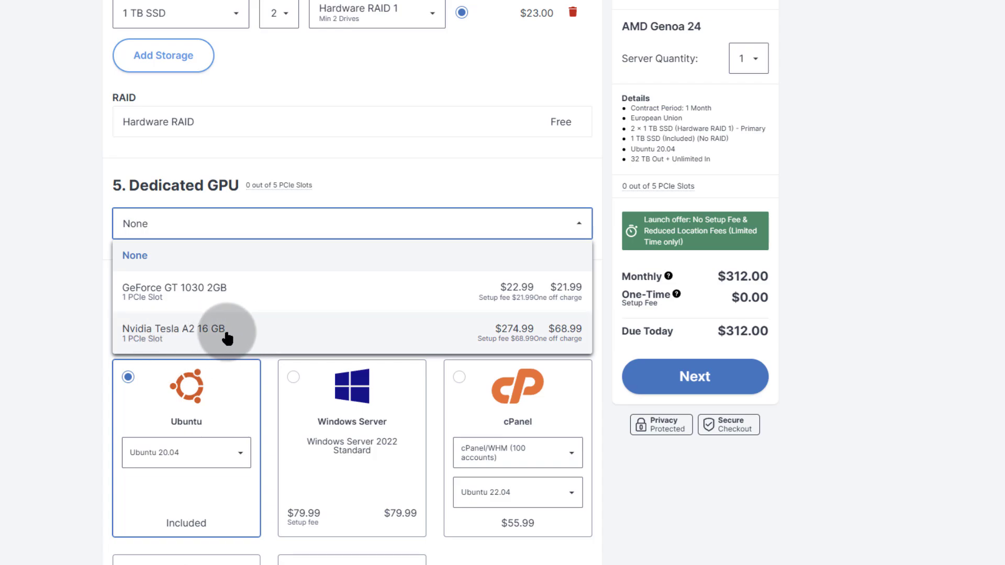
mouse_move(346, 314)
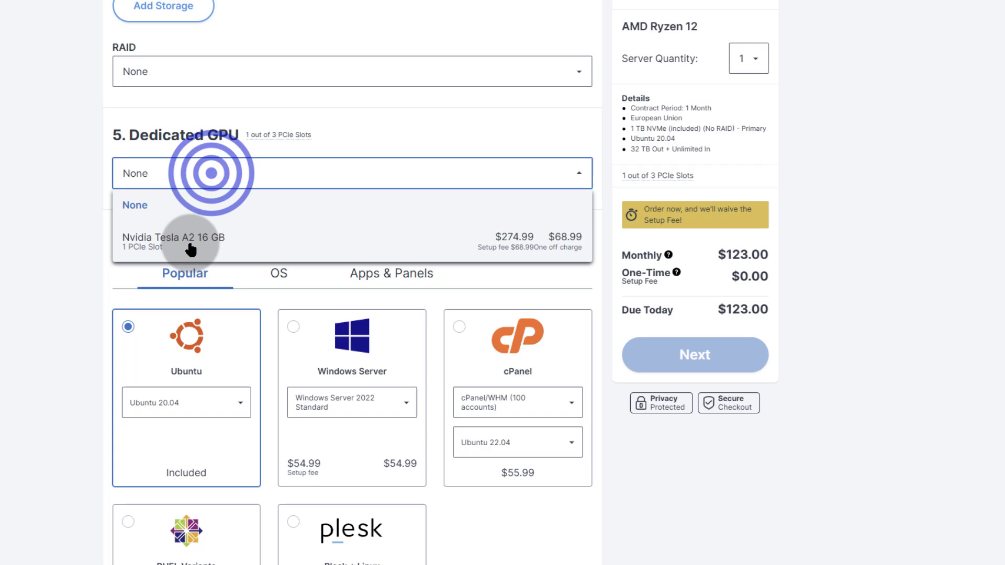
mouse_move(522, 241)
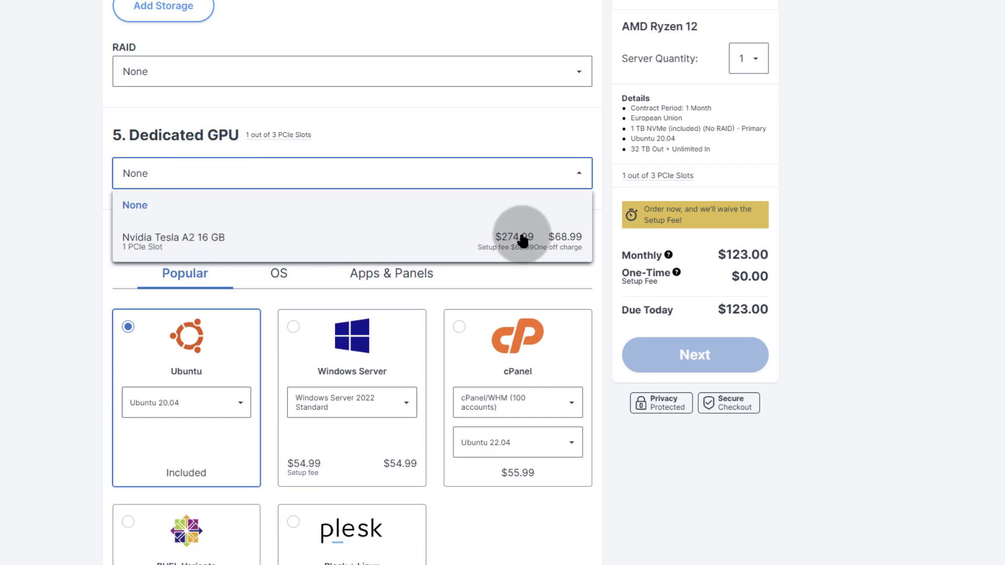
mouse_move(189, 249)
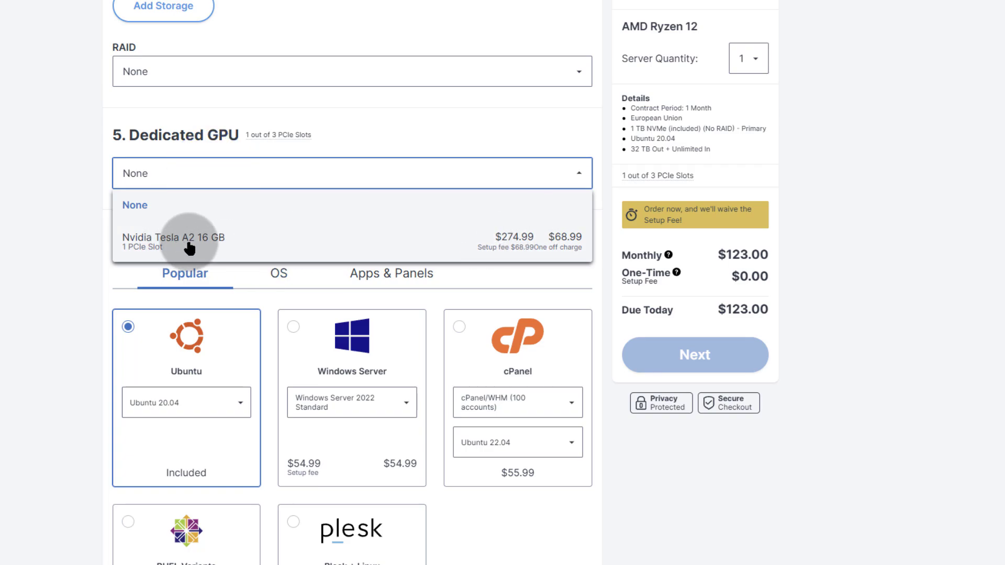
mouse_move(318, 36)
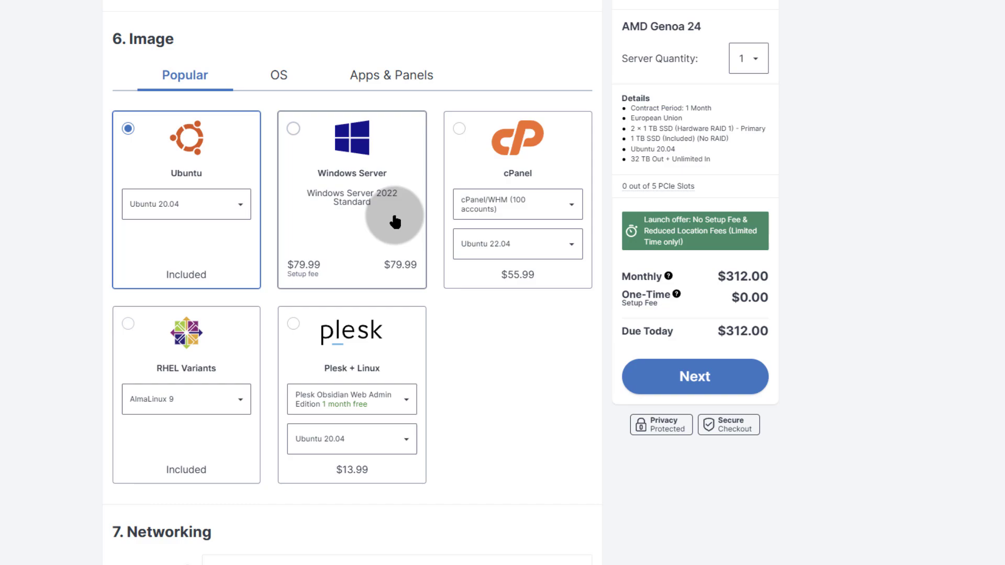
mouse_move(278, 76)
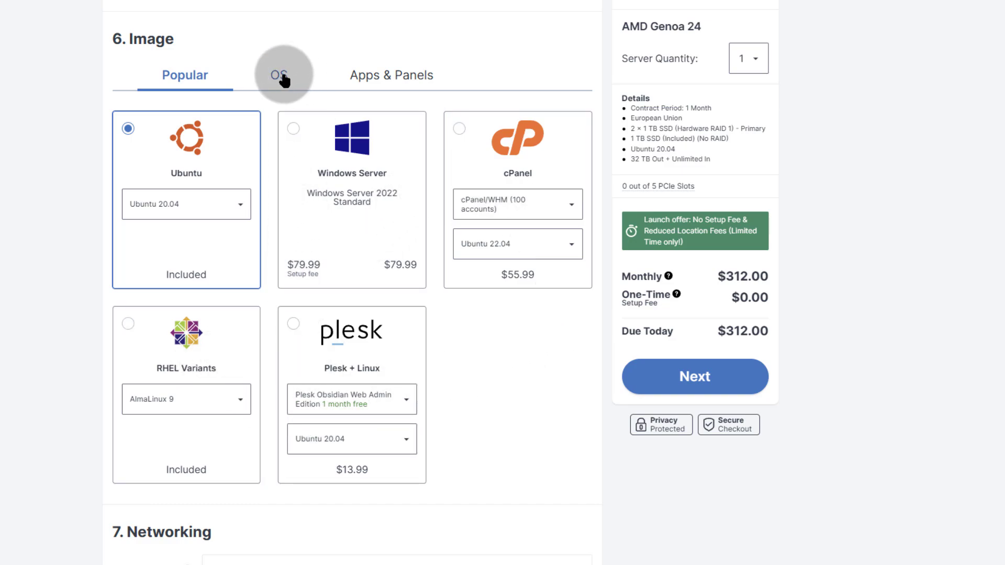
Browse the OS image cards keeping Ubuntu 20.04, then move down to Networking and Add-Ons.
click(279, 75)
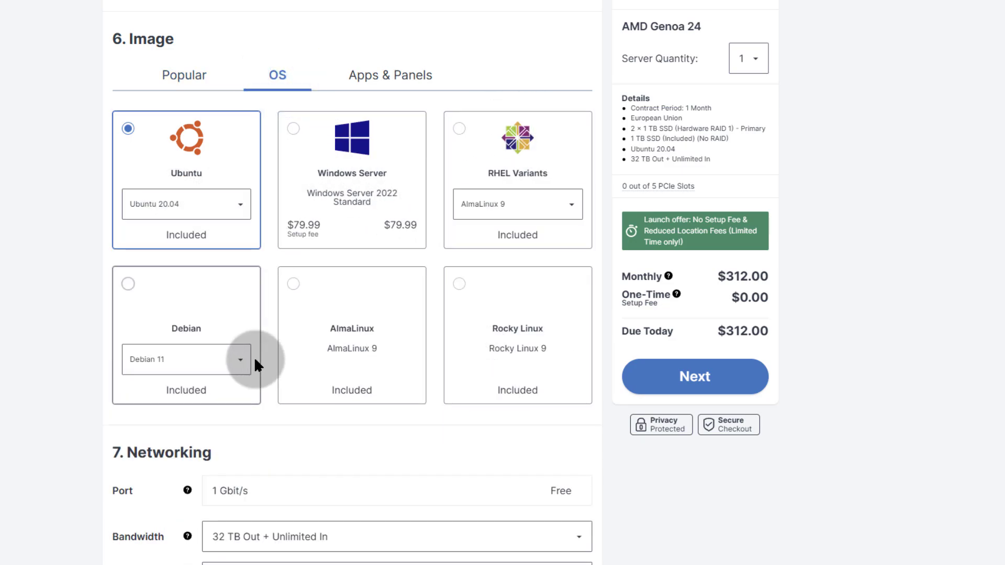
mouse_move(123, 401)
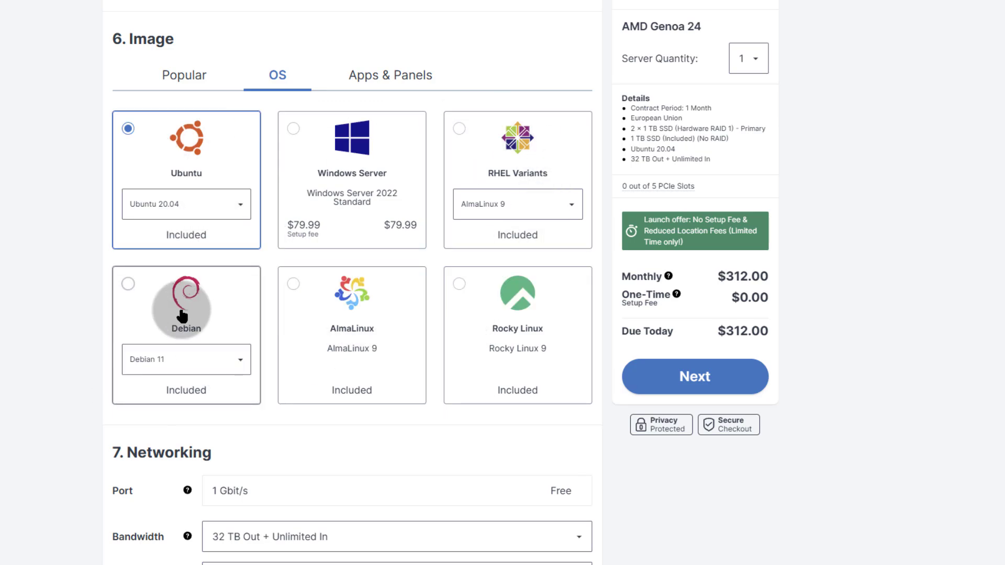
mouse_move(390, 213)
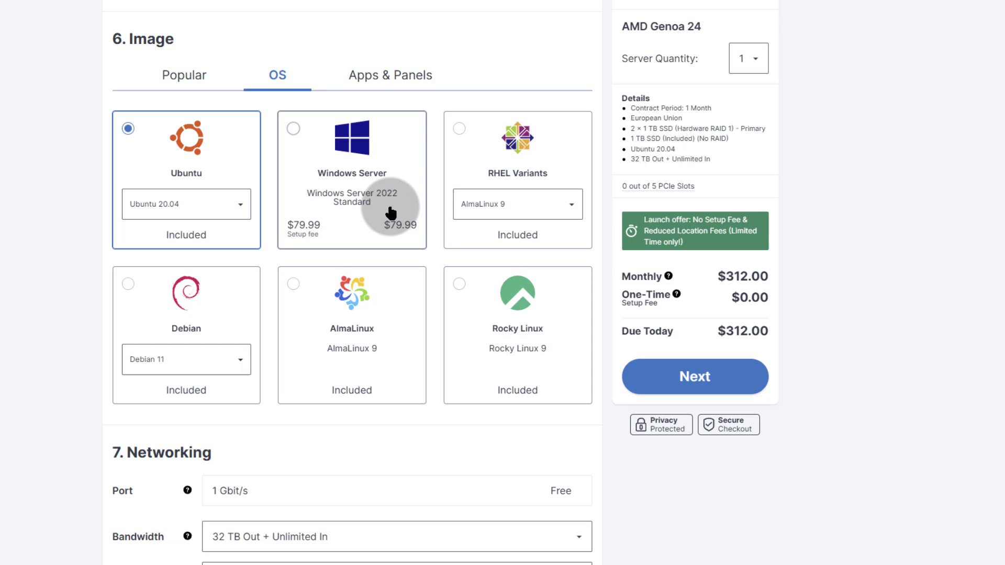
mouse_move(196, 167)
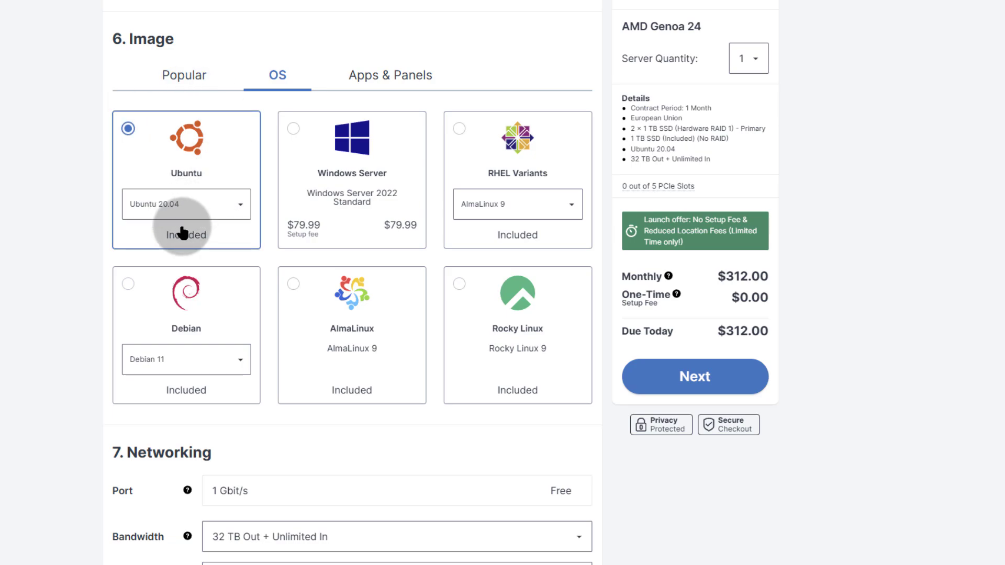
mouse_move(163, 171)
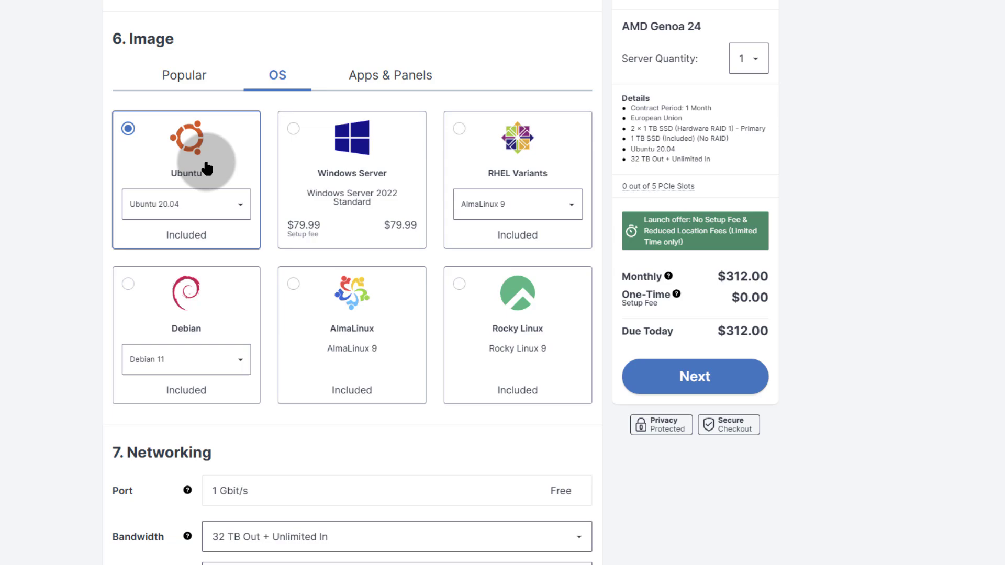
mouse_move(363, 310)
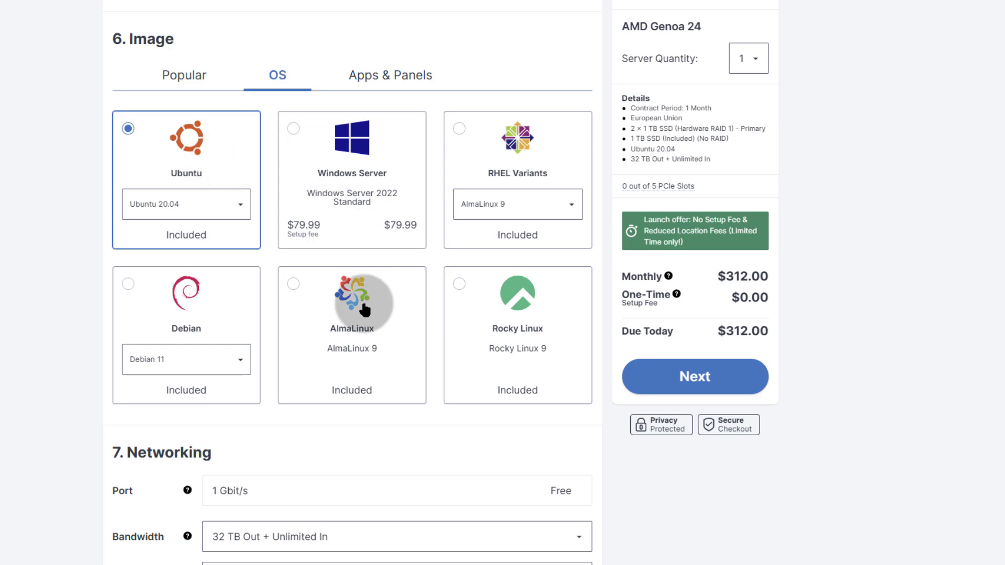
mouse_move(331, 233)
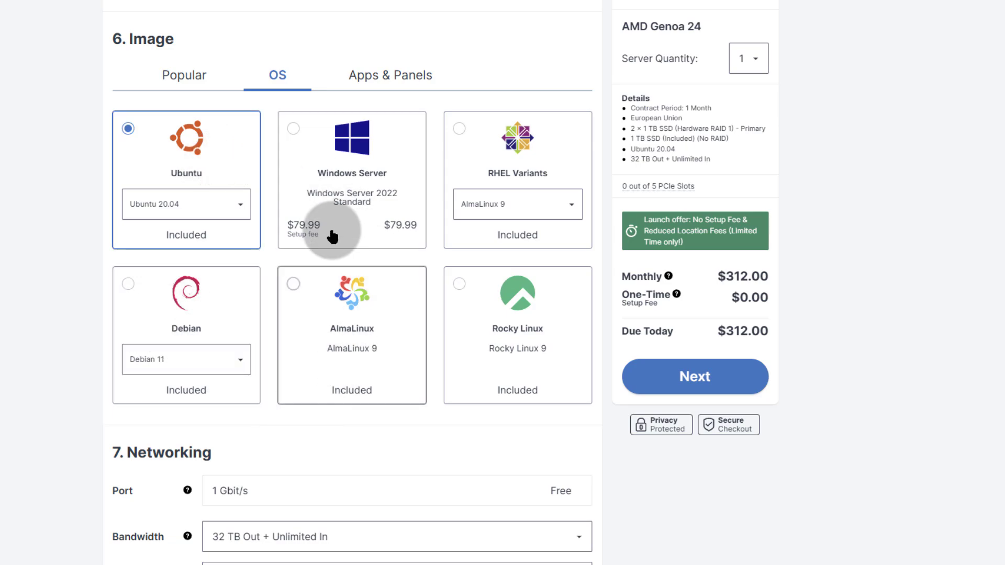
scroll(down, 3)
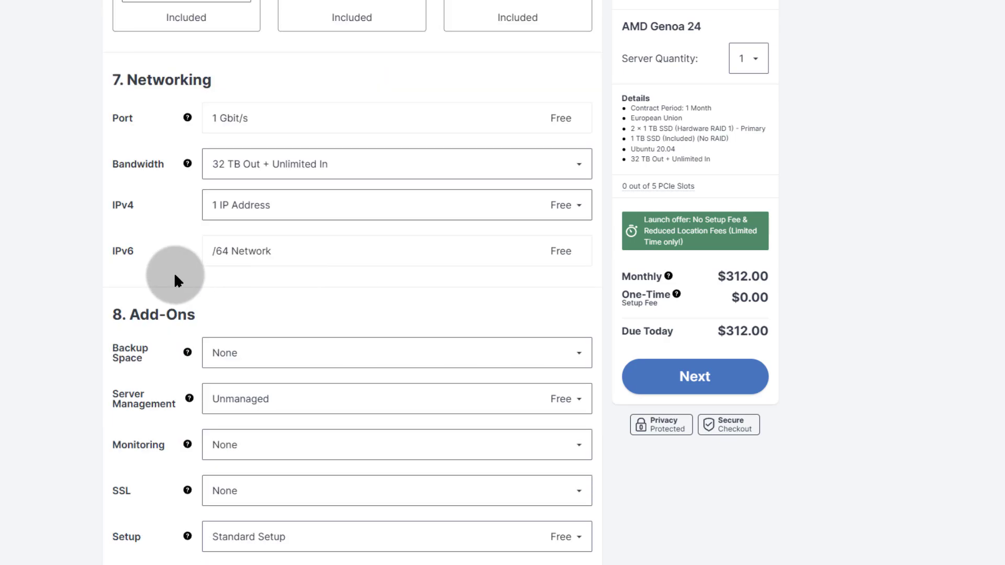
mouse_move(242, 128)
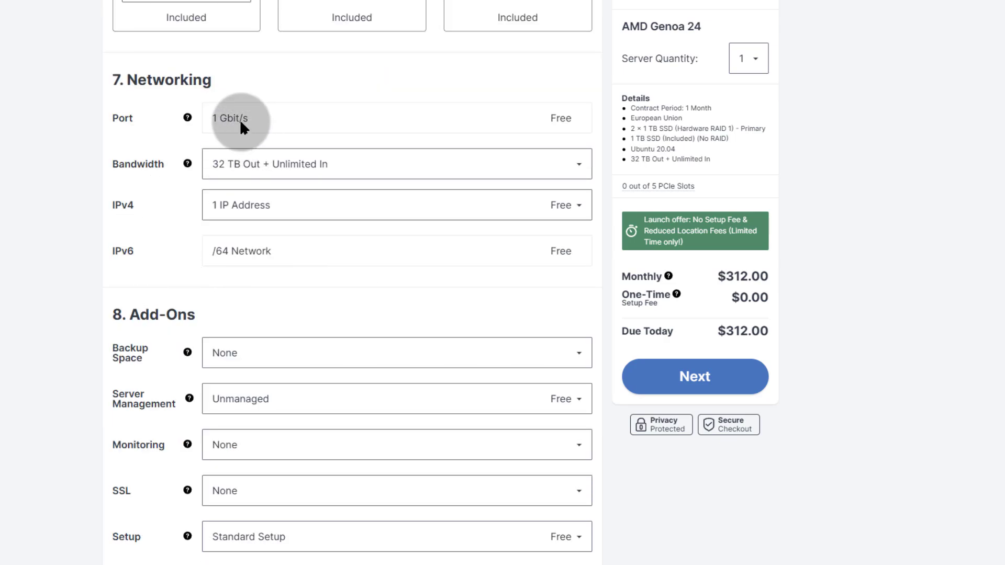
mouse_move(563, 118)
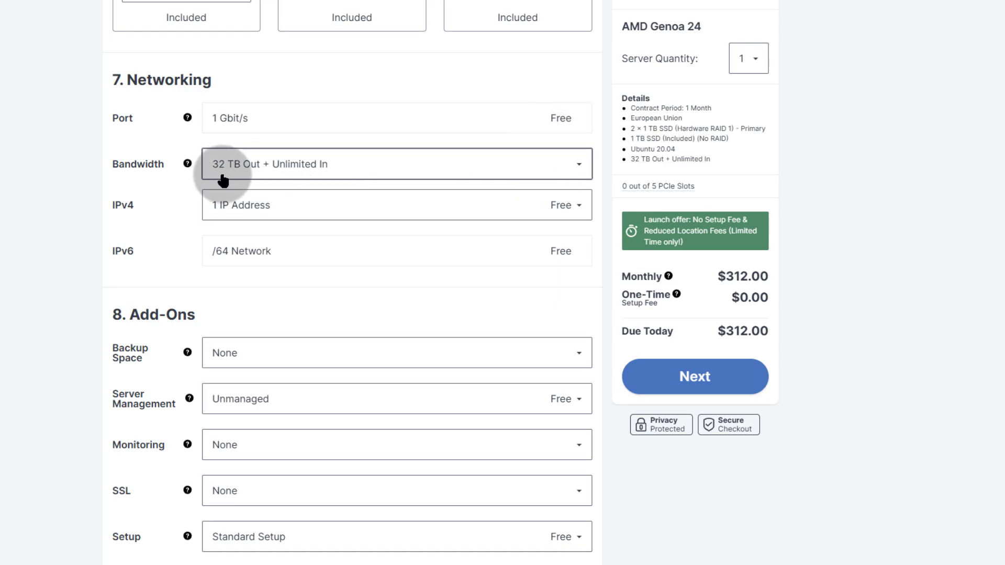
mouse_move(380, 162)
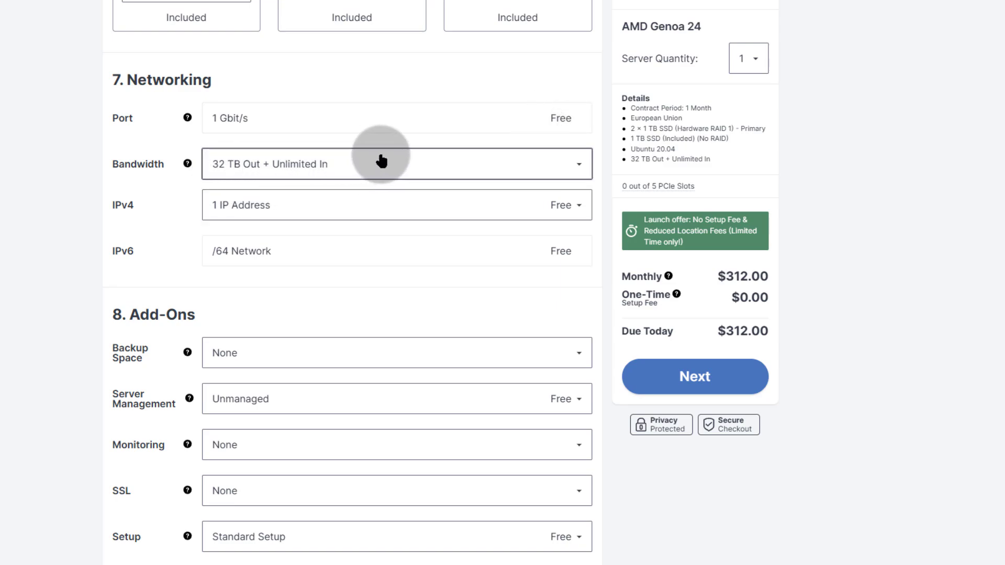
click(395, 163)
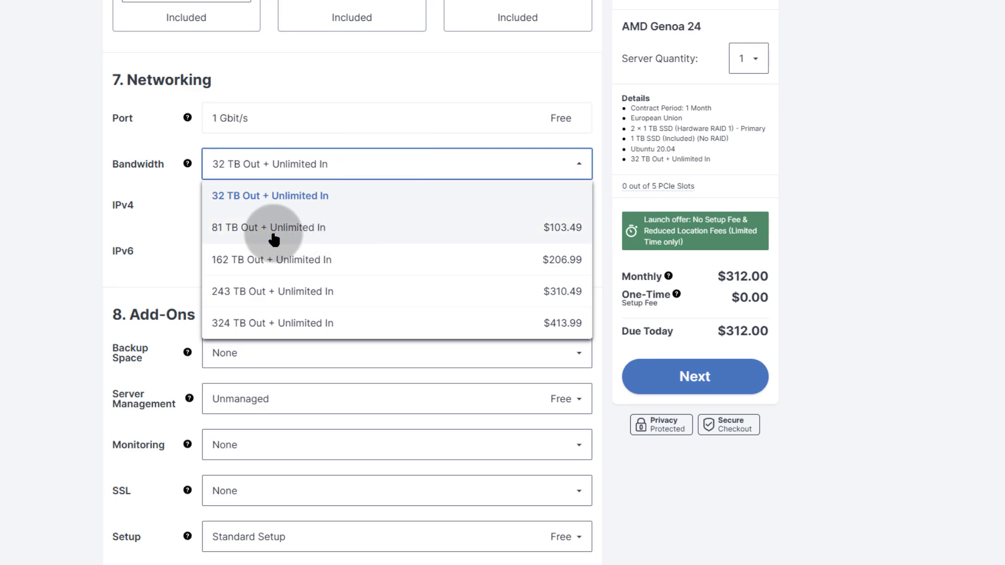
click(270, 195)
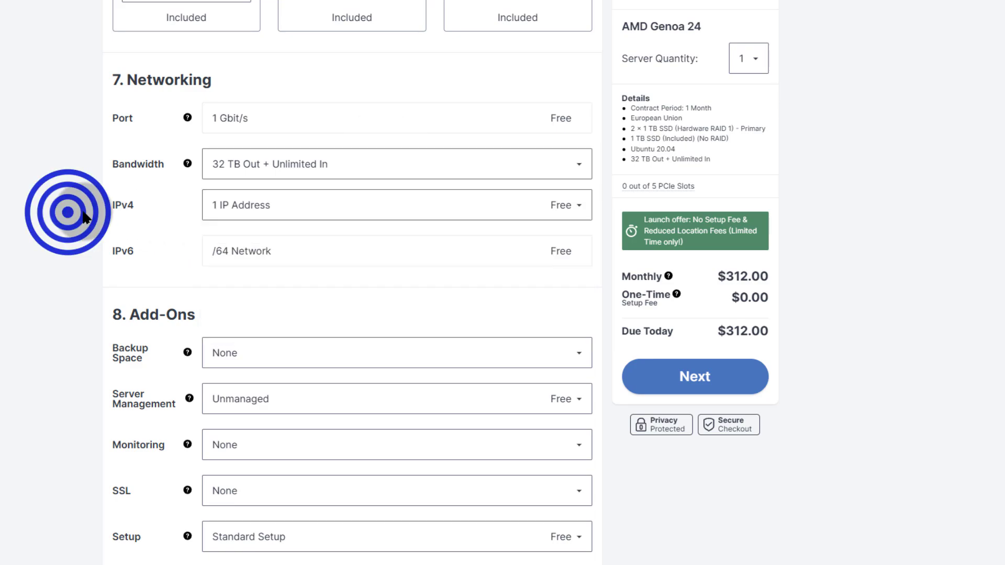
click(398, 205)
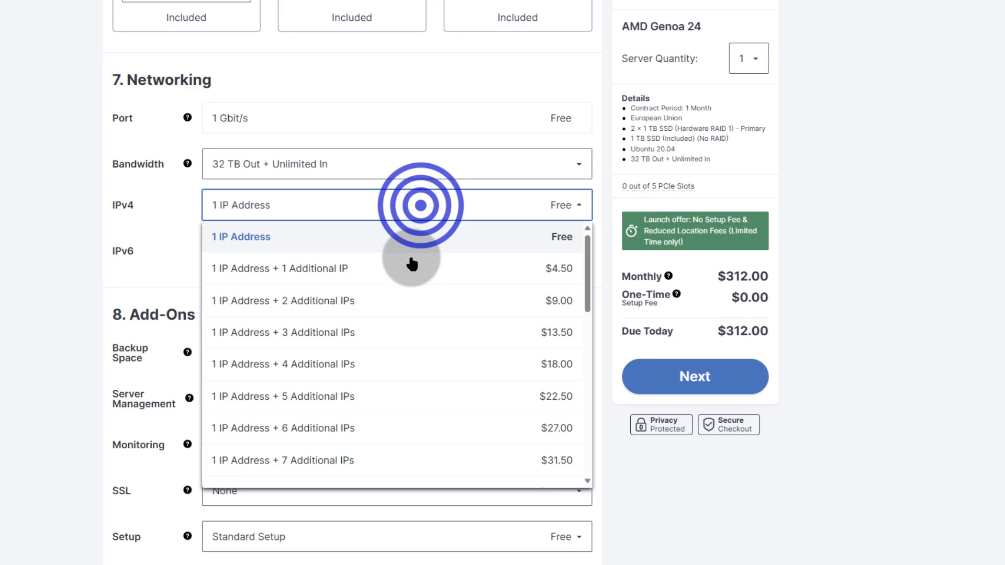
mouse_move(301, 460)
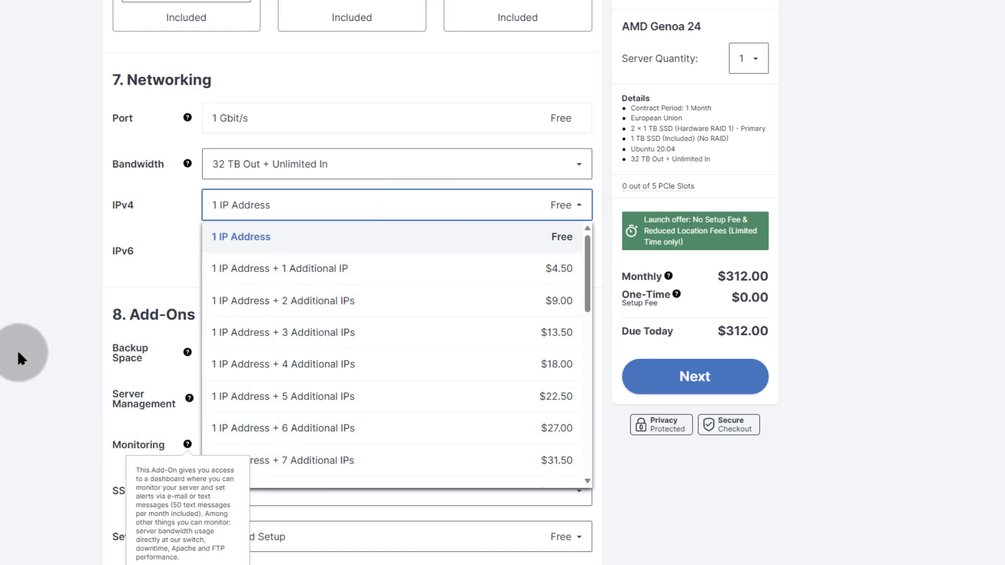
click(239, 237)
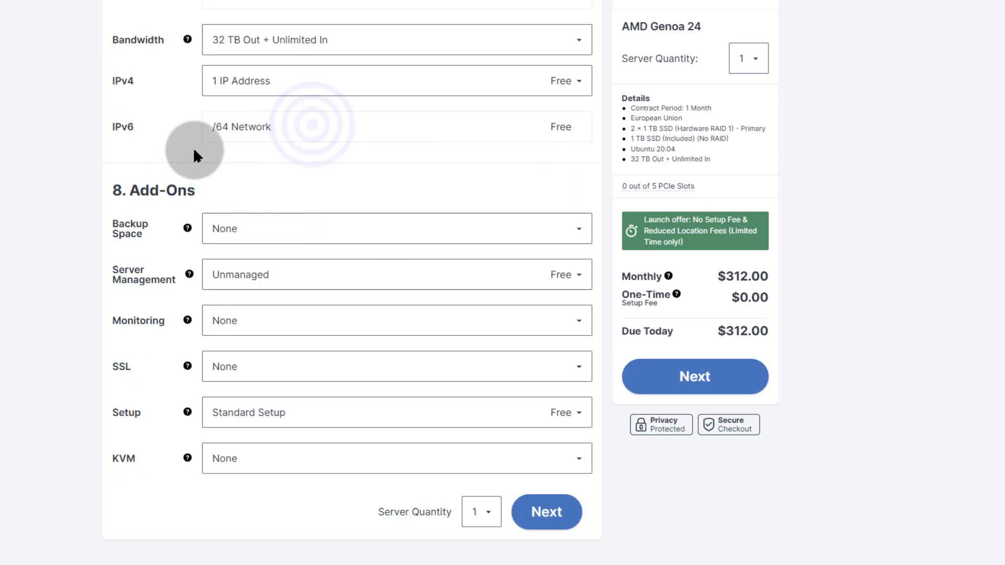
scroll(down, 3)
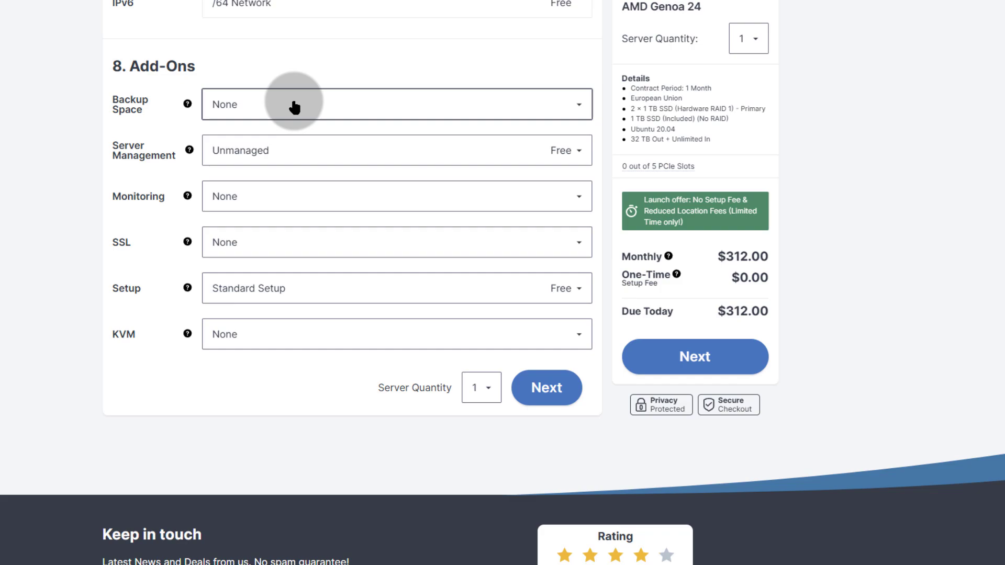
mouse_move(231, 364)
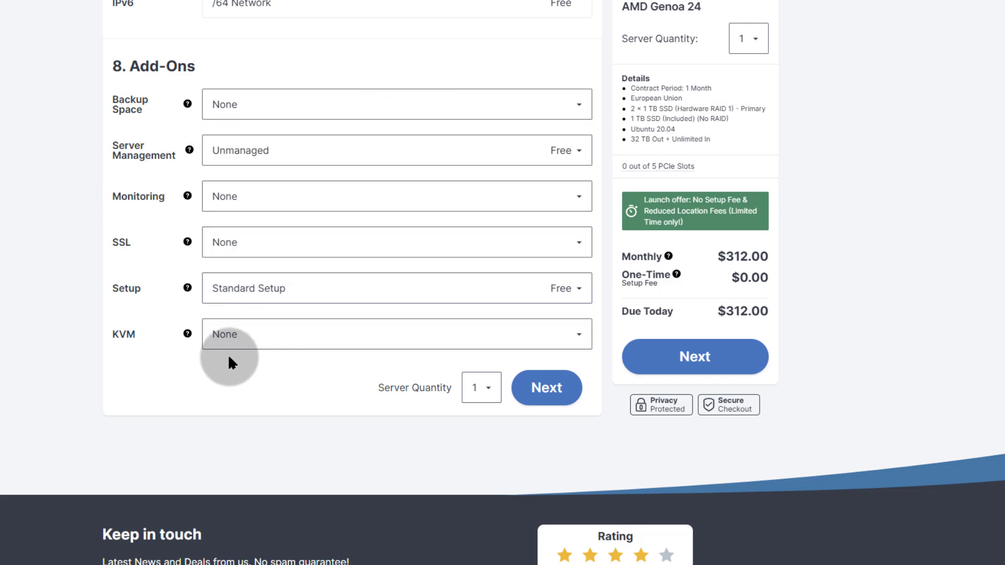
click(396, 333)
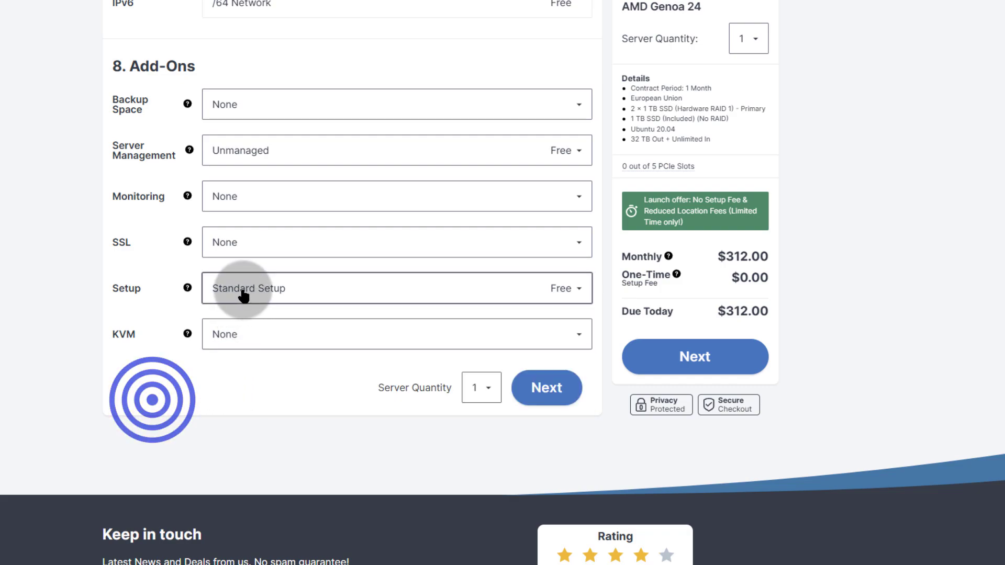
click(395, 288)
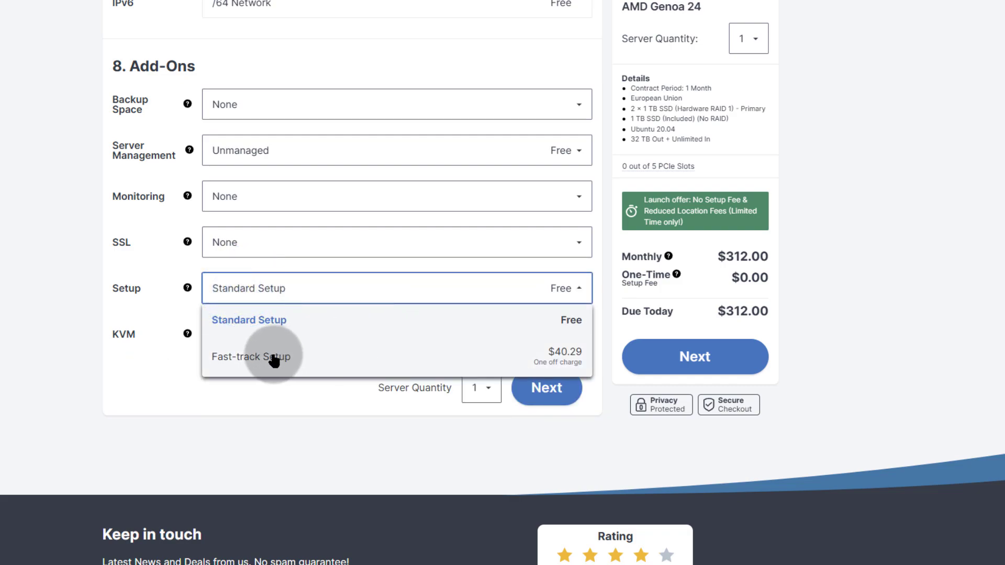
mouse_move(570, 359)
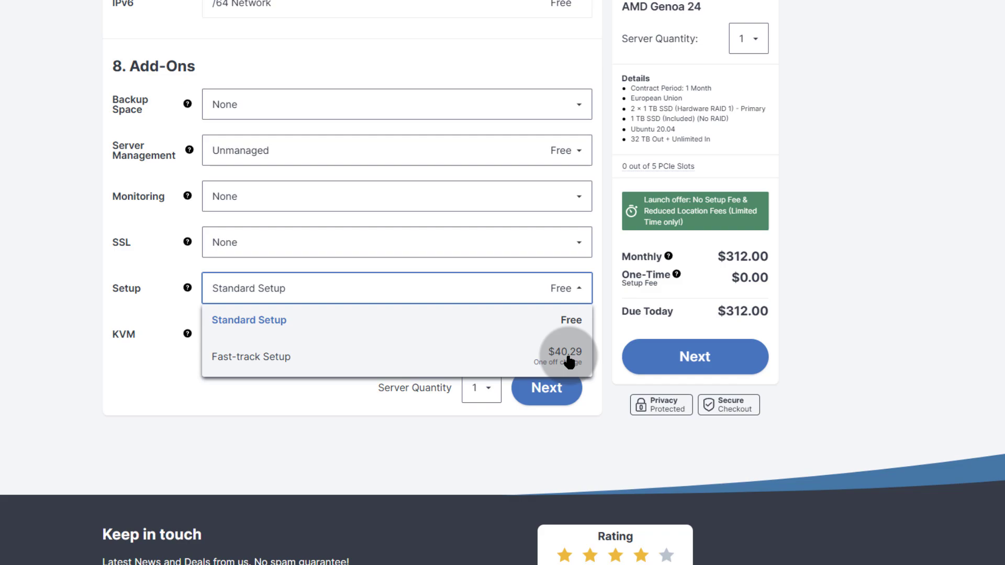
mouse_move(261, 371)
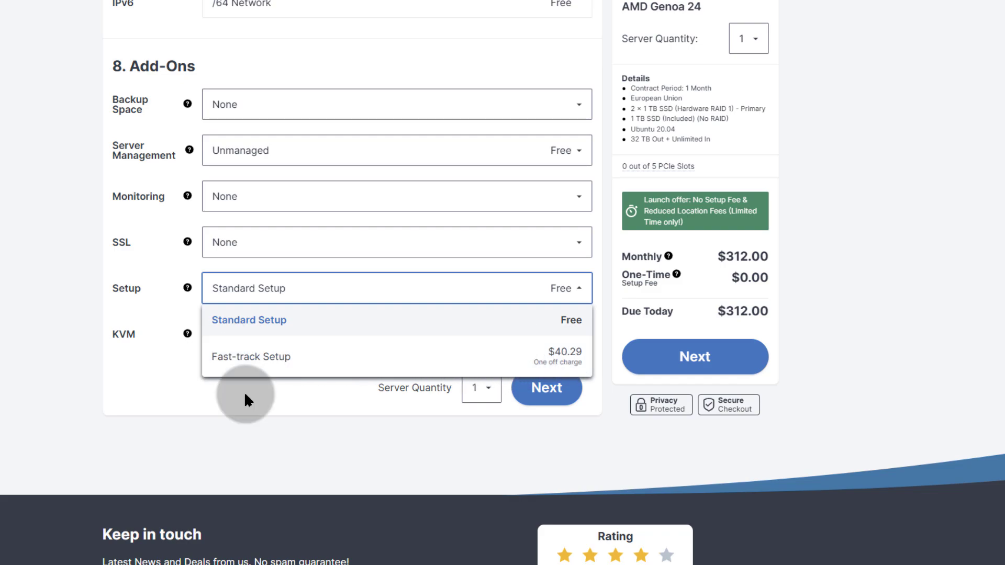
mouse_move(241, 412)
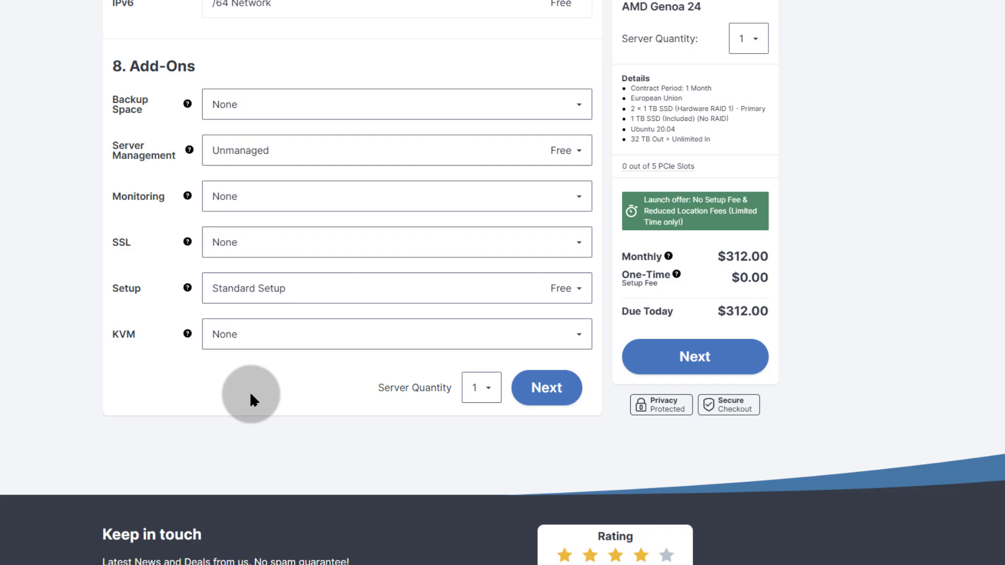
mouse_move(347, 295)
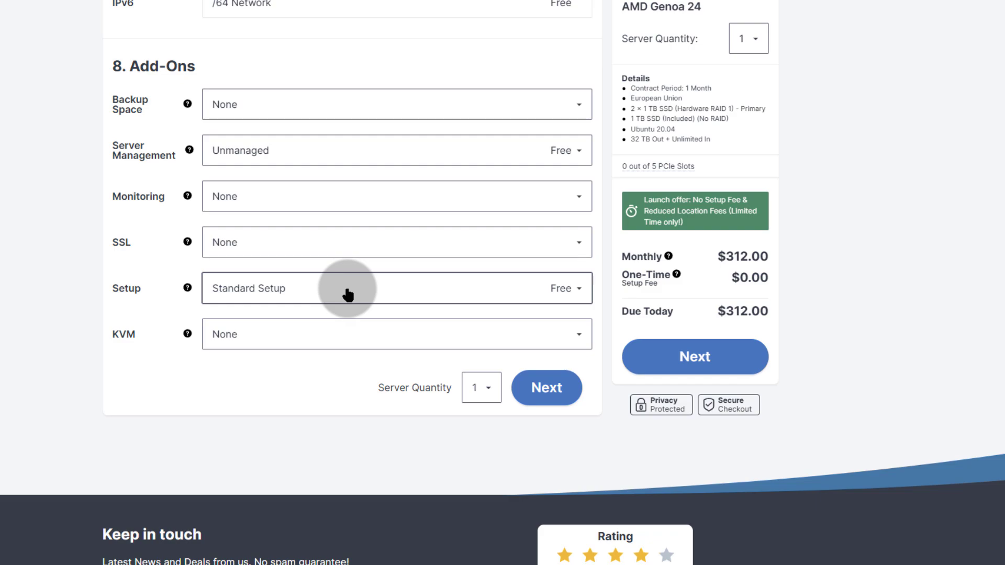
mouse_move(286, 379)
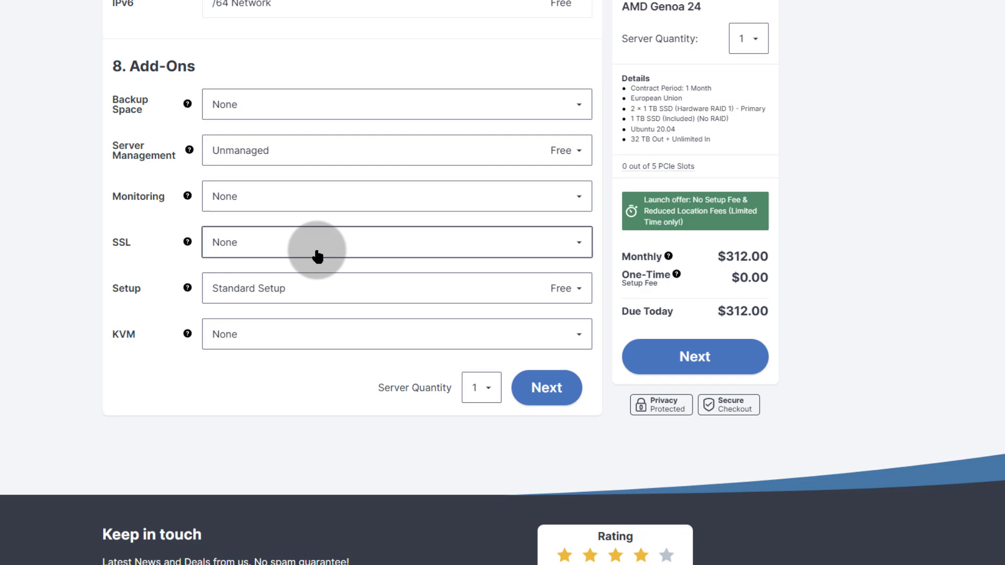
mouse_move(268, 355)
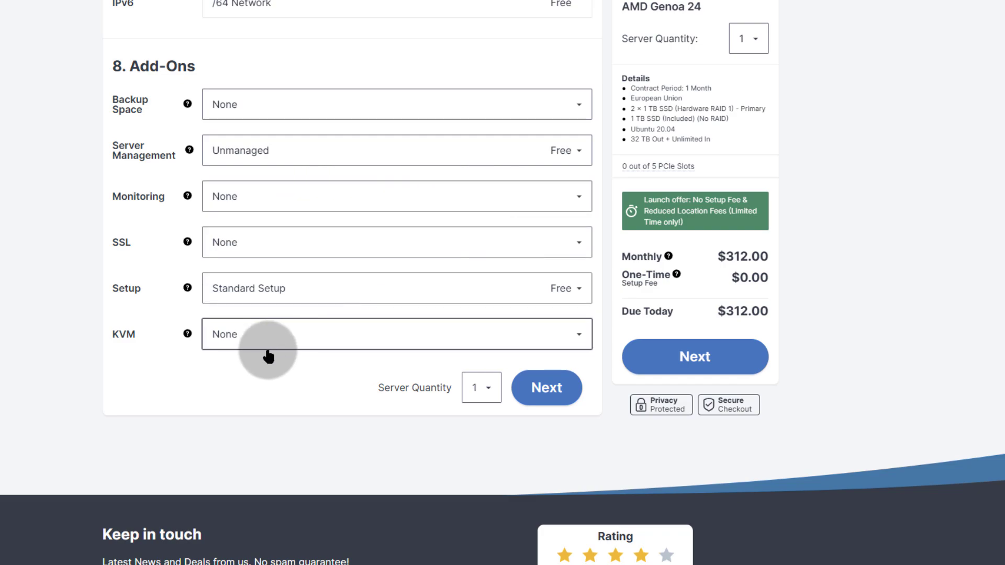
click(396, 150)
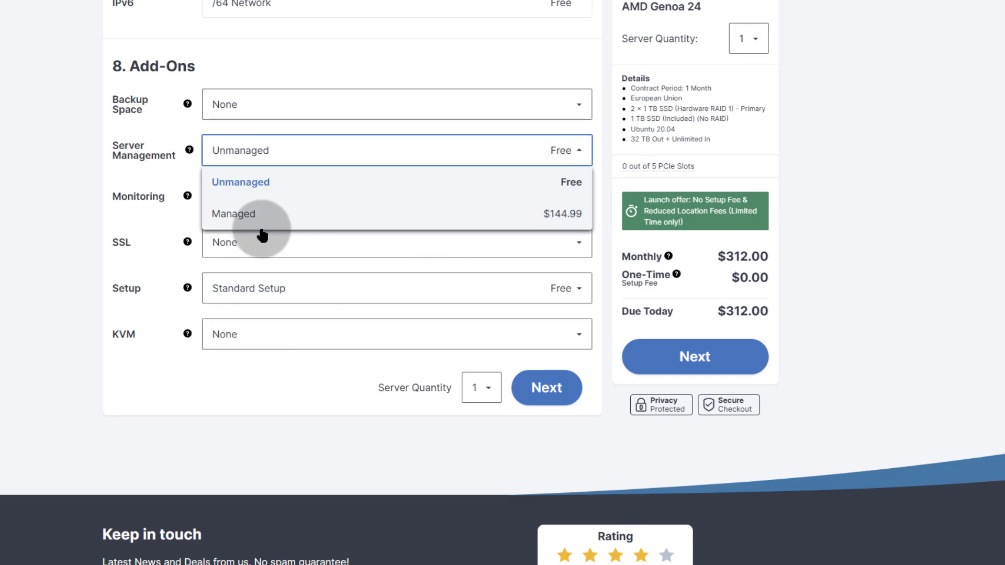
mouse_move(315, 222)
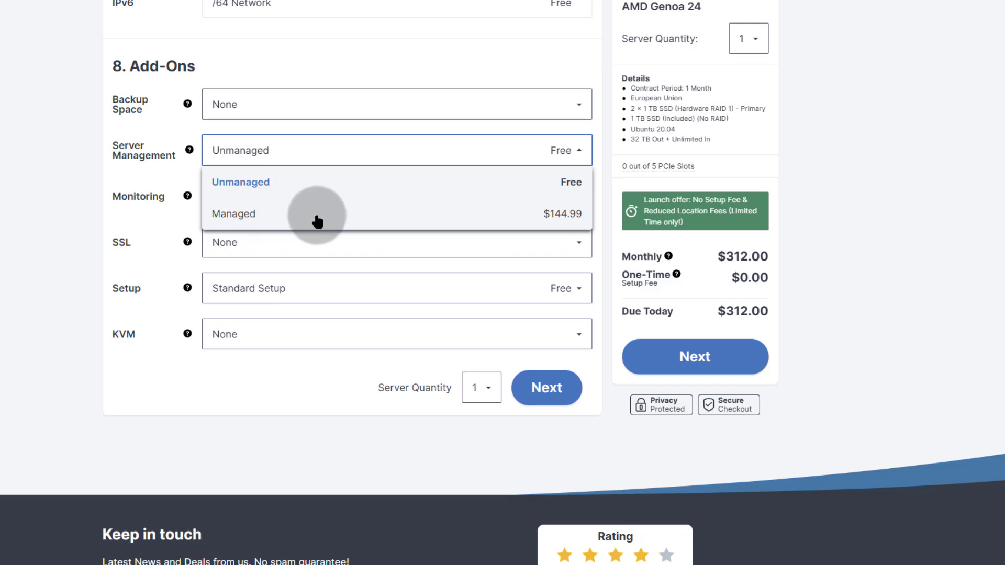
mouse_move(401, 221)
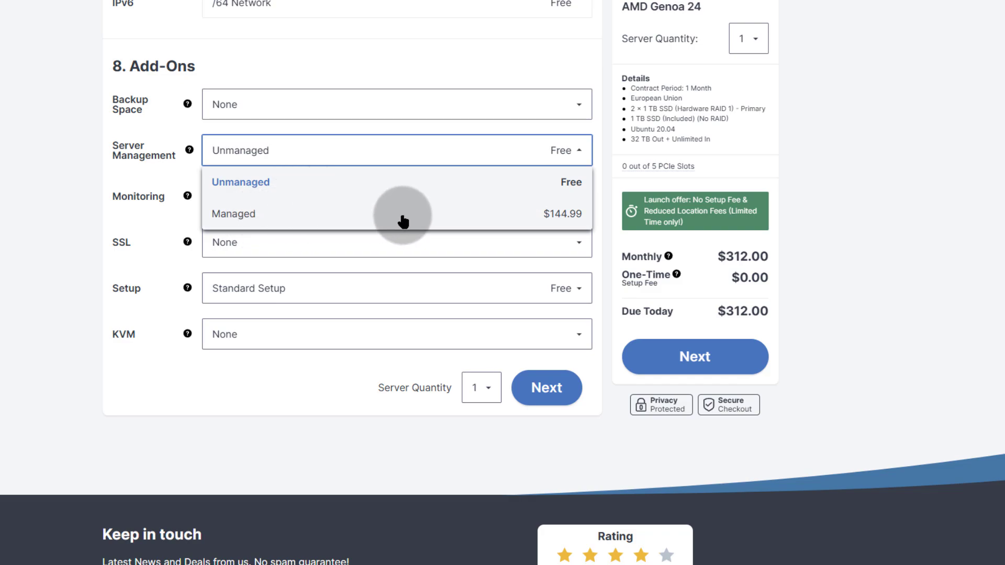
mouse_move(29, 230)
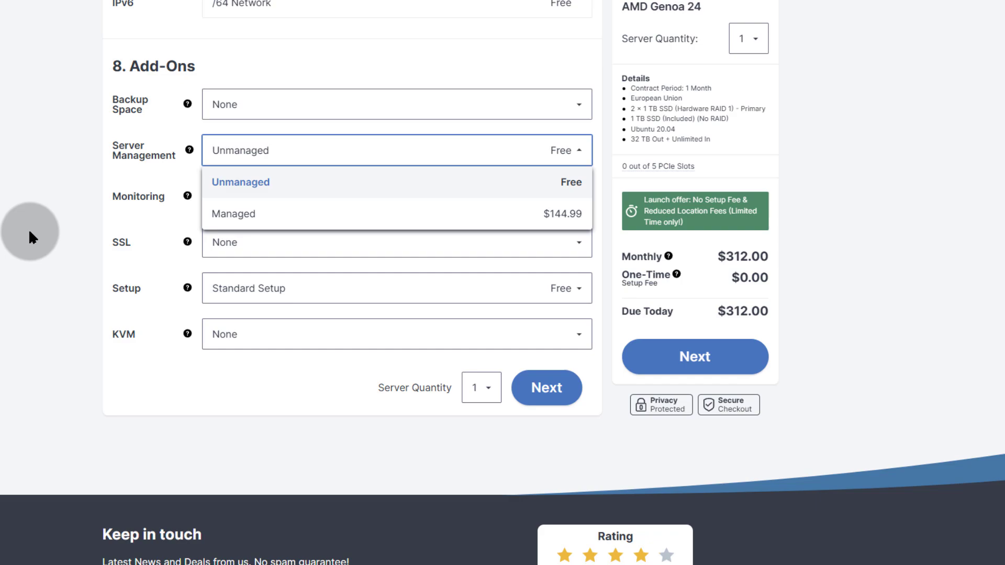
scroll(up, 3)
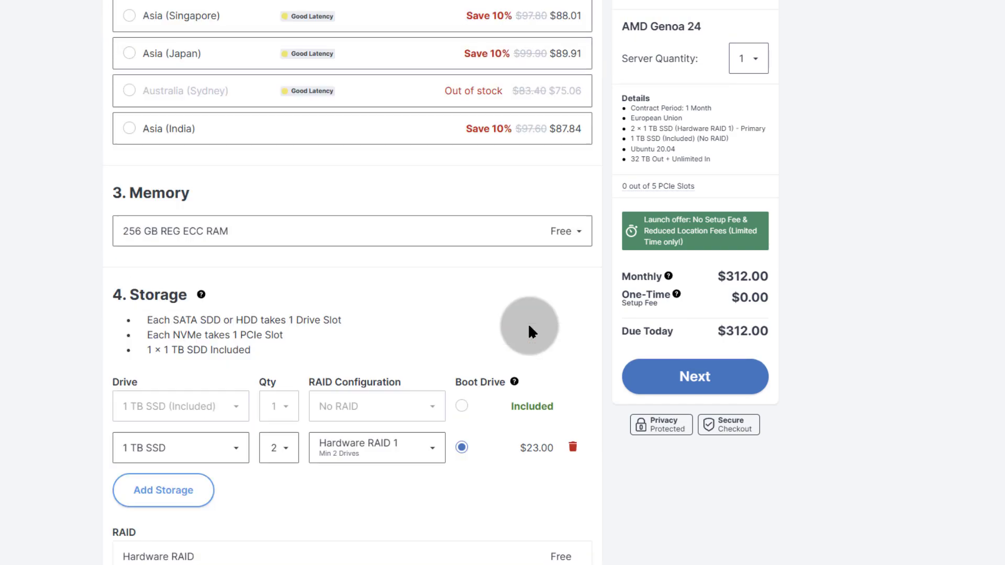
scroll(up, 3)
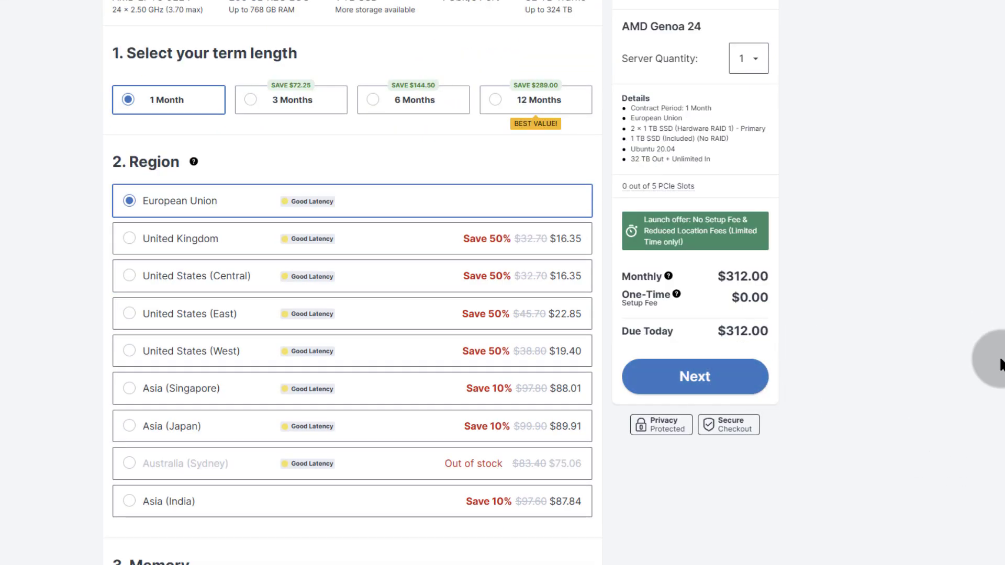
scroll(up, 3)
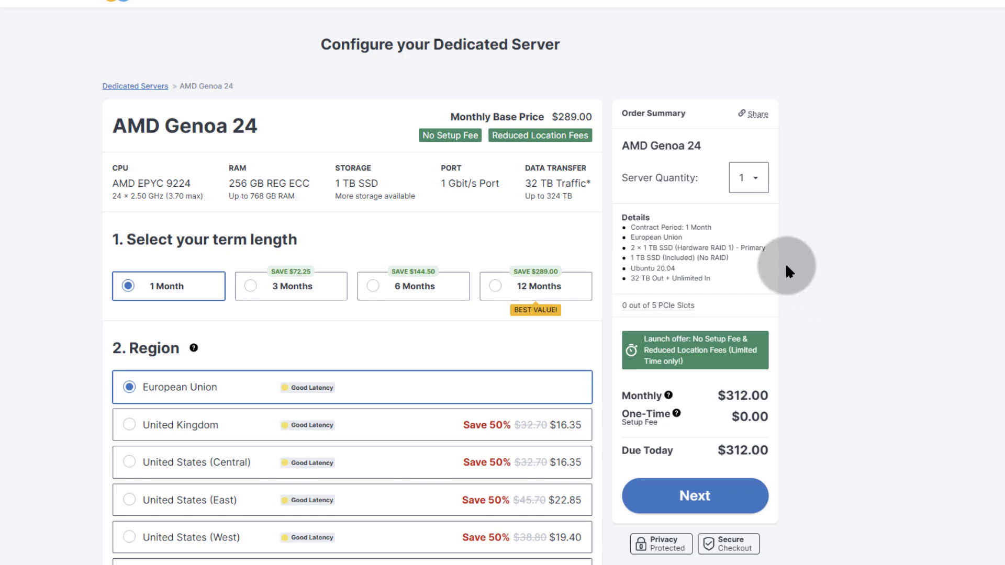
mouse_move(409, 318)
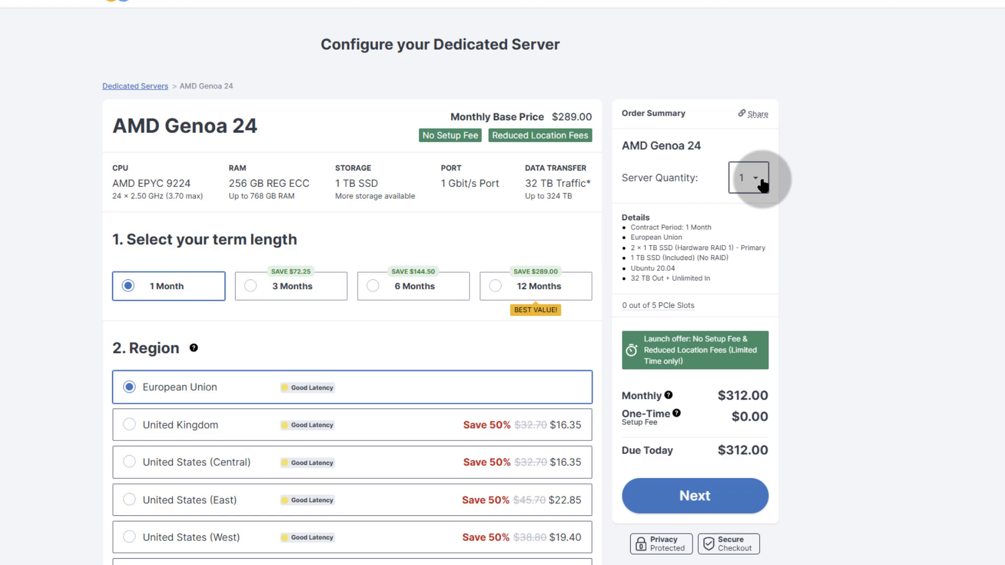
click(747, 178)
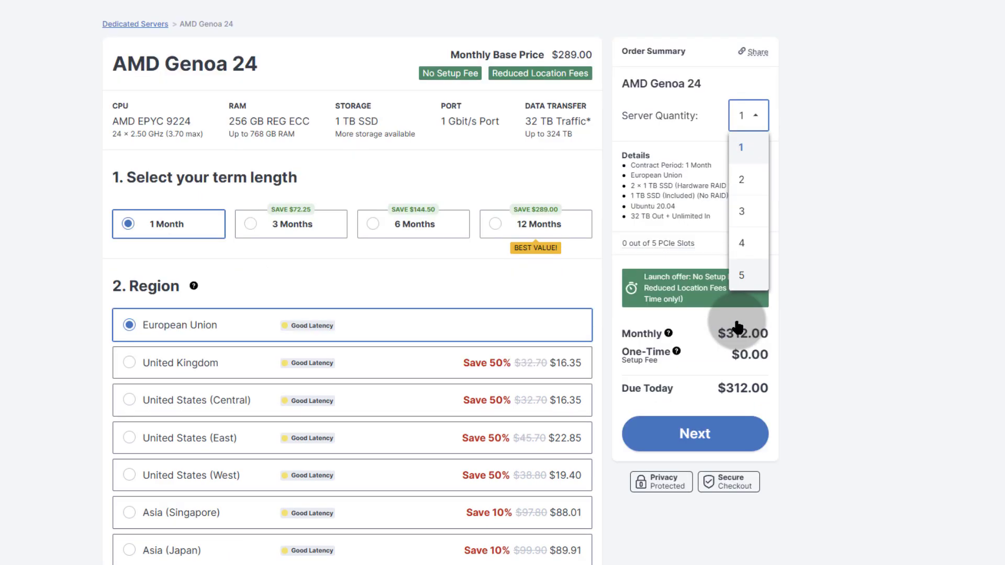
mouse_move(749, 292)
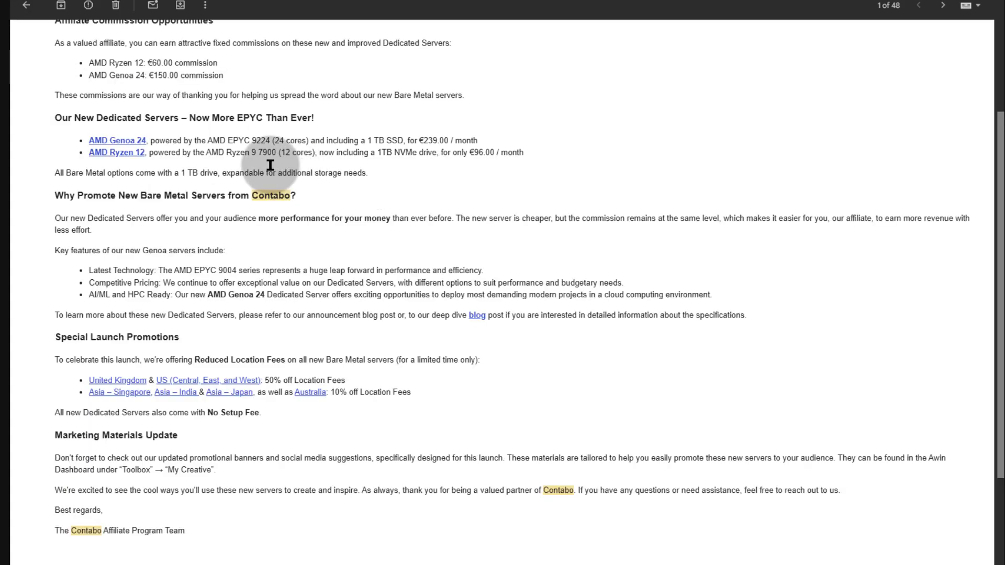
scroll(down, 3)
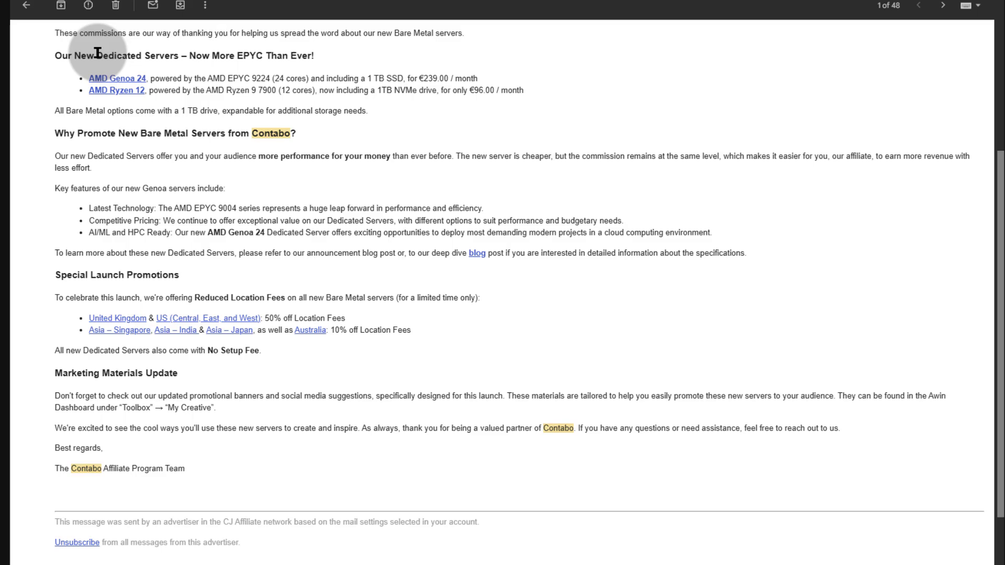
double_click(136, 56)
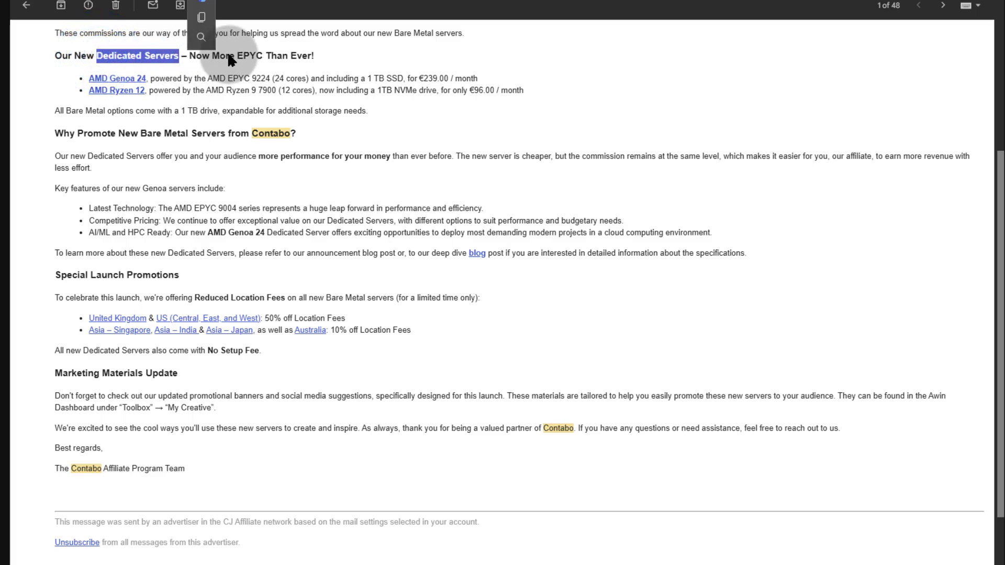
mouse_move(116, 90)
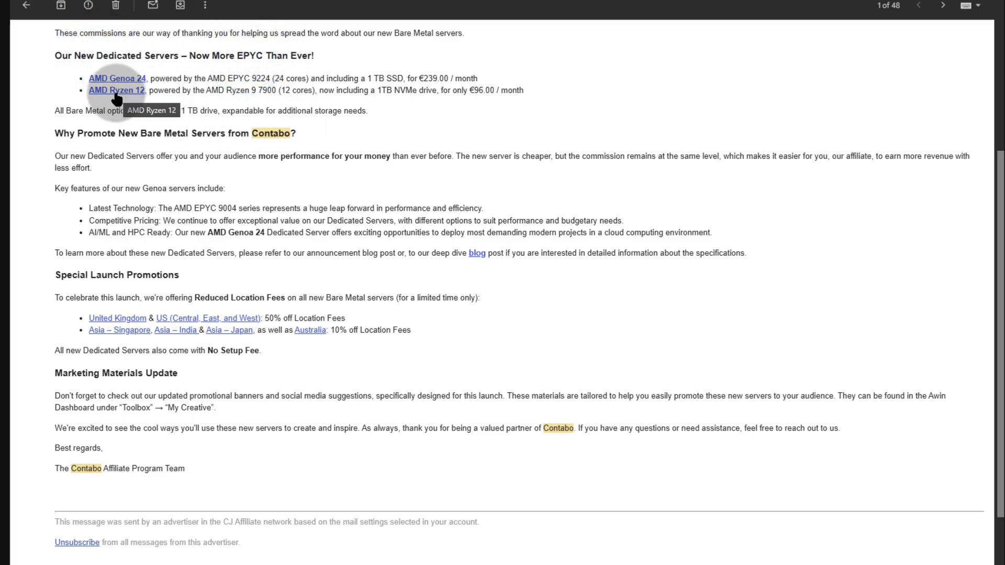
mouse_move(241, 81)
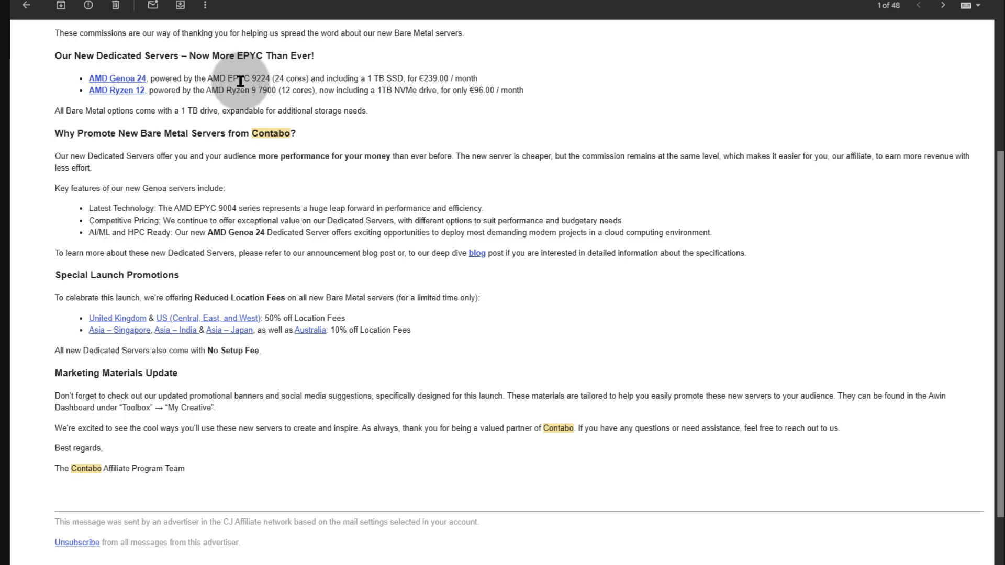